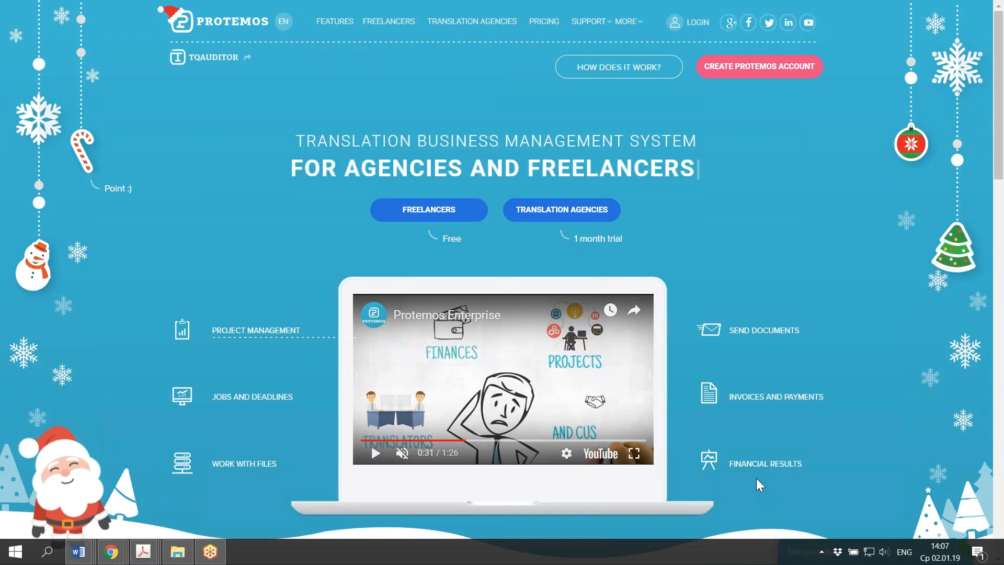
mouse_move(785, 463)
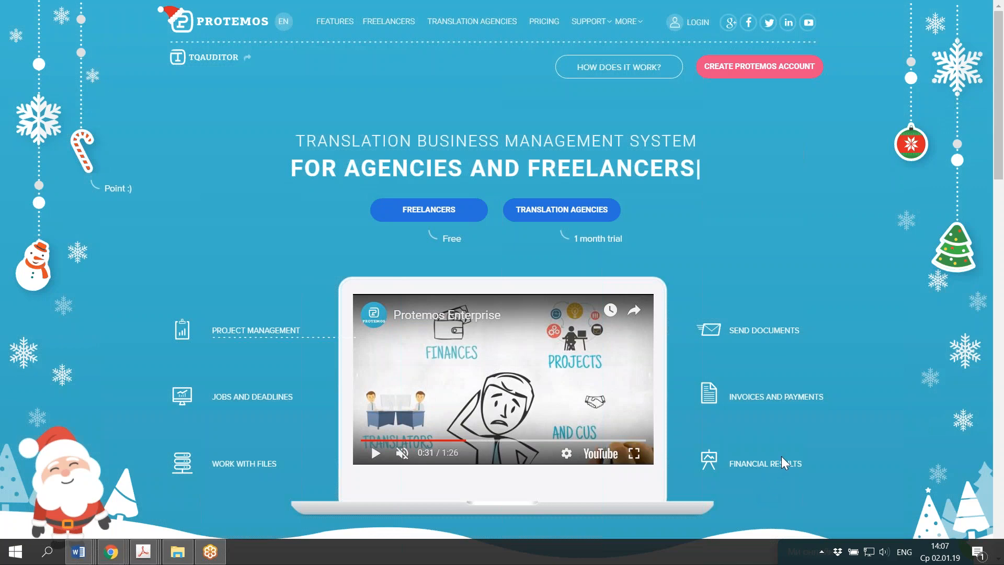
mouse_move(747, 115)
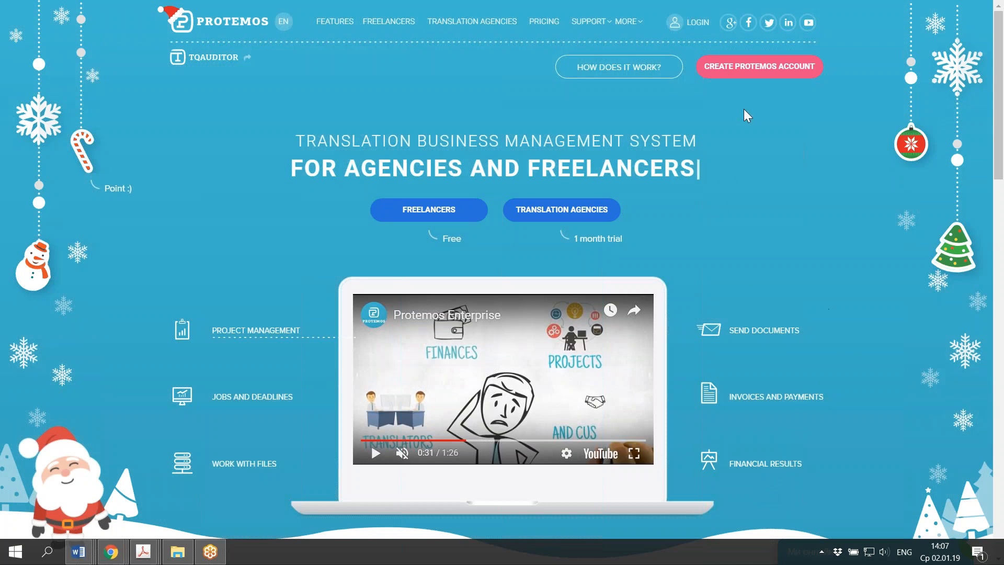
mouse_move(738, 105)
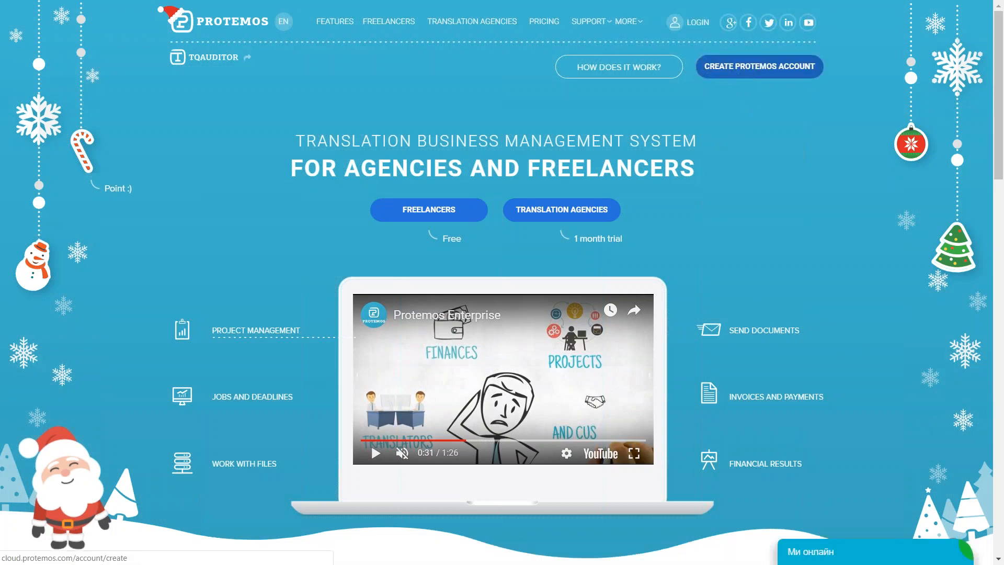
- Start a new Protemos account sign-up and switch the account type from Enterprise to Freelance
click(759, 66)
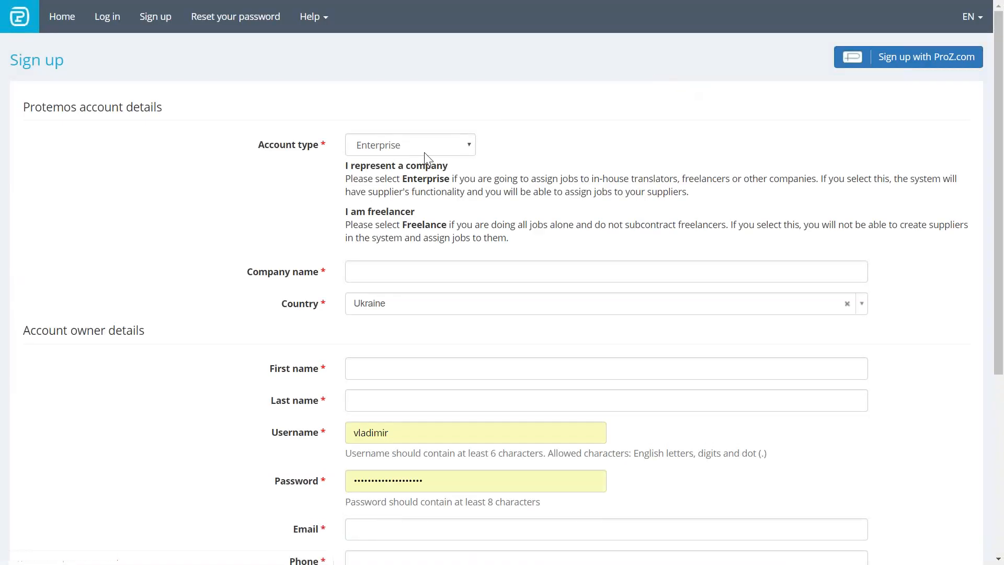
mouse_move(430, 154)
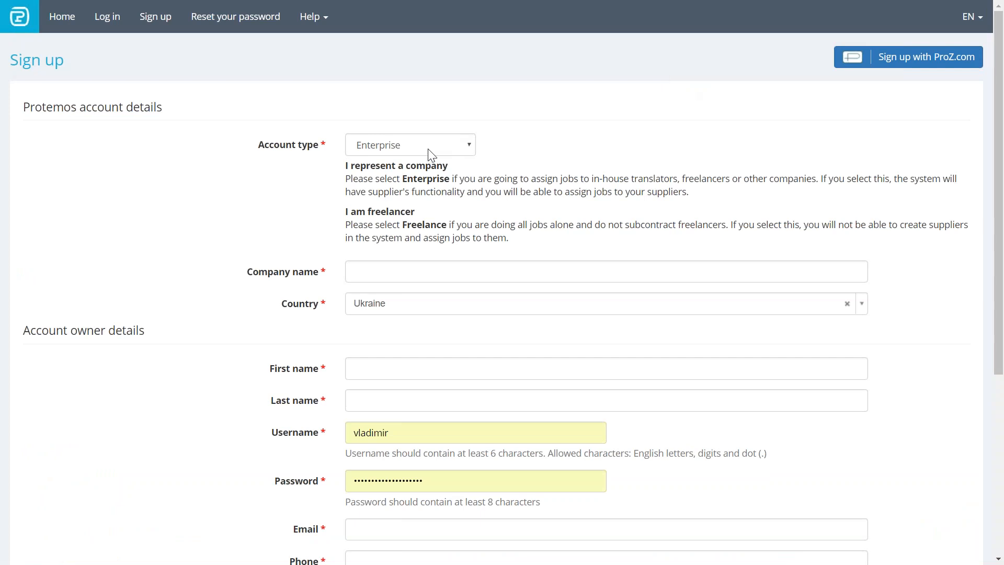
click(409, 144)
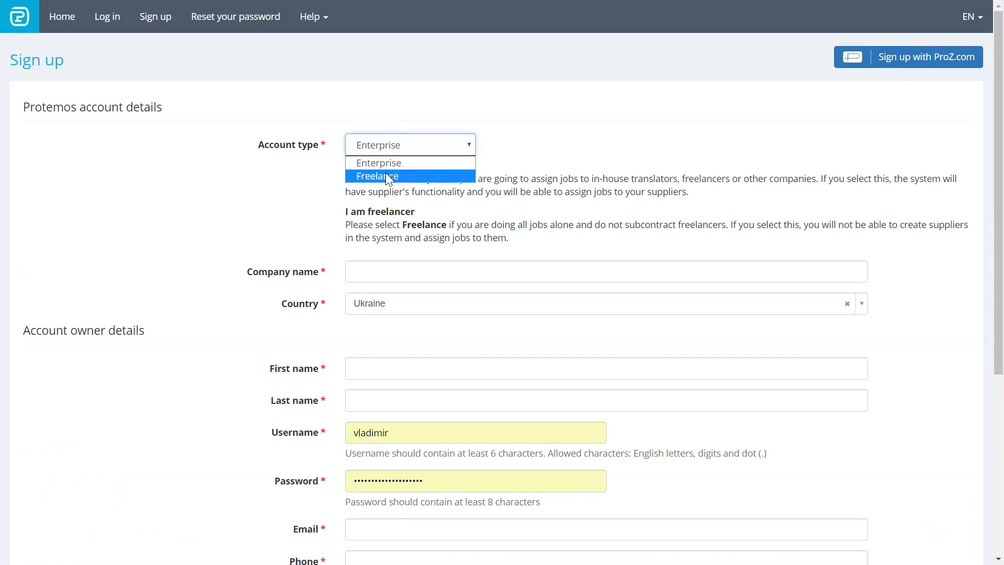
click(378, 176)
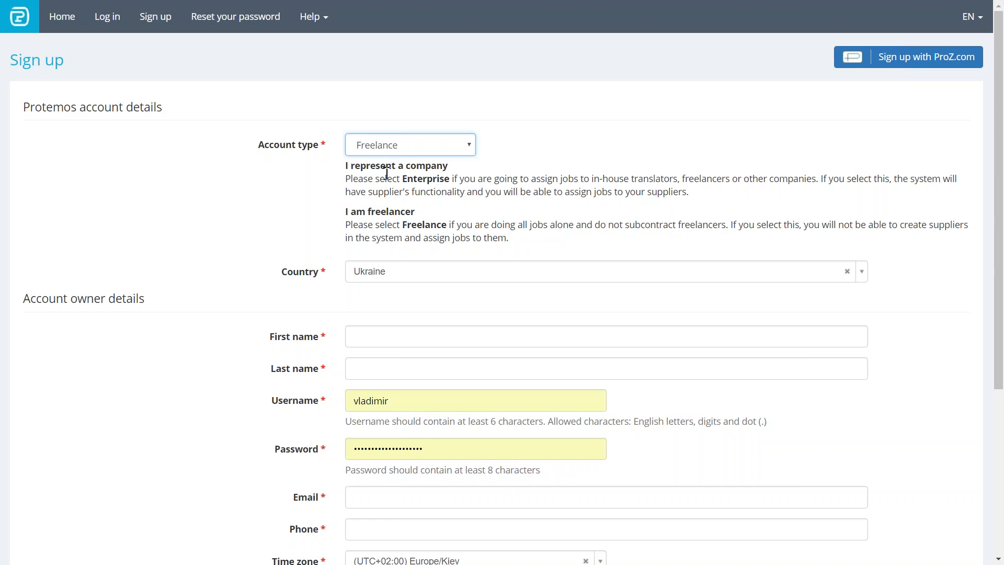
mouse_move(750, 499)
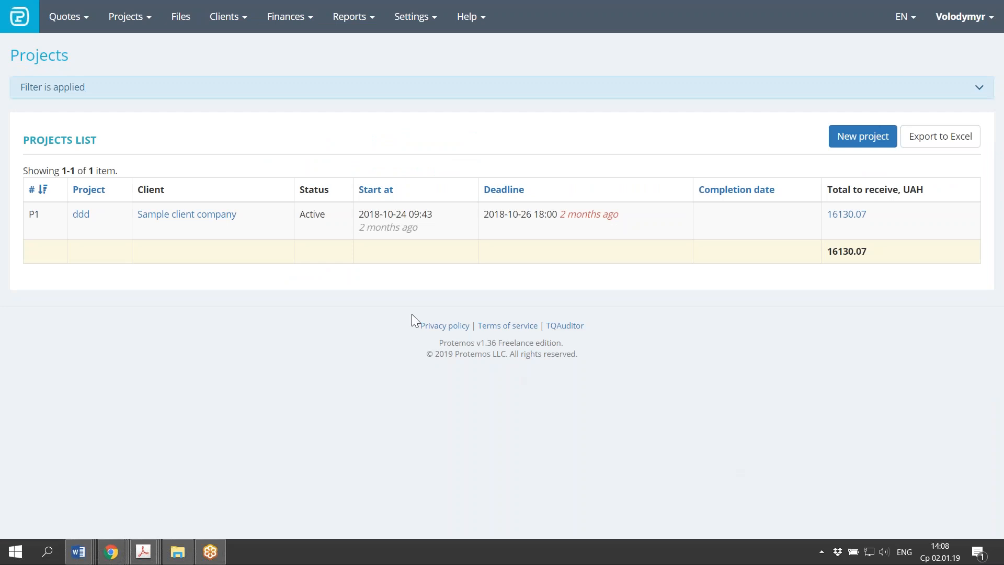
mouse_move(387, 156)
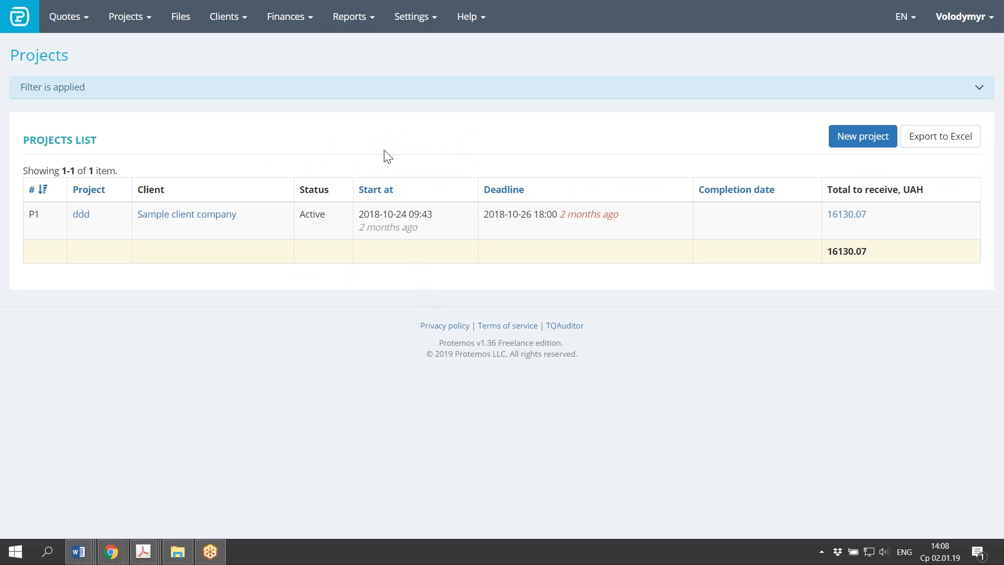
- Choose New client from the Clients menu to open a blank client form
click(224, 16)
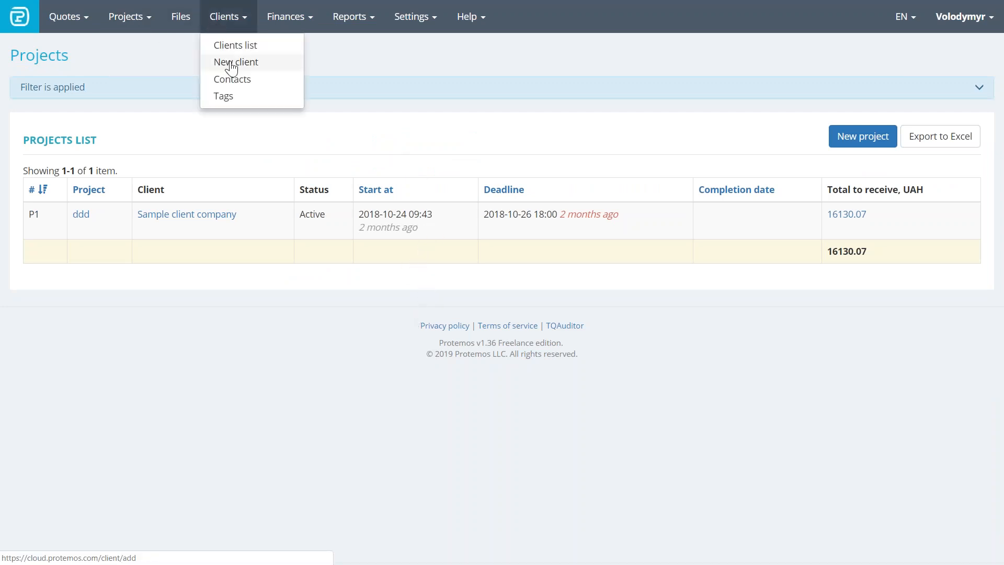
click(236, 62)
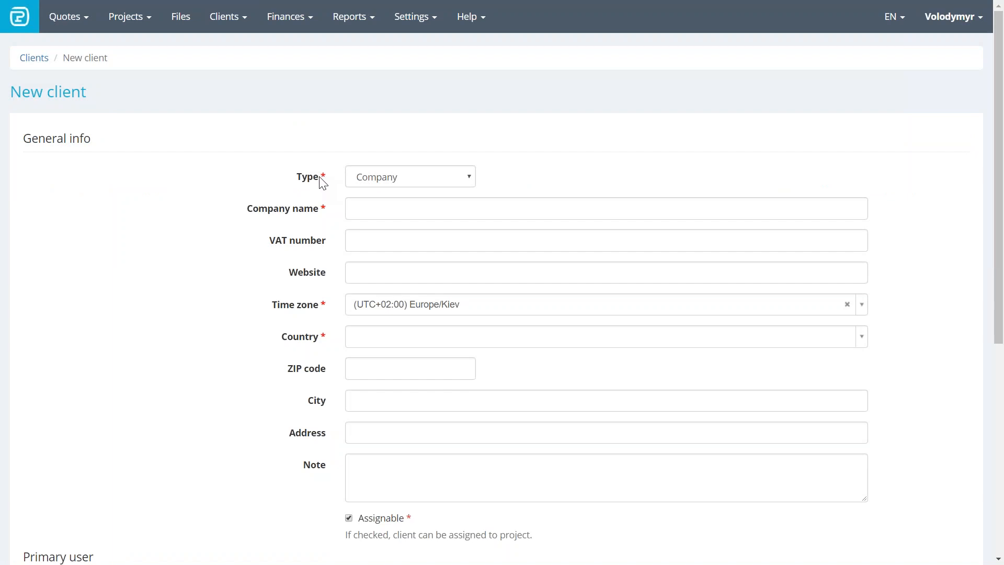
mouse_move(338, 173)
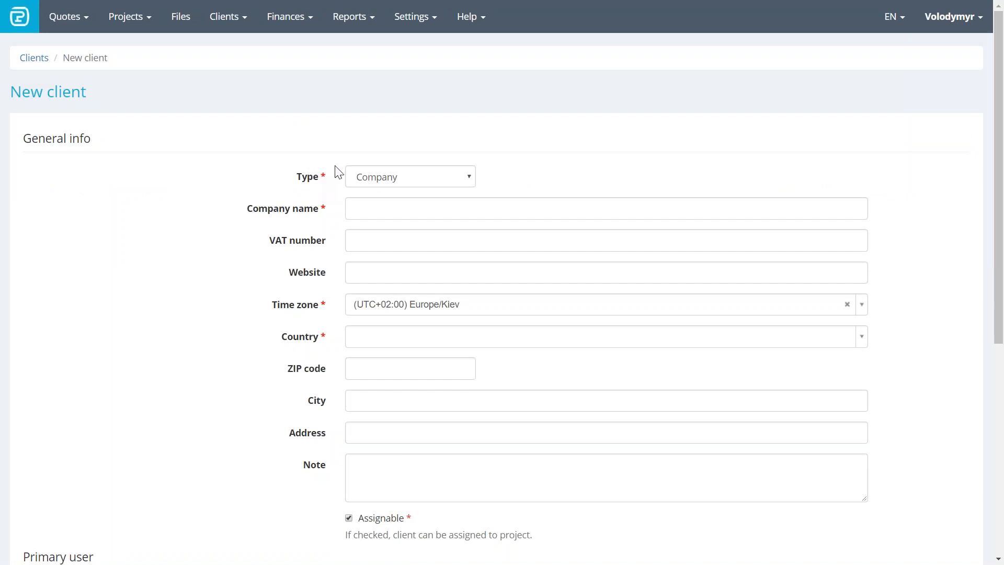
mouse_move(399, 235)
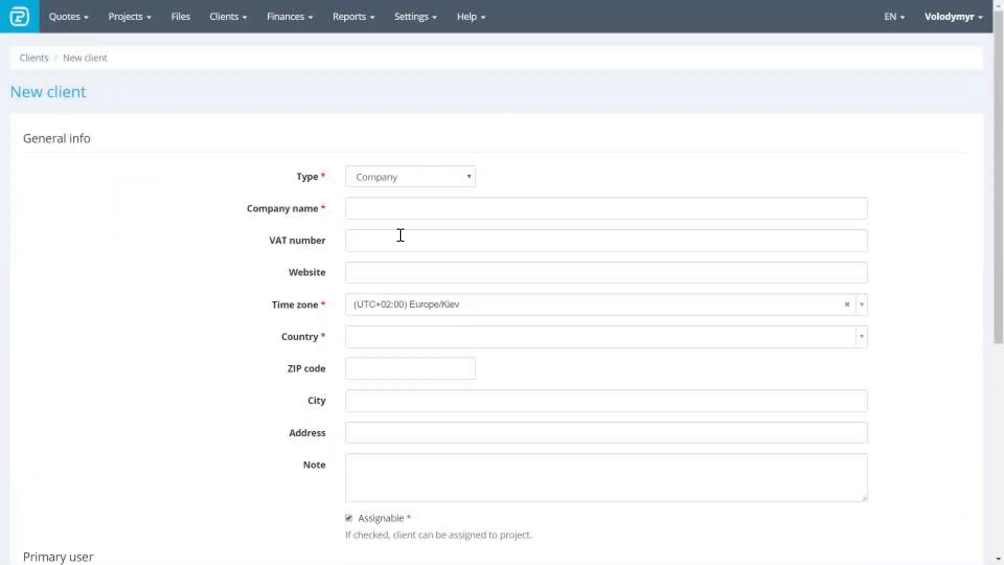
mouse_move(163, 23)
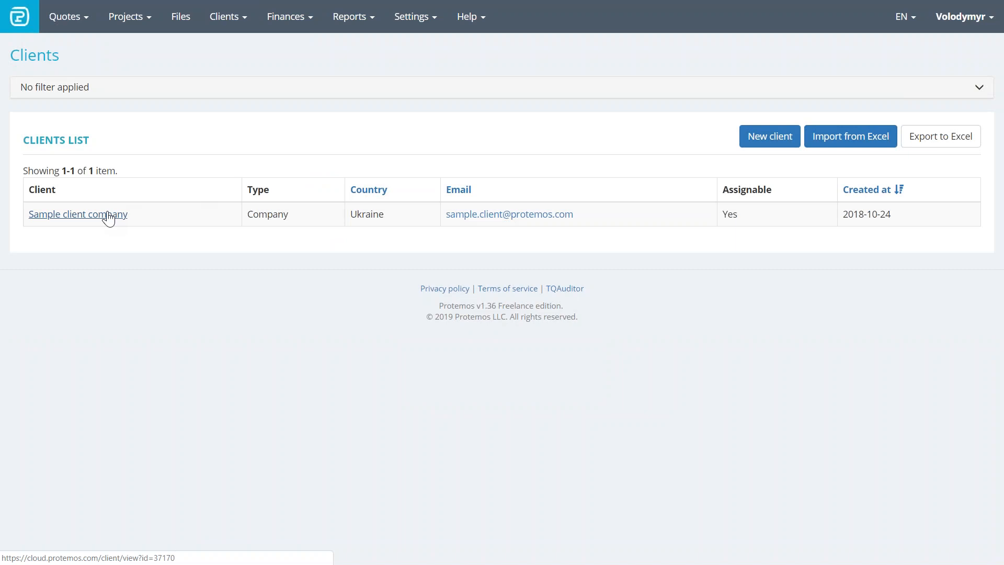
mouse_move(848, 160)
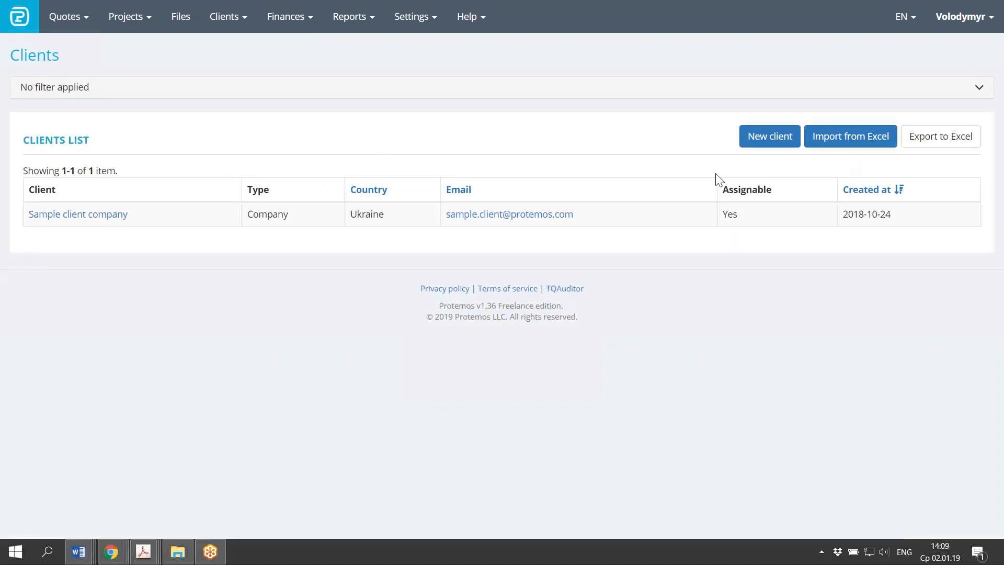
mouse_move(649, 193)
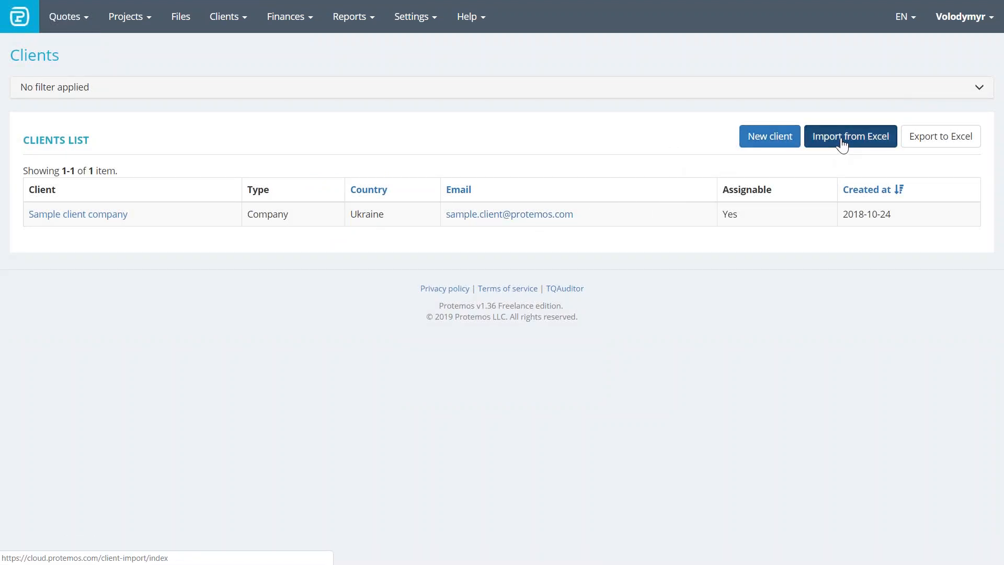
- Download the clients Excel import template and open the downloaded file
click(849, 136)
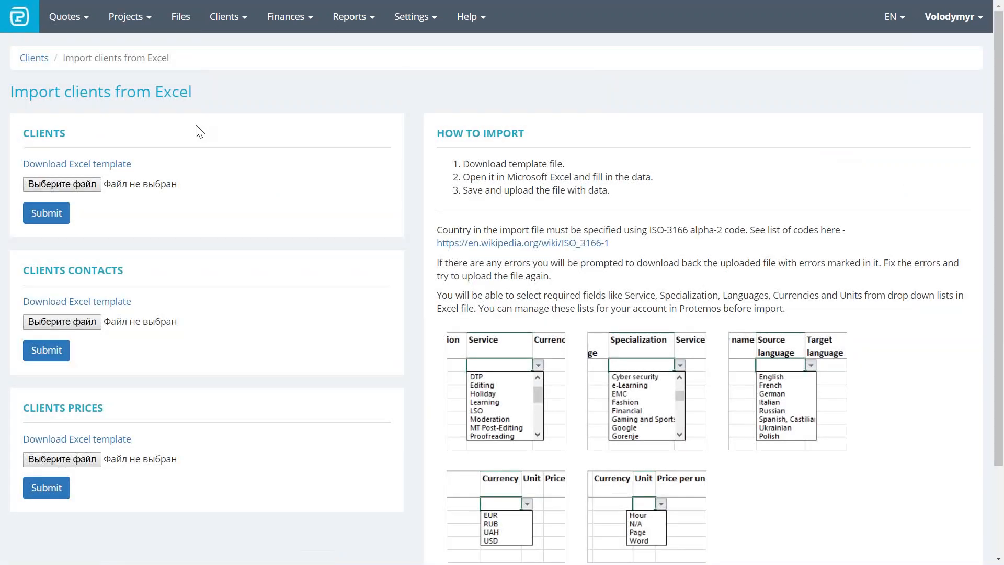
click(76, 163)
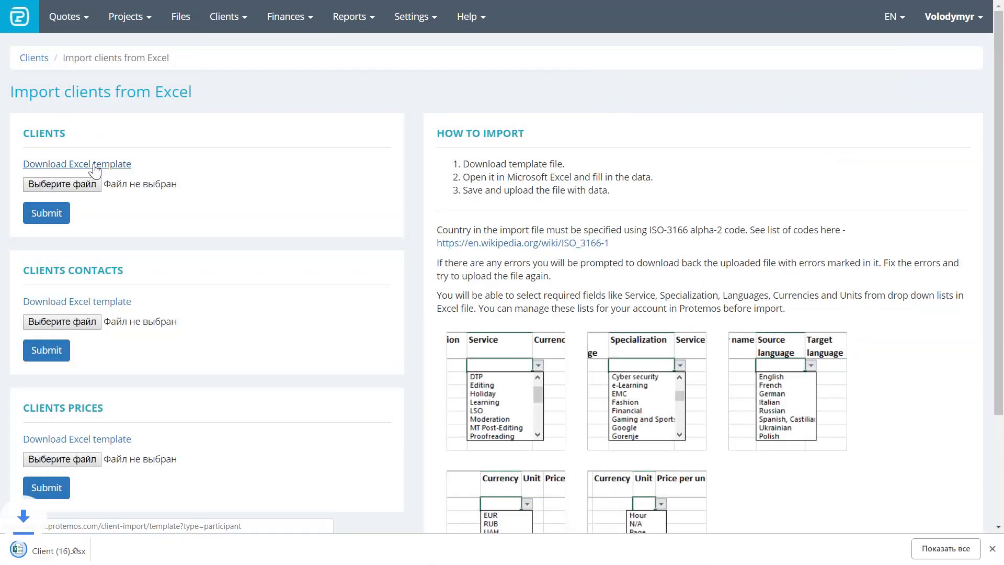
click(77, 163)
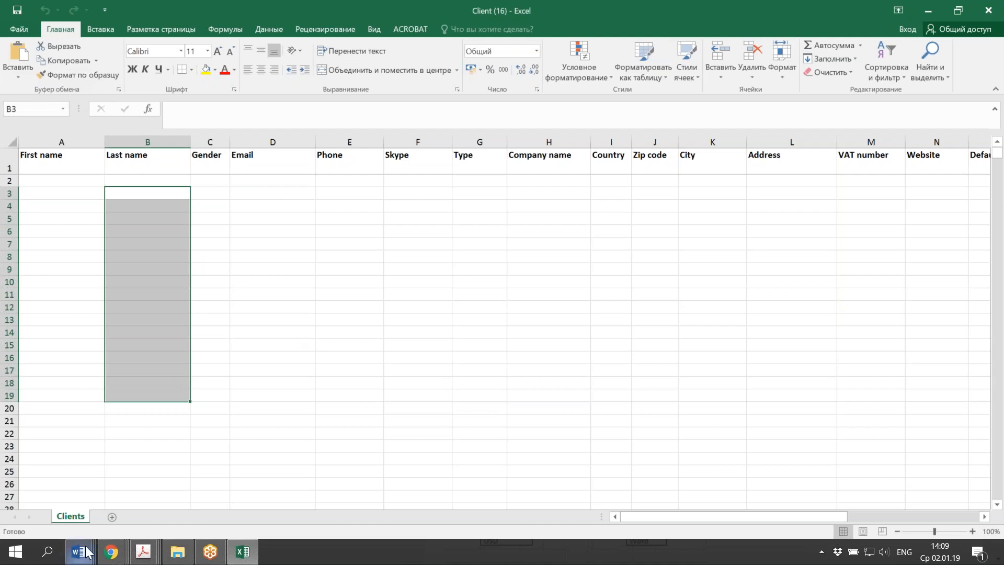
- Return to the browser and show the Protemos Clients list with the sample Ukrainian company
click(110, 551)
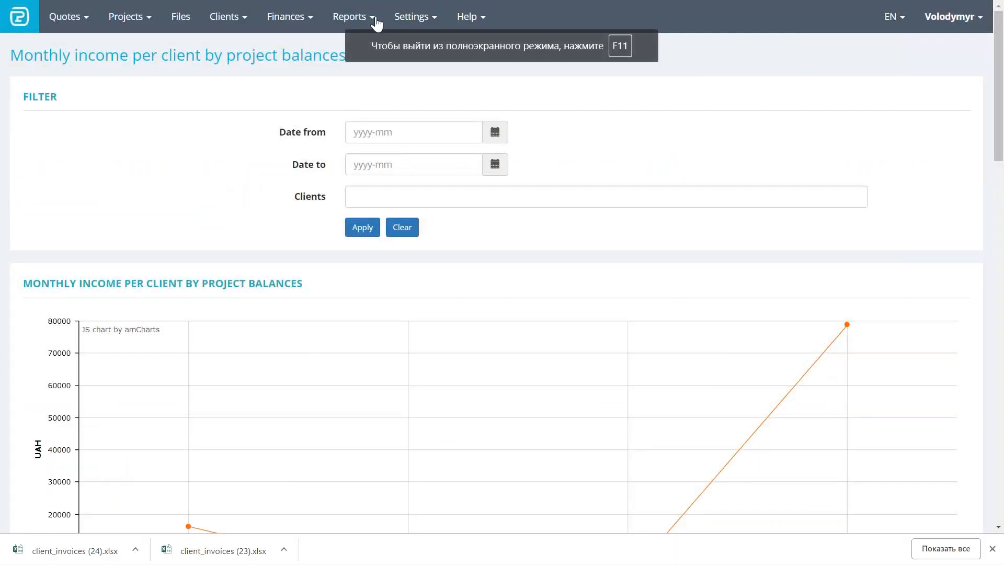
click(351, 17)
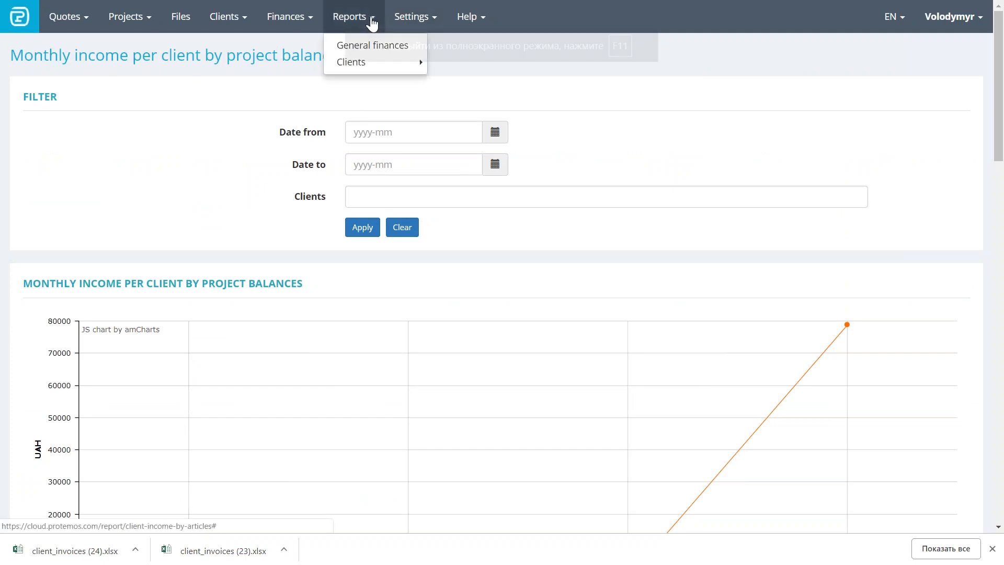
click(223, 16)
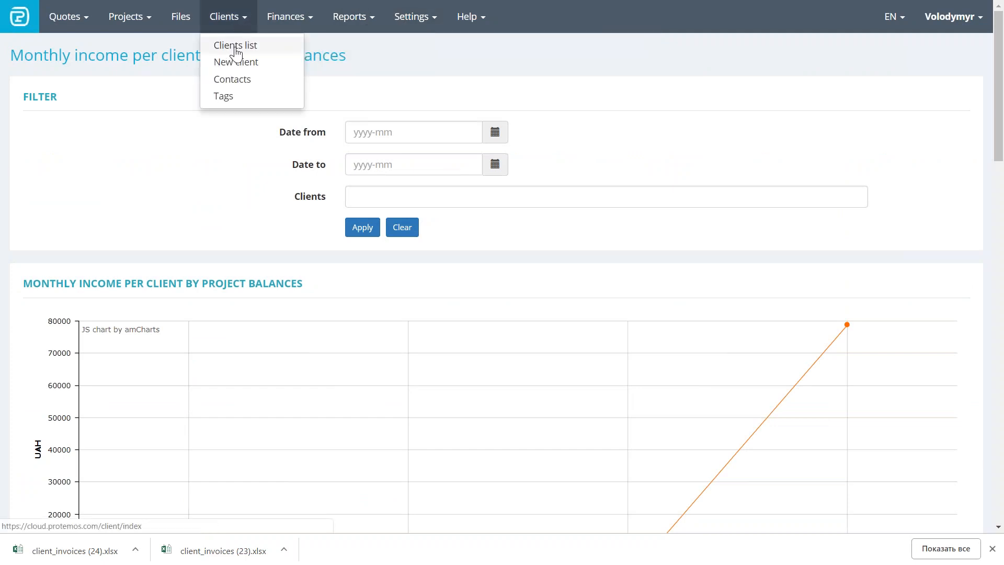
click(235, 45)
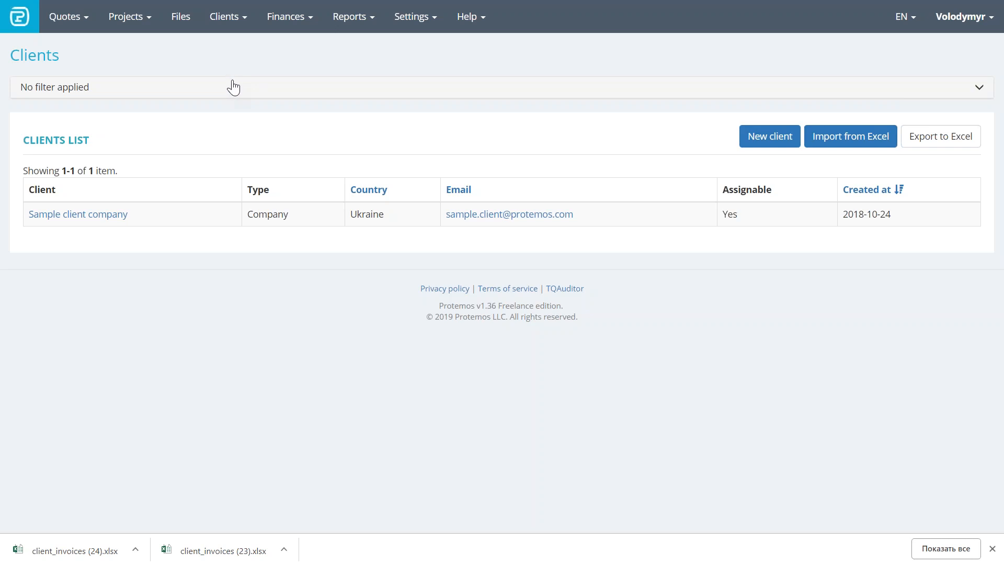
- Open Sample client company and highlight its USD currency, 30-day terms and English (US) PDF locale
click(78, 214)
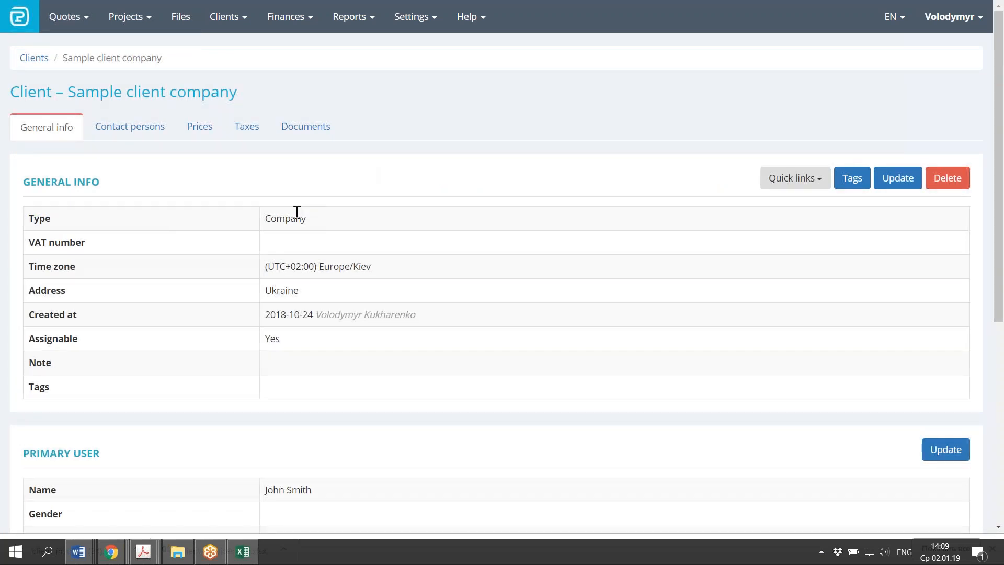
mouse_move(127, 200)
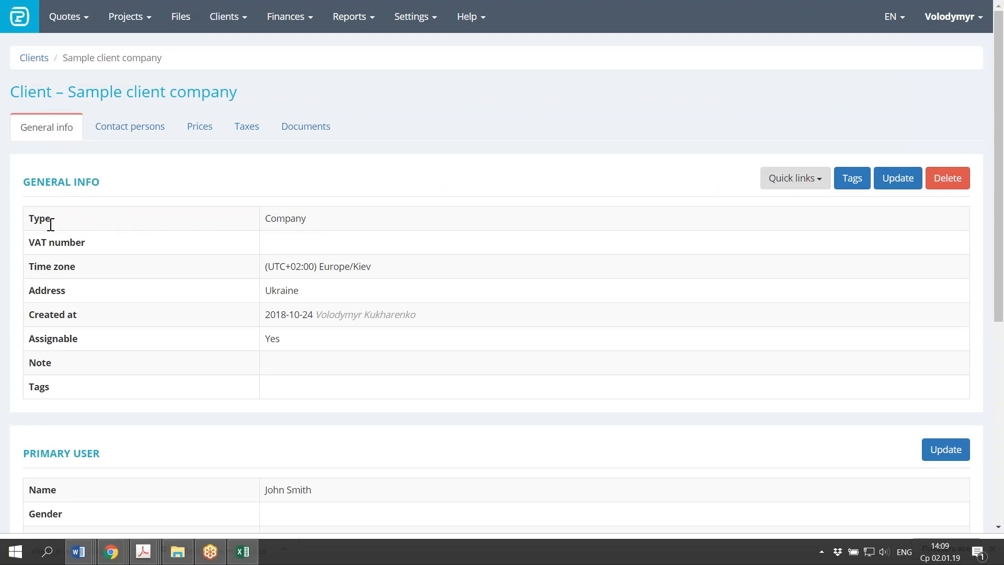
mouse_move(181, 227)
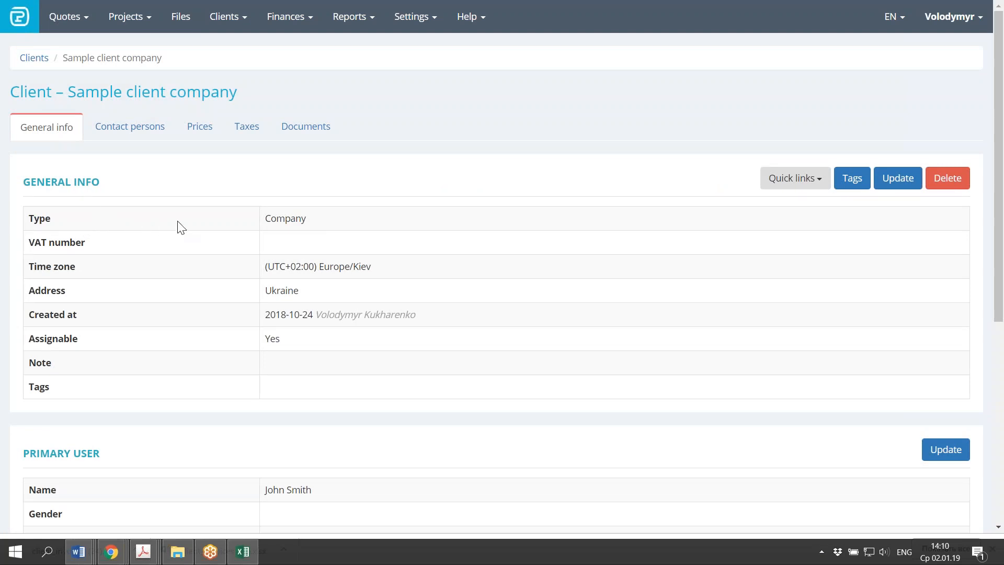
mouse_move(149, 327)
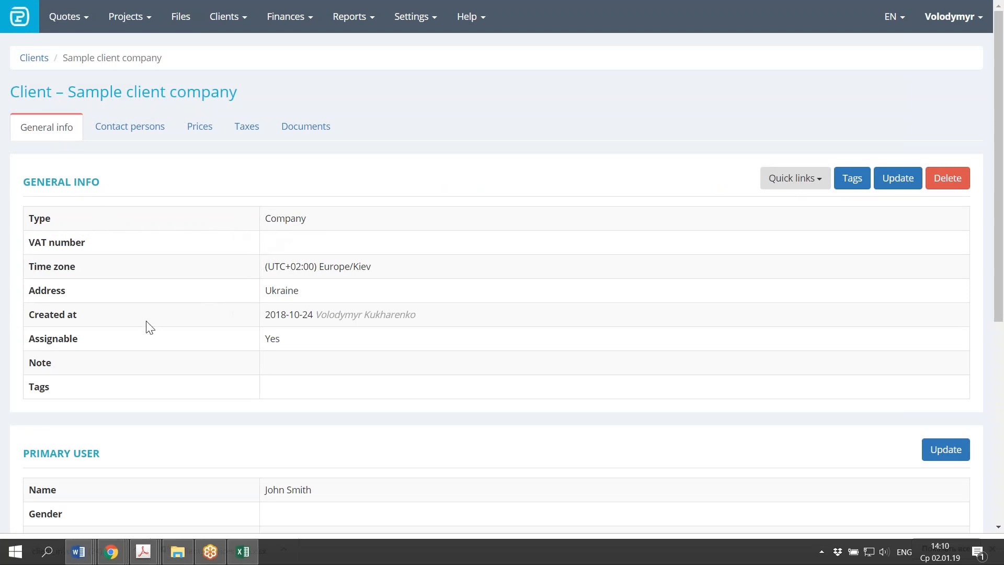
mouse_move(130, 363)
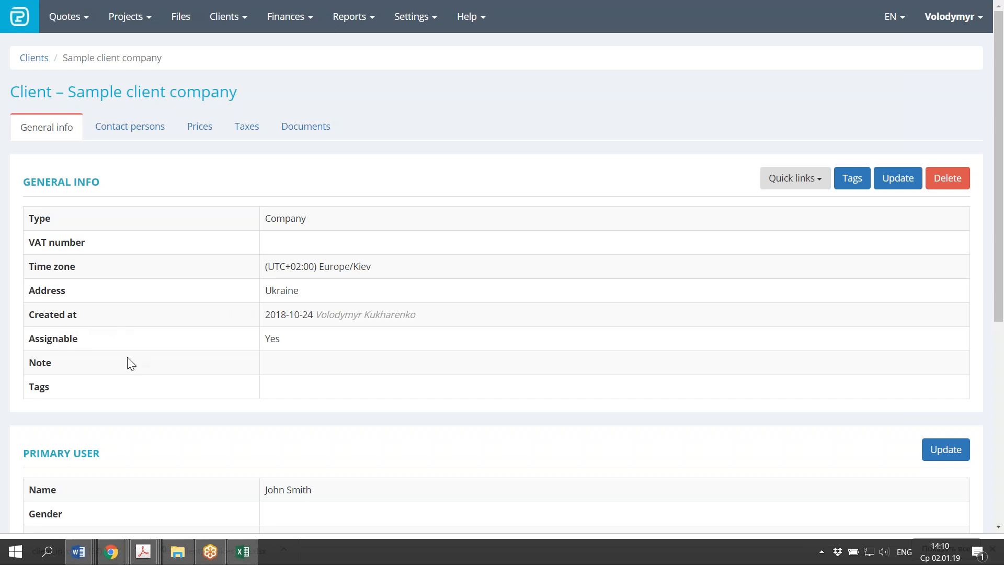
scroll(down, 3)
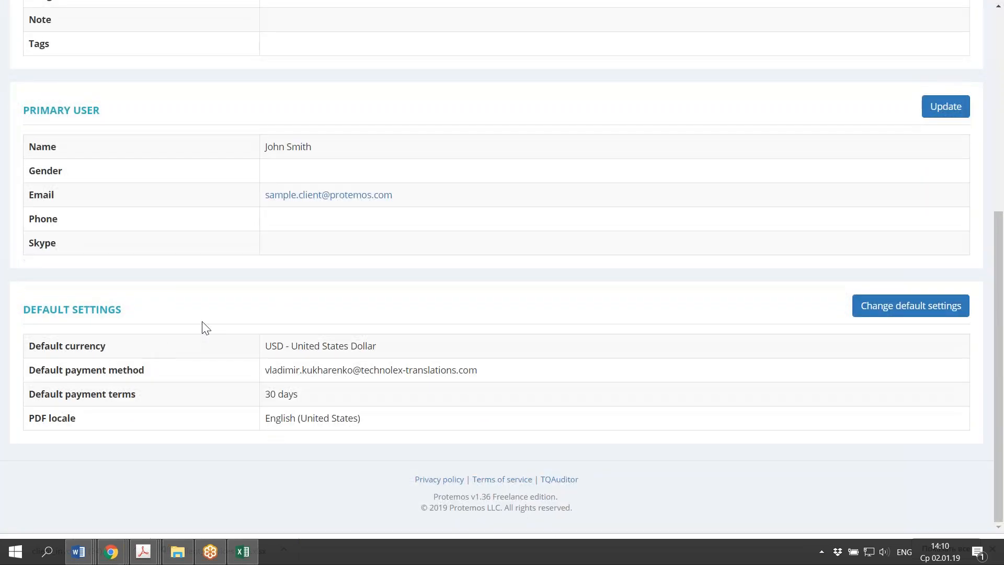
mouse_move(799, 63)
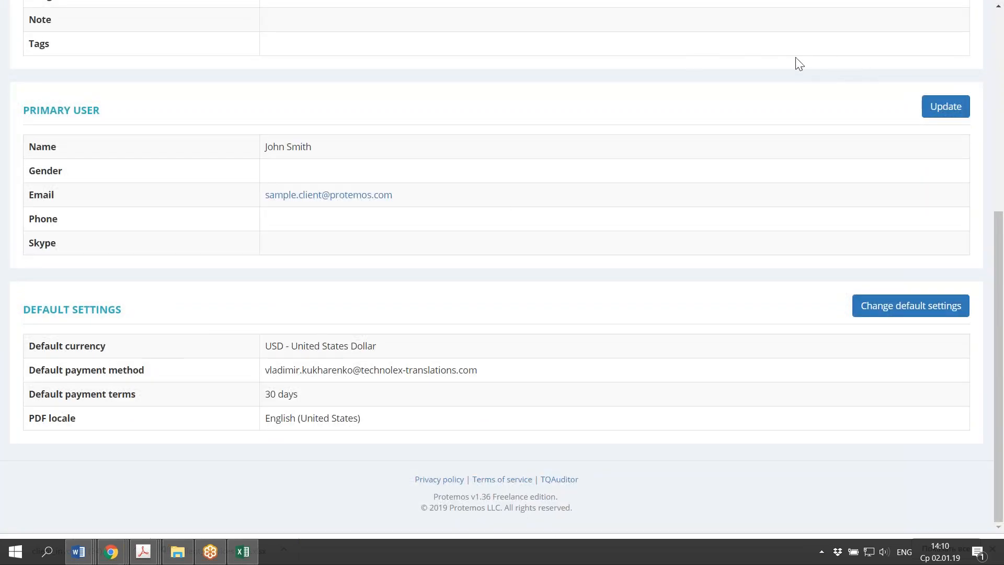
mouse_move(633, 28)
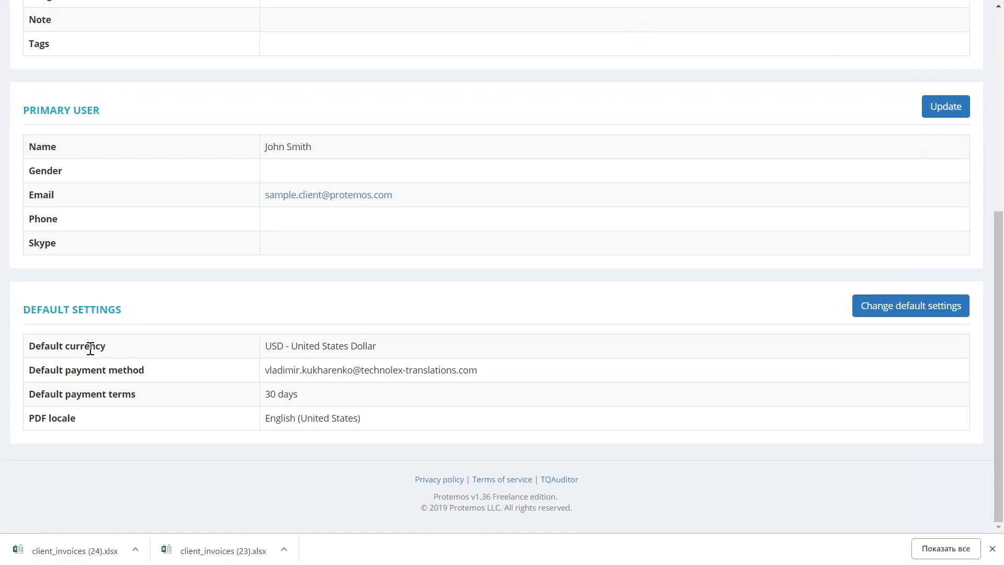
double_click(86, 346)
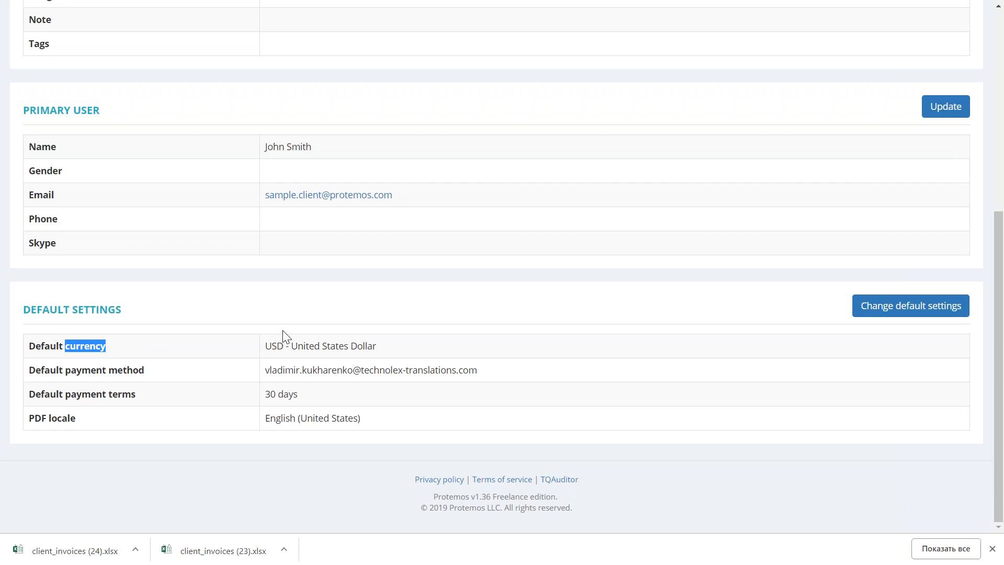
mouse_move(292, 366)
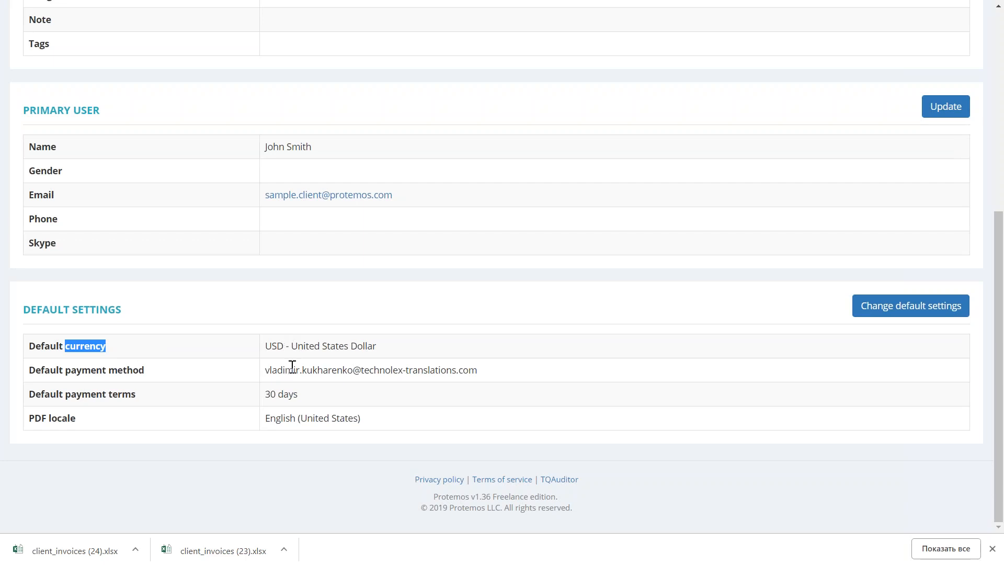
mouse_move(284, 372)
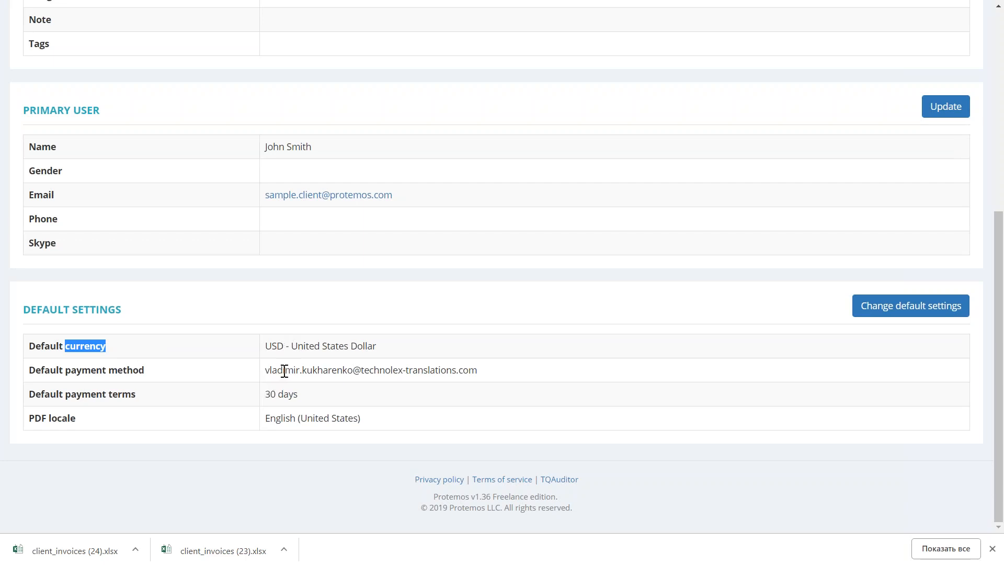
double_click(280, 393)
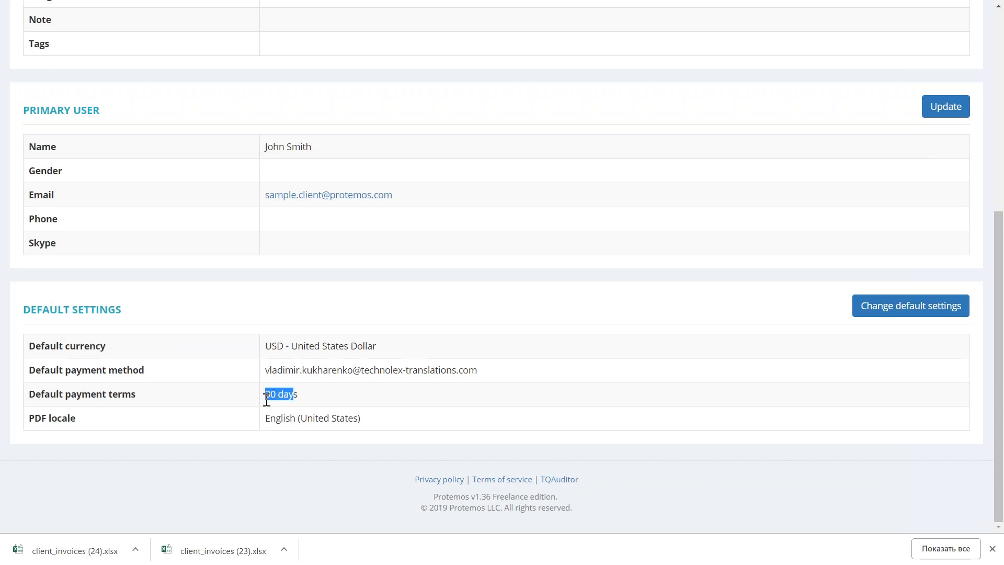
double_click(313, 417)
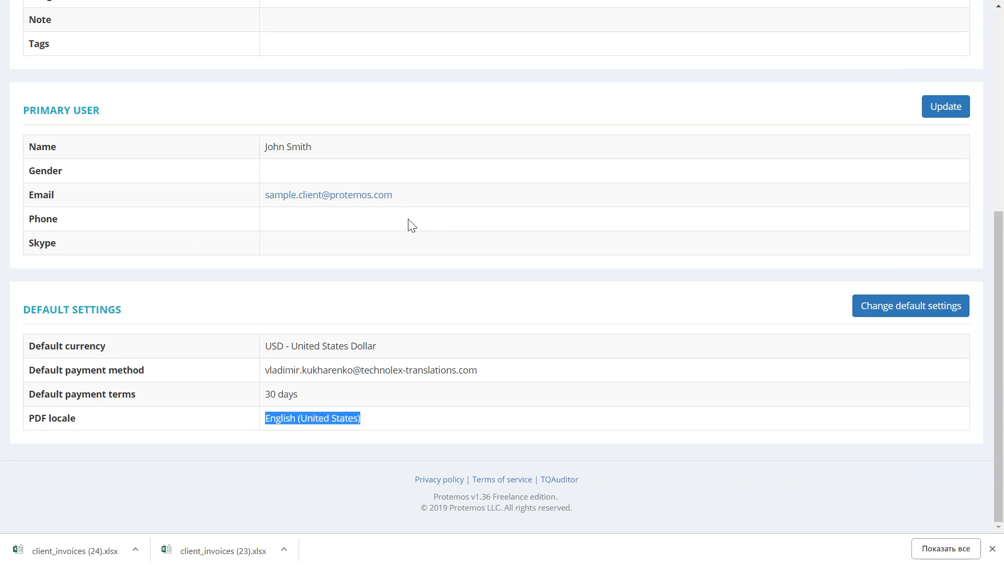
scroll(up, 3)
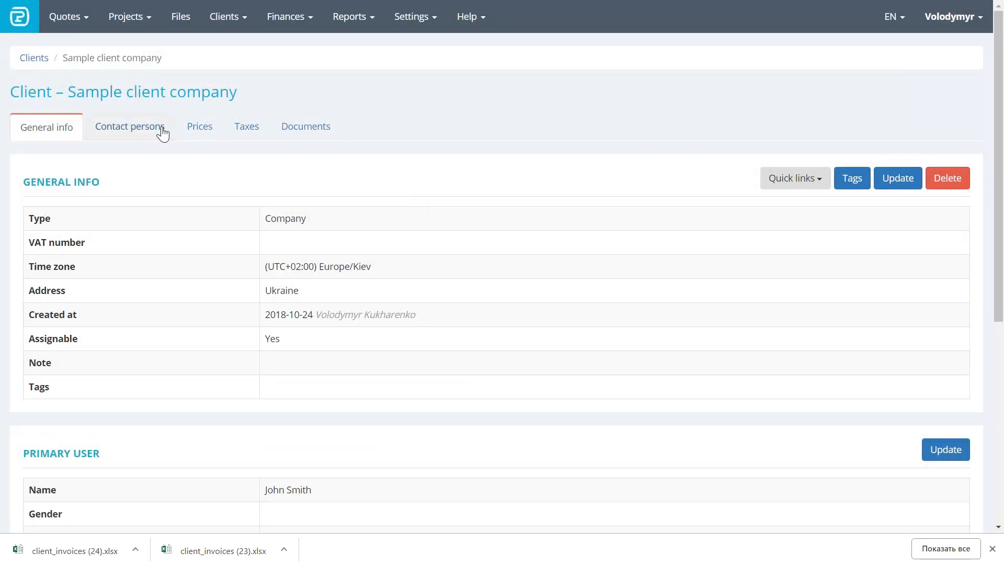
- View the sample client's Contact persons, Prices and Documents tabs, all empty
click(130, 126)
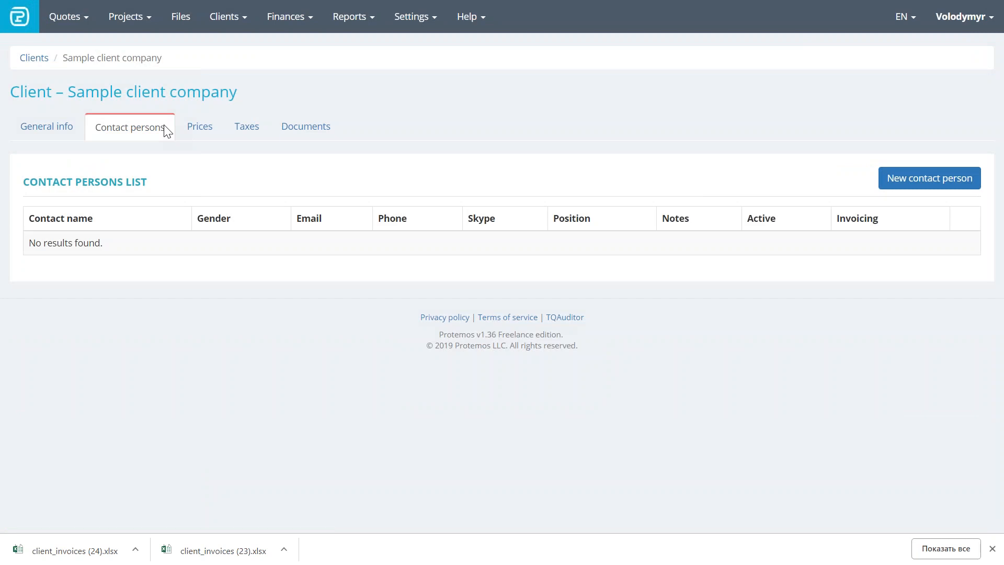
click(199, 126)
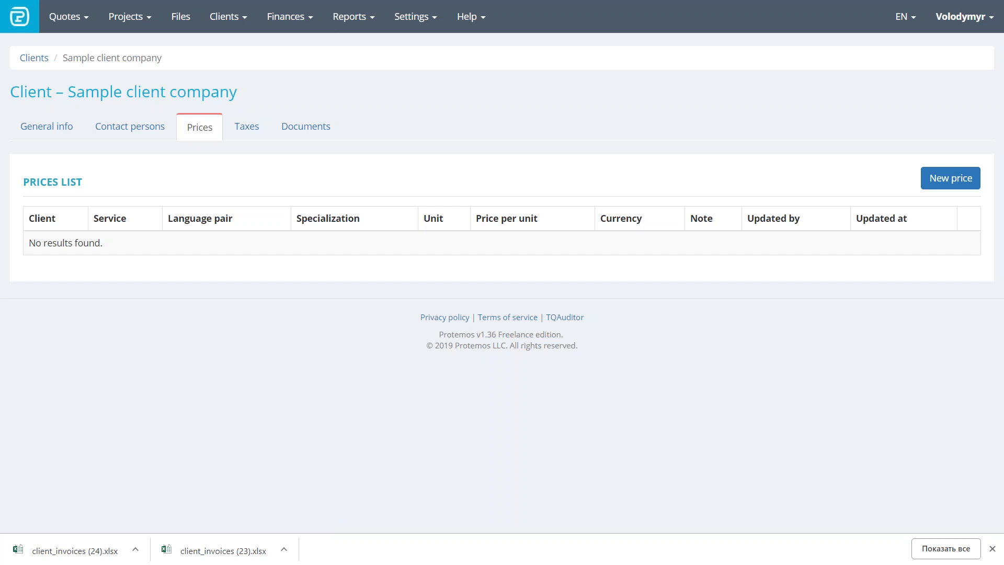
click(305, 126)
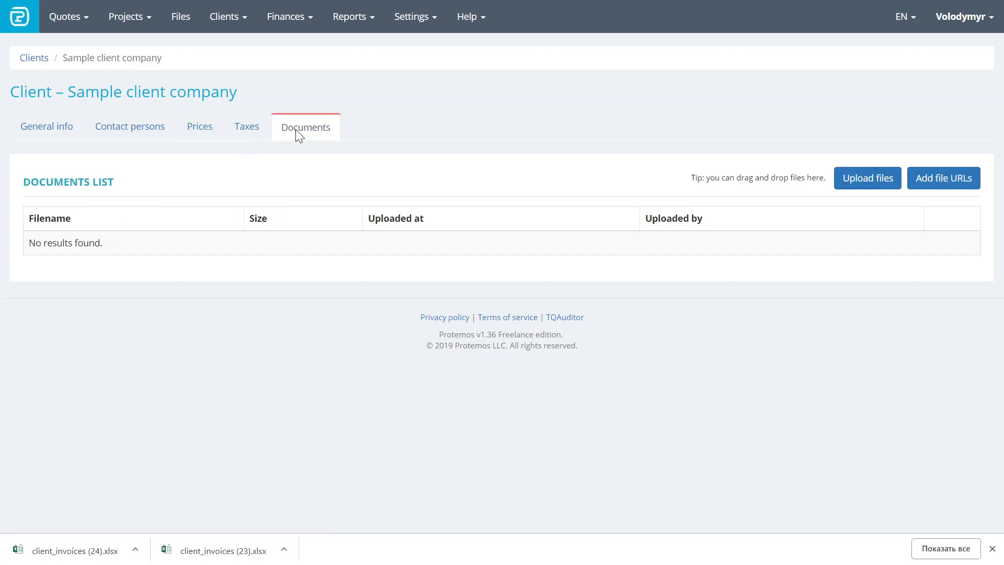
mouse_move(314, 151)
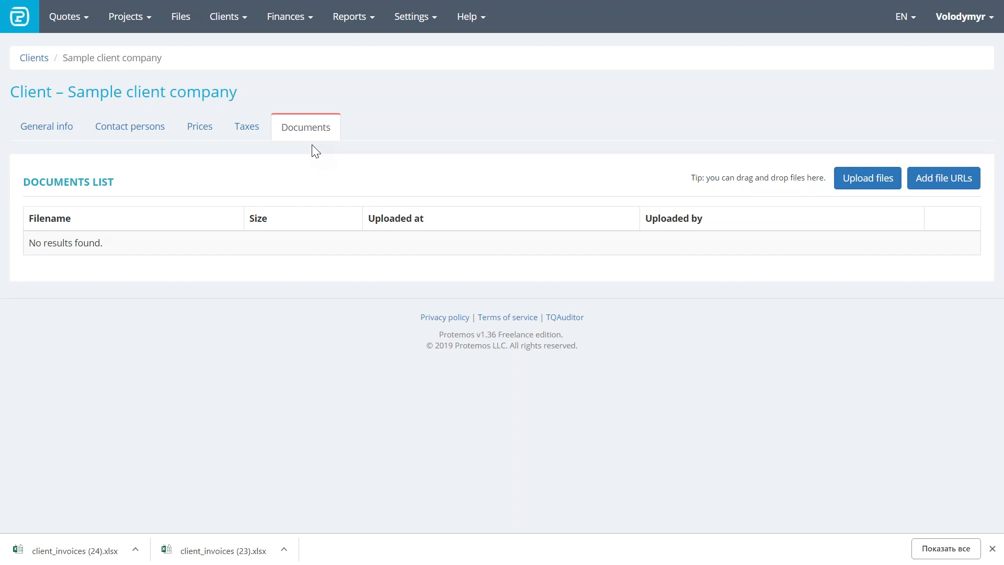
mouse_move(120, 51)
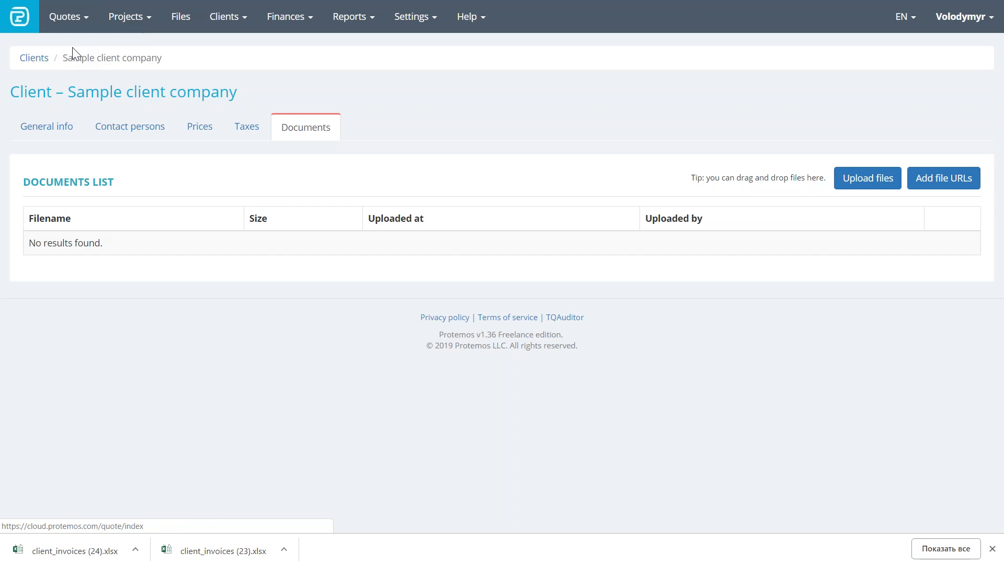
- Create quote 'qoute' for Sample client company with delivery 8 January 2019 at 14:00
click(64, 16)
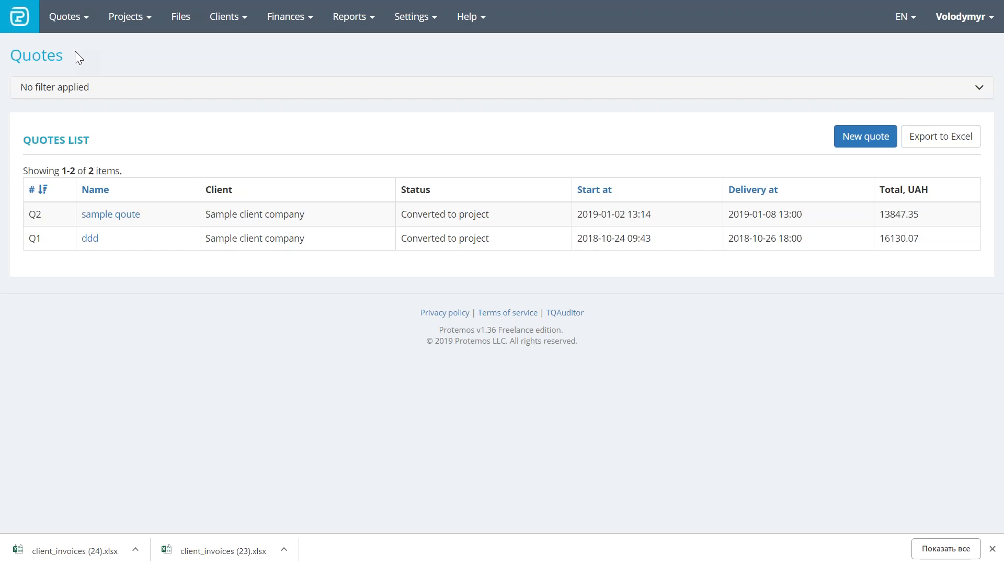
click(65, 16)
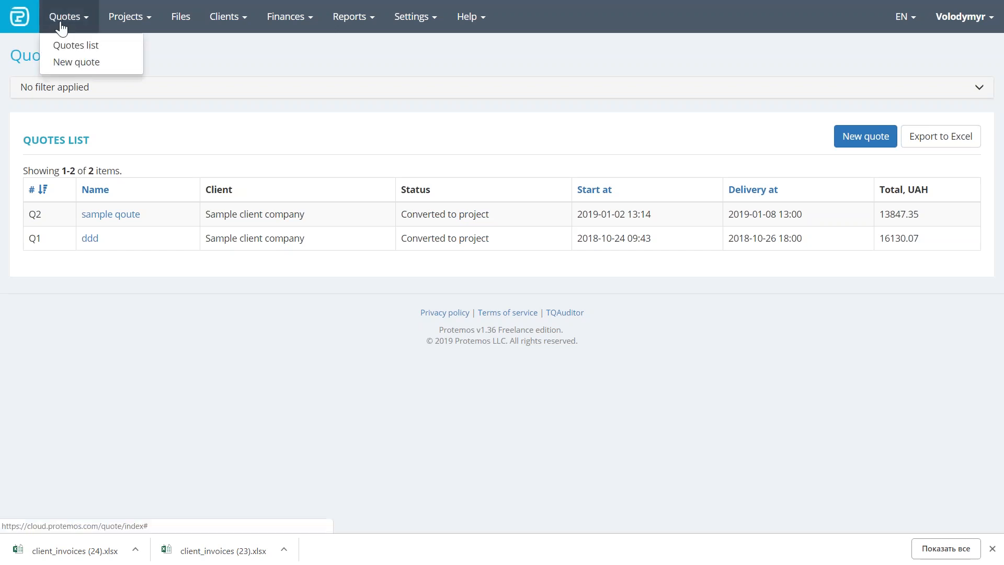
click(77, 62)
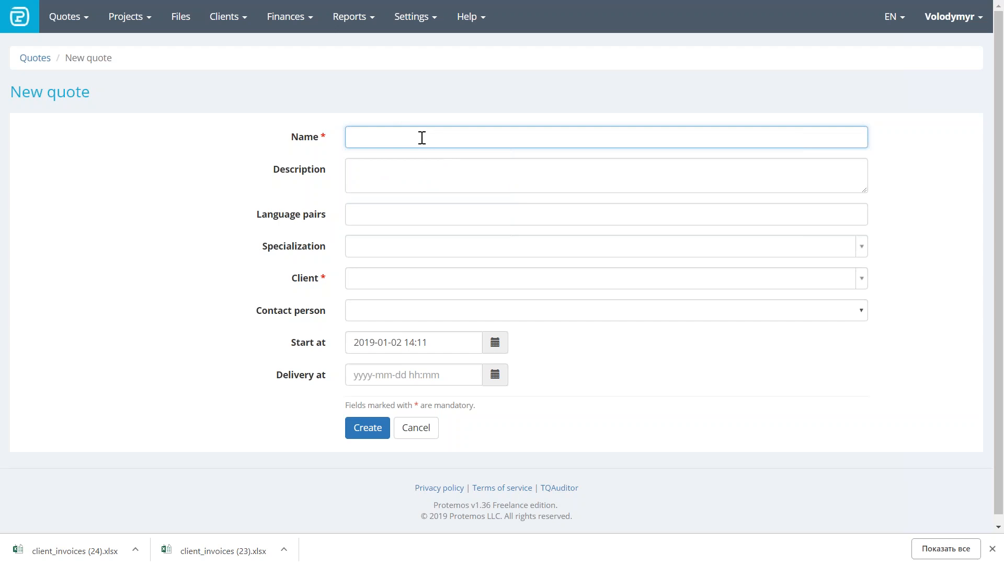
text(qoute)
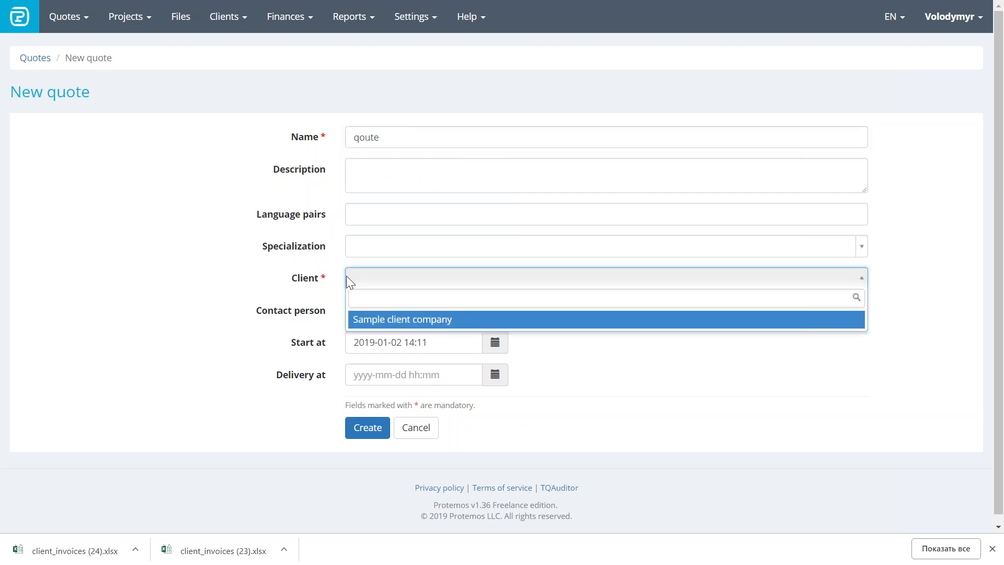
mouse_move(377, 320)
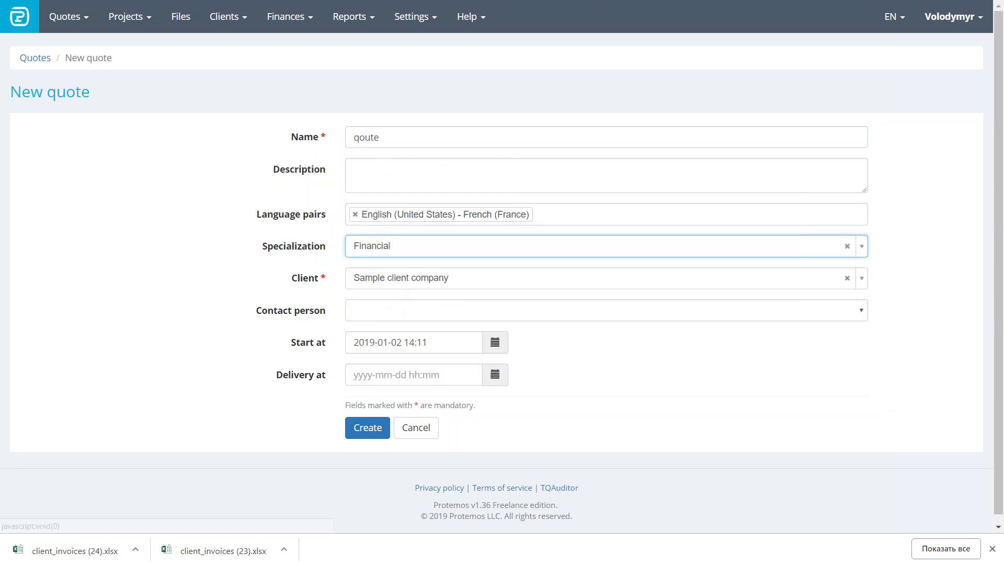
click(494, 374)
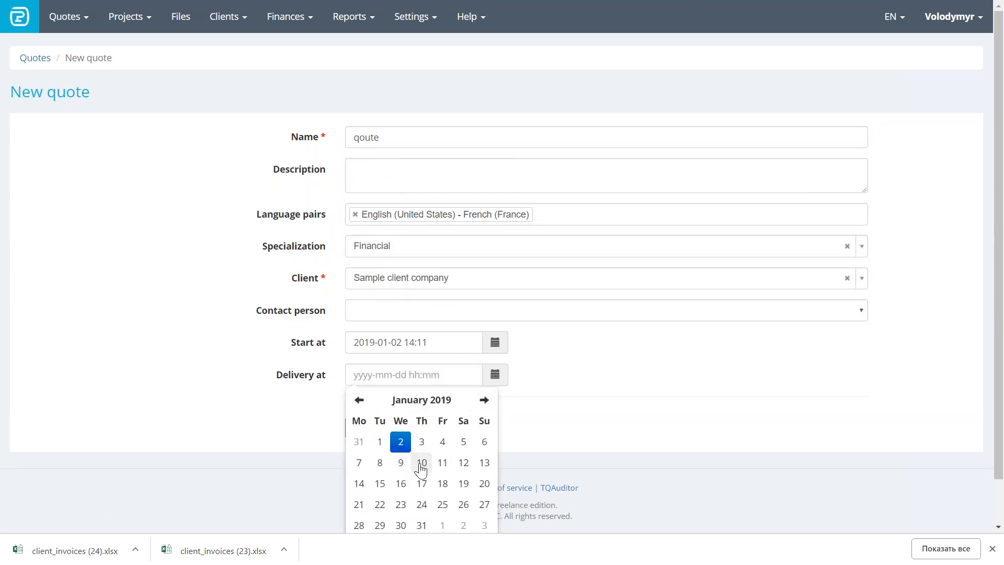
mouse_move(379, 462)
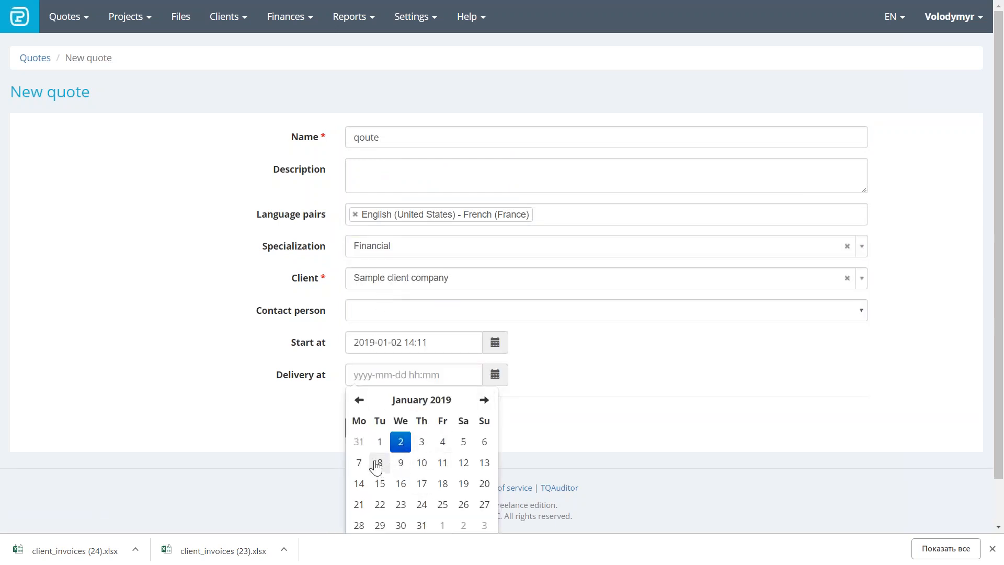
click(377, 462)
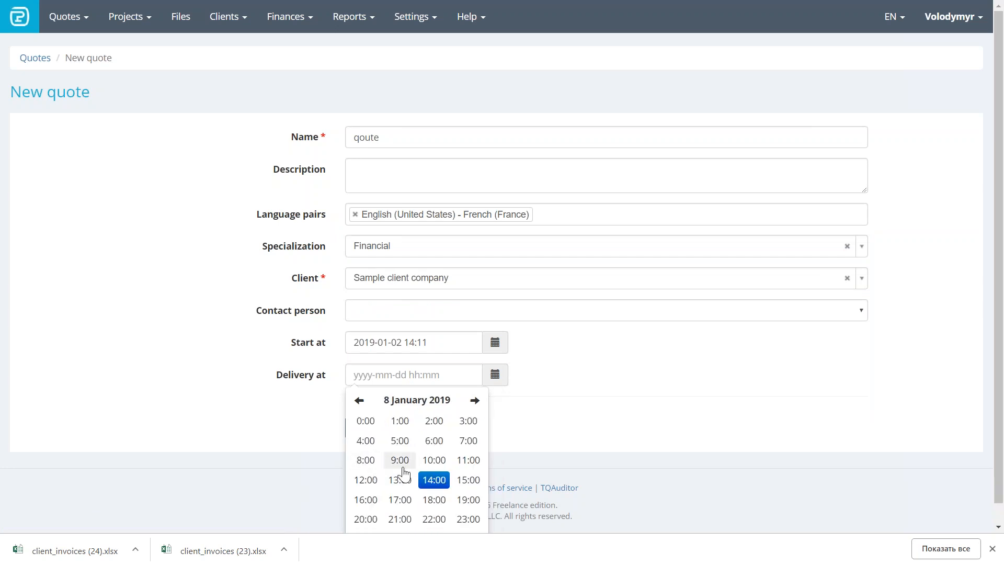
click(434, 480)
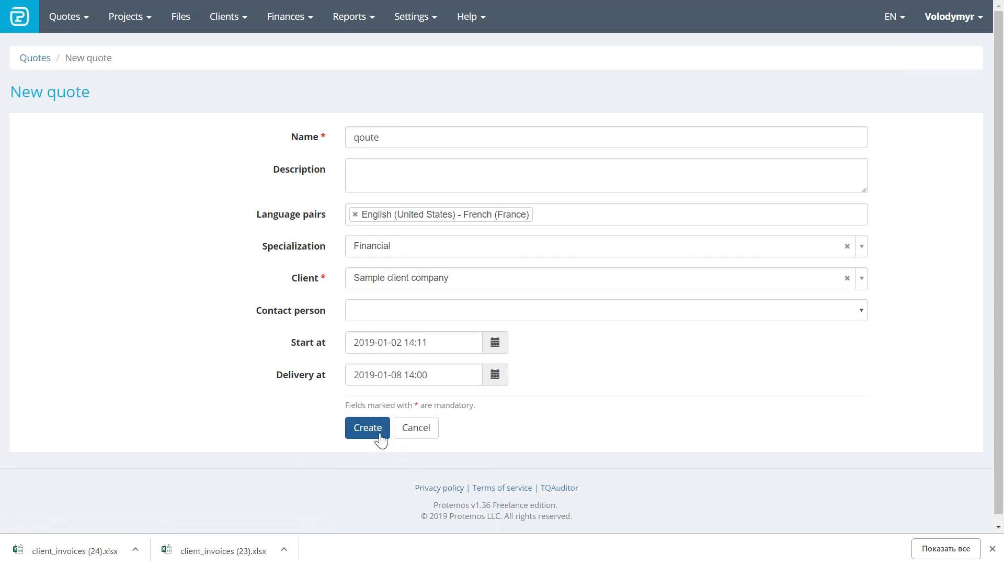
click(367, 428)
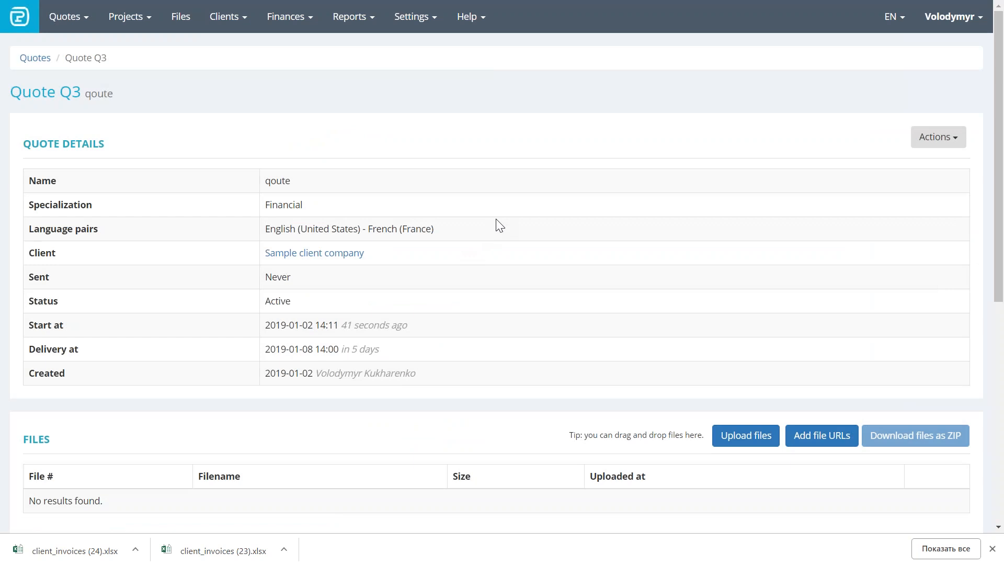
- Upload Version 1 36.docx from the Desktop to quote Q3's files
scroll(down, 3)
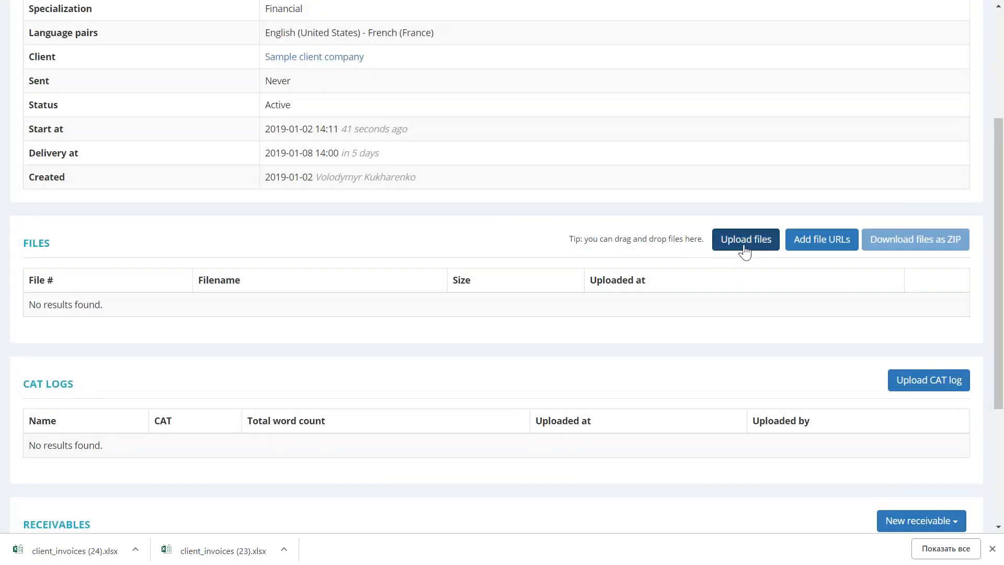
click(744, 238)
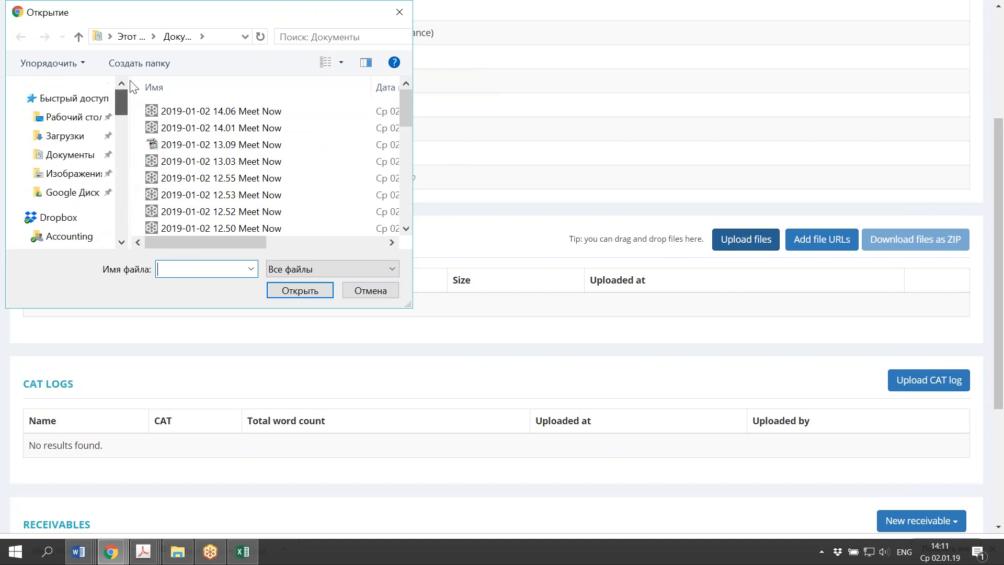
click(69, 117)
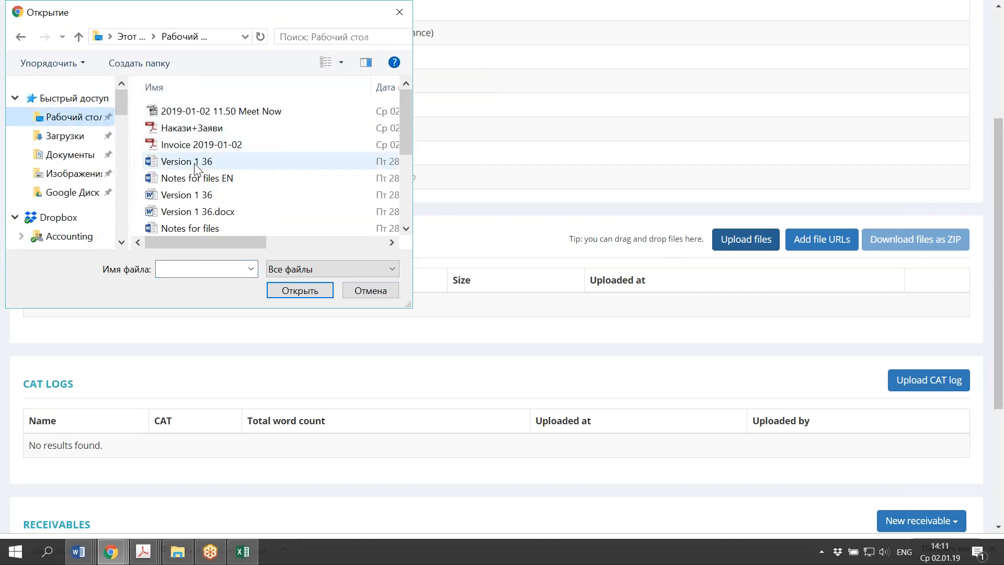
click(299, 290)
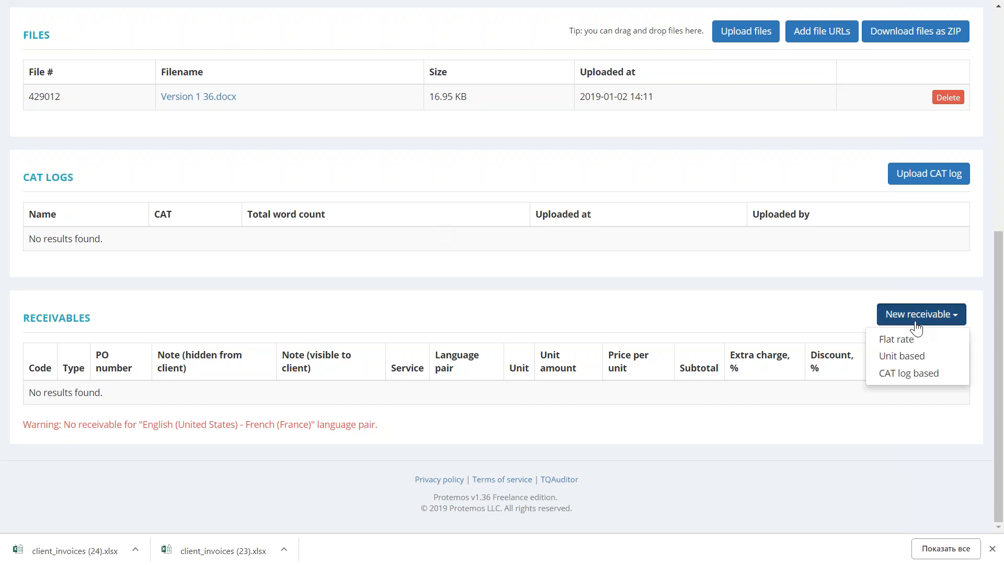
mouse_move(895, 338)
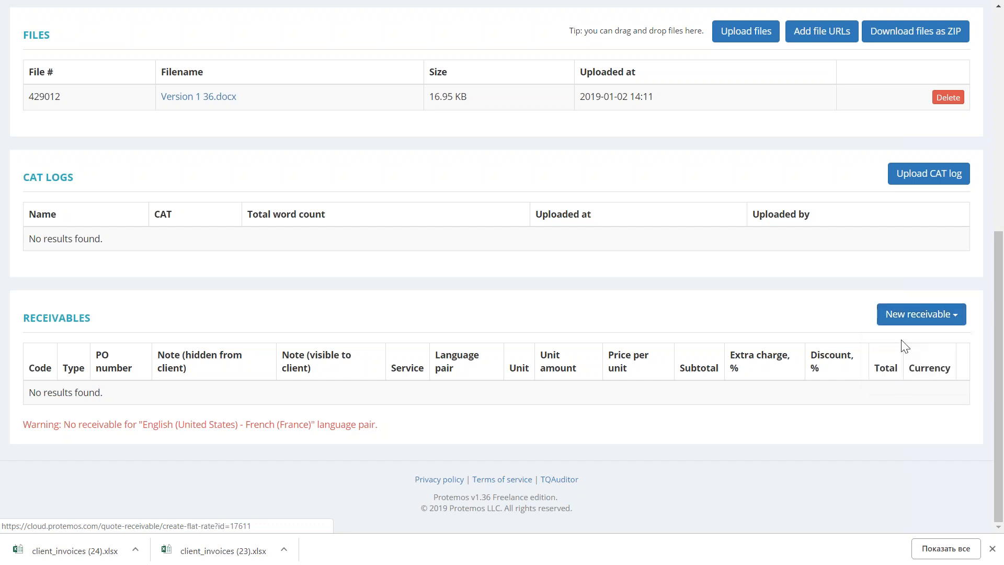
- Add a flat-rate receivable with a 500 total and begin the hidden-from-client note
click(920, 314)
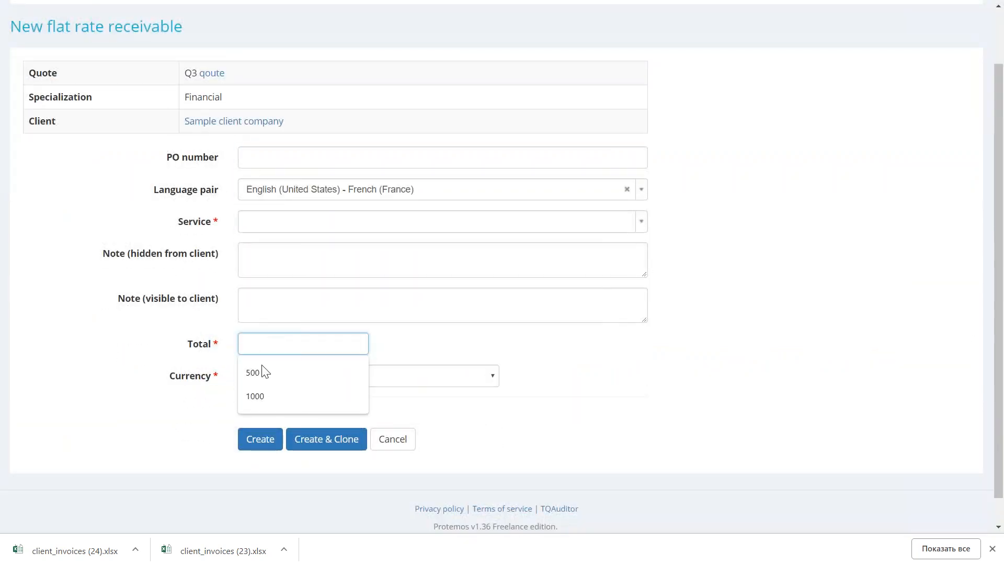
click(252, 372)
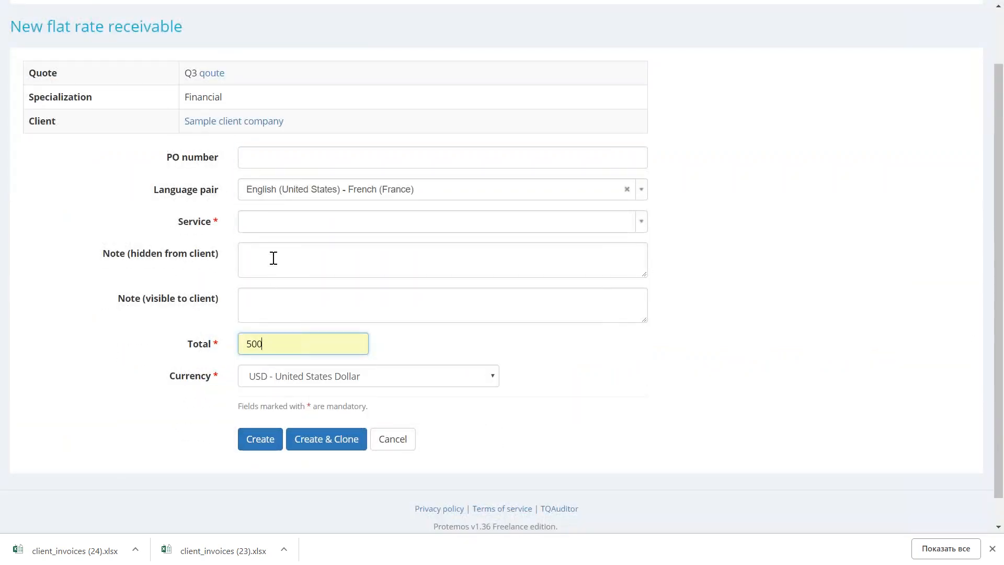
click(440, 221)
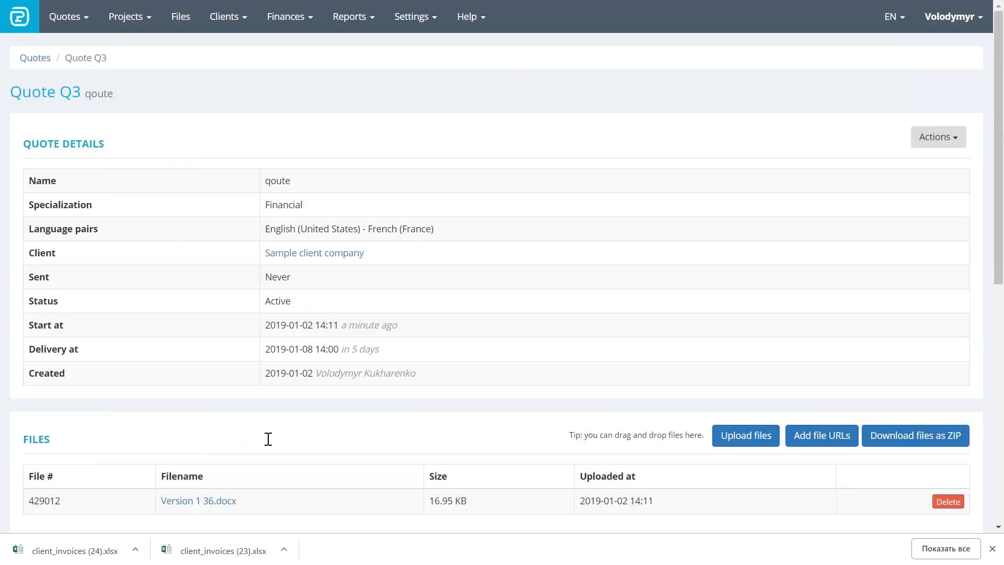
mouse_move(357, 337)
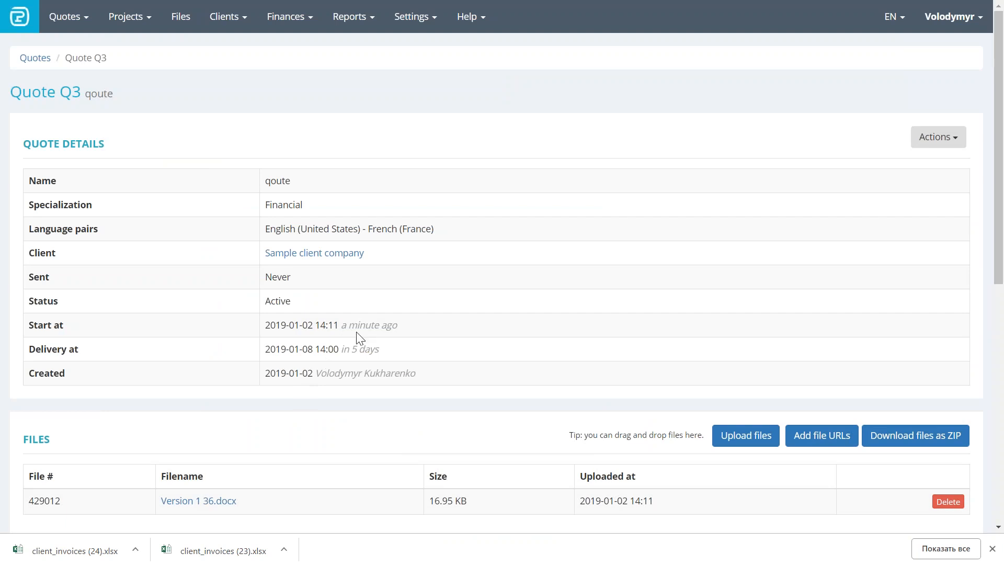
mouse_move(630, 354)
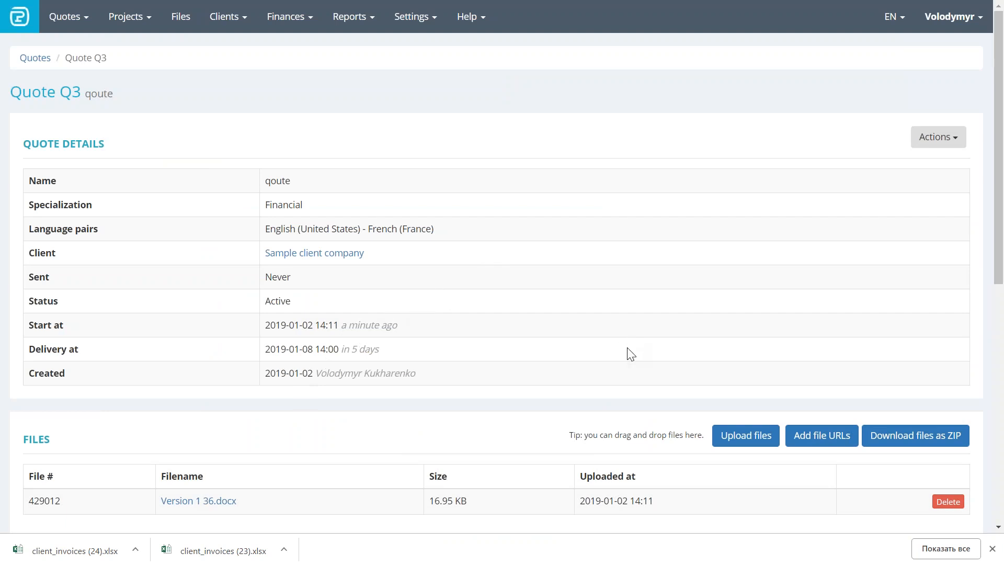
- Download quote Q3 as a PDF from the Actions dropdown
scroll(down, 3)
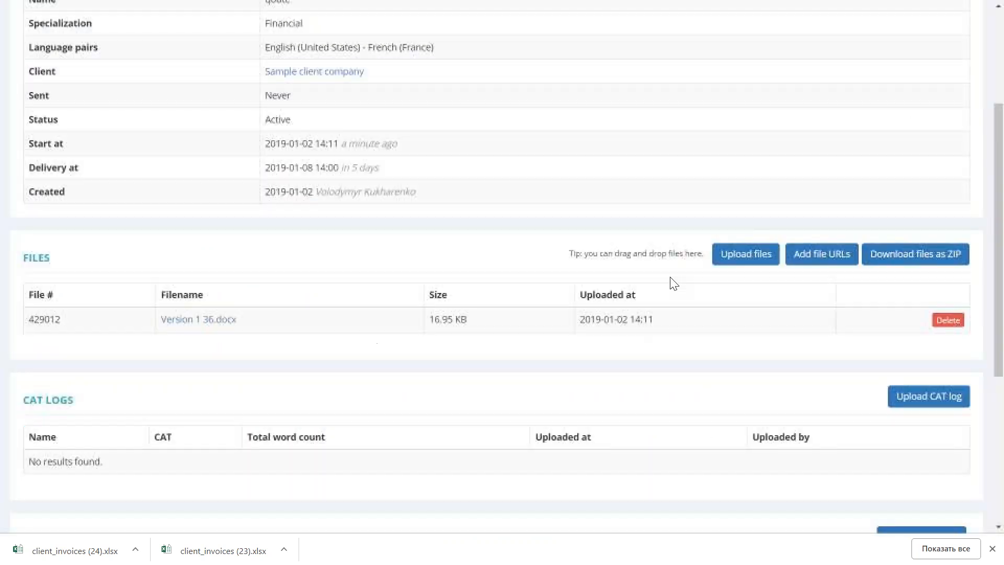
scroll(up, 3)
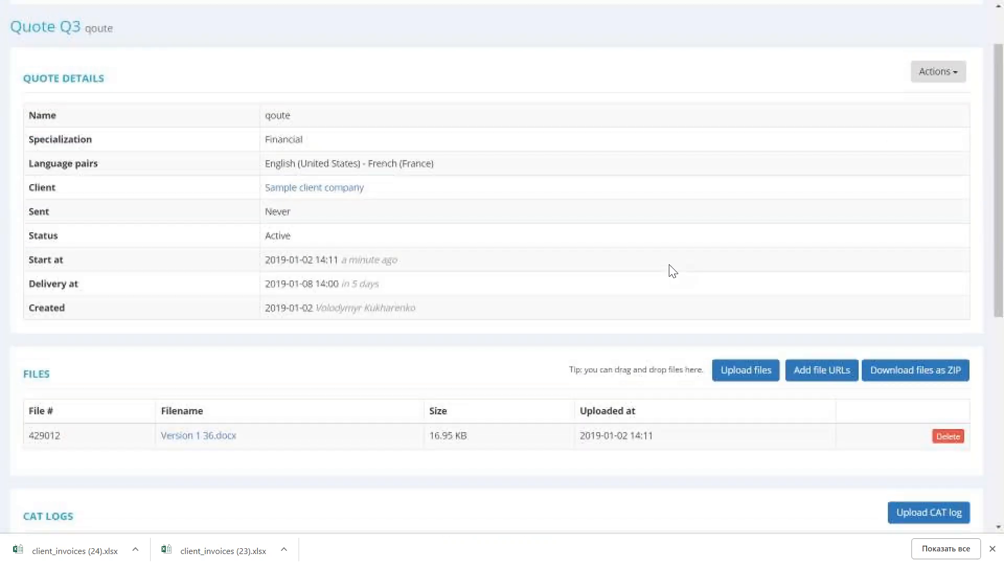
click(937, 136)
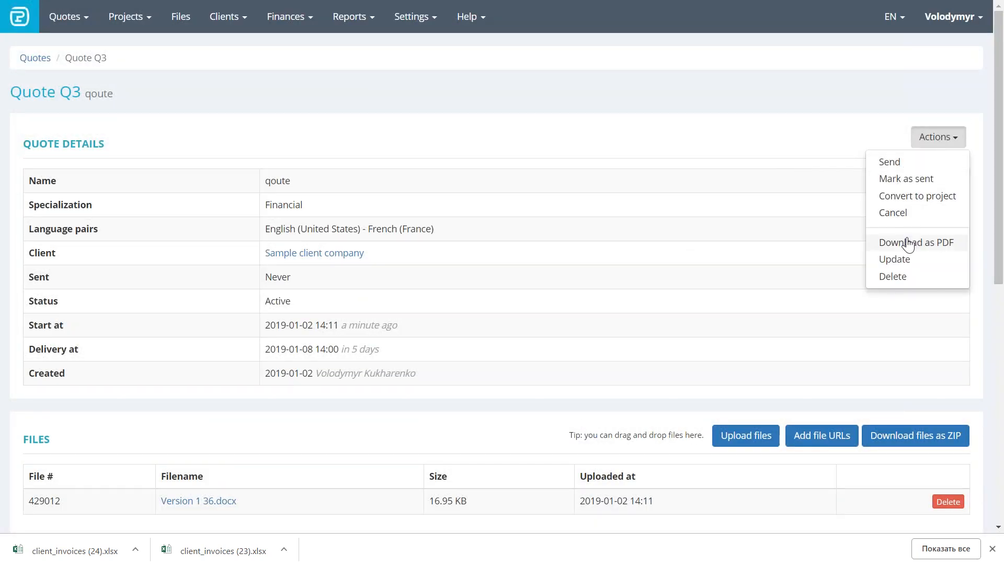
click(916, 242)
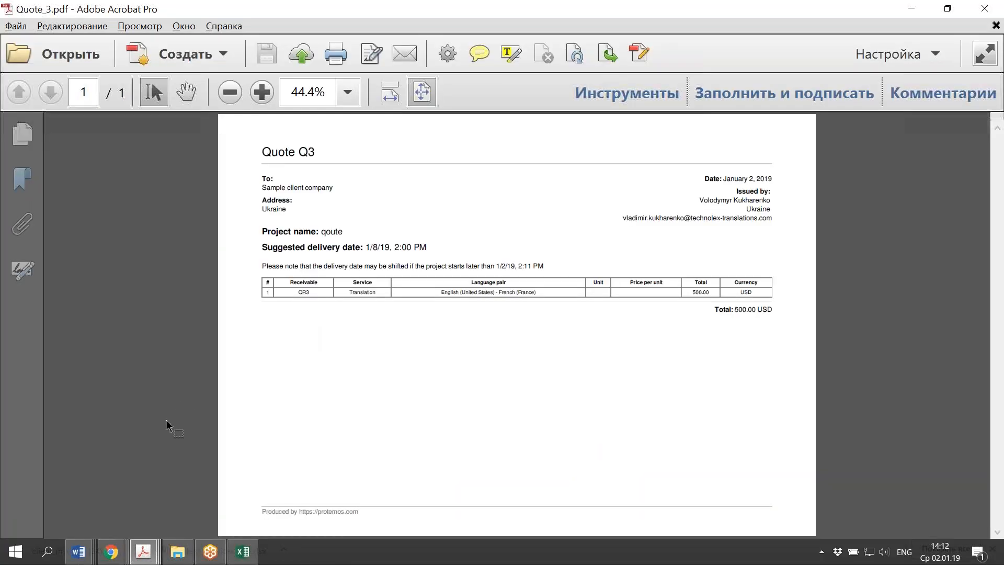
mouse_move(465, 291)
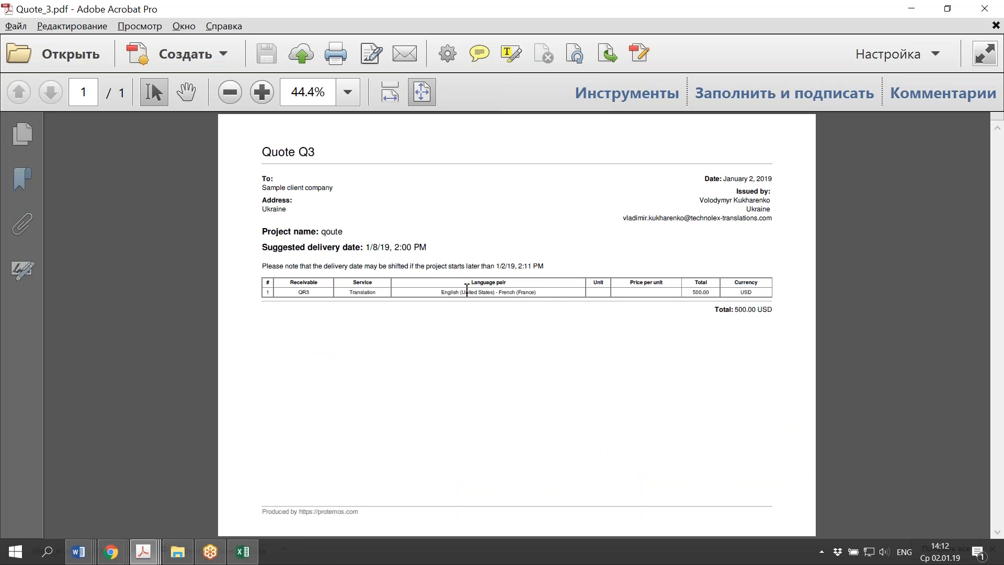
click(261, 92)
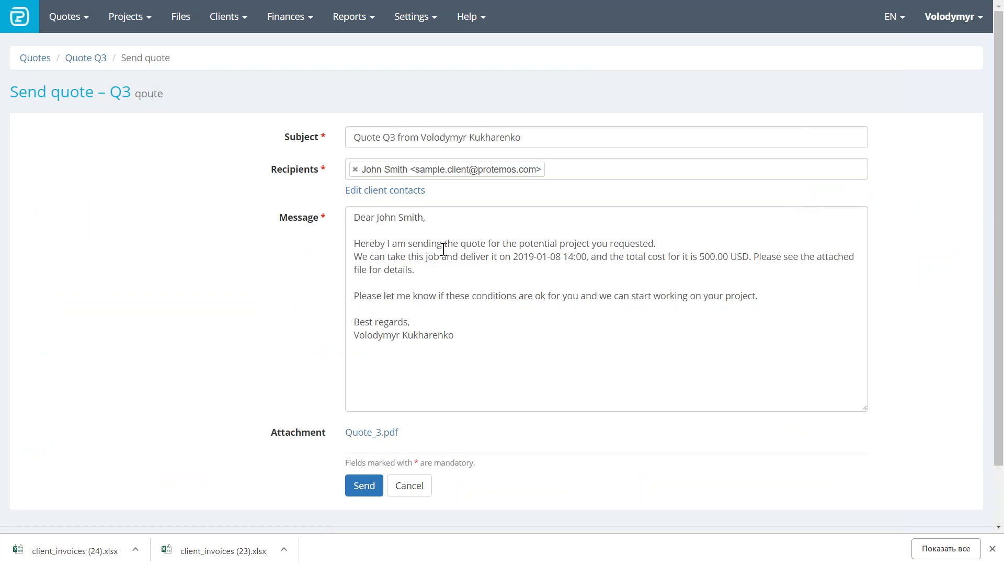
mouse_move(539, 268)
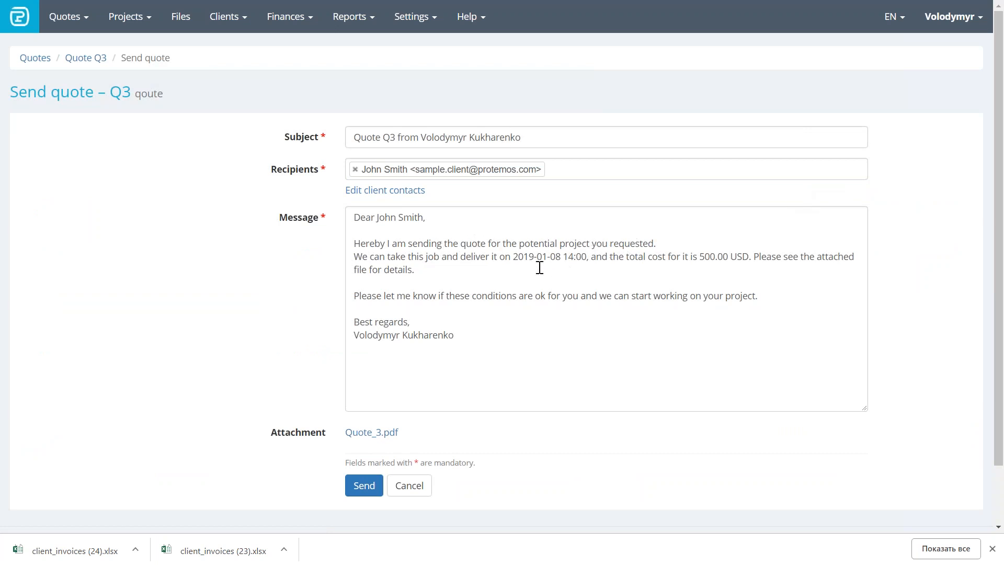
mouse_move(501, 251)
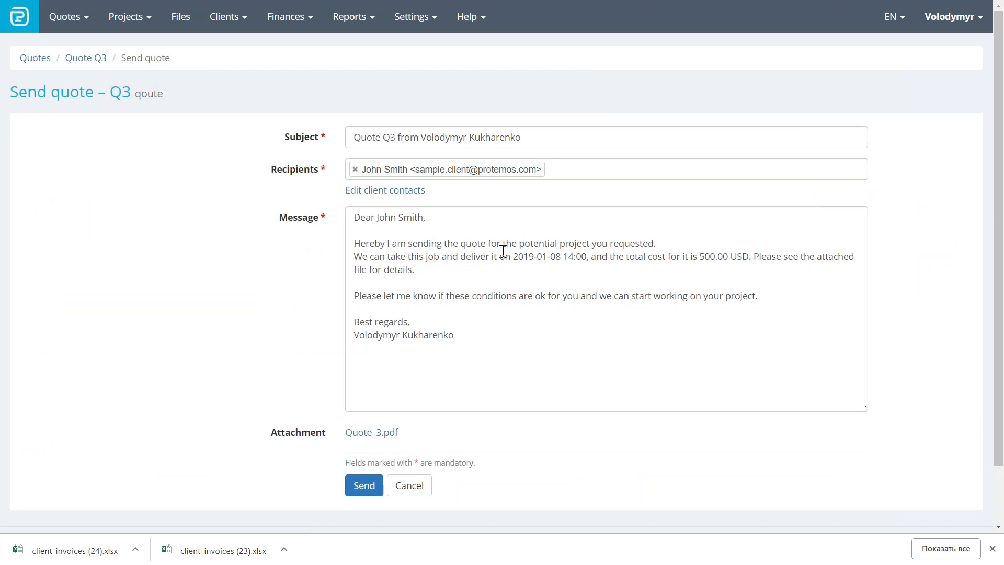
mouse_move(382, 410)
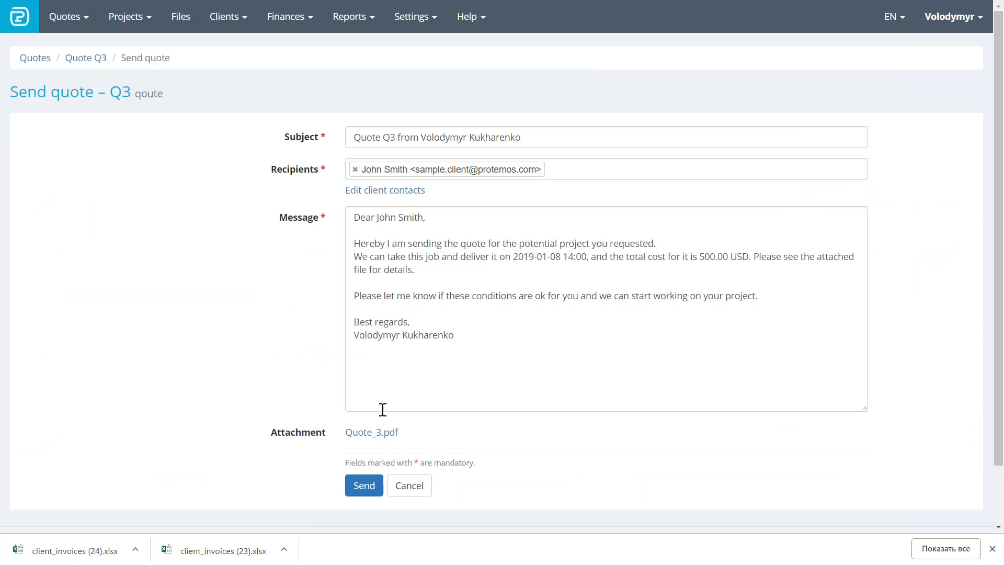
mouse_move(371, 431)
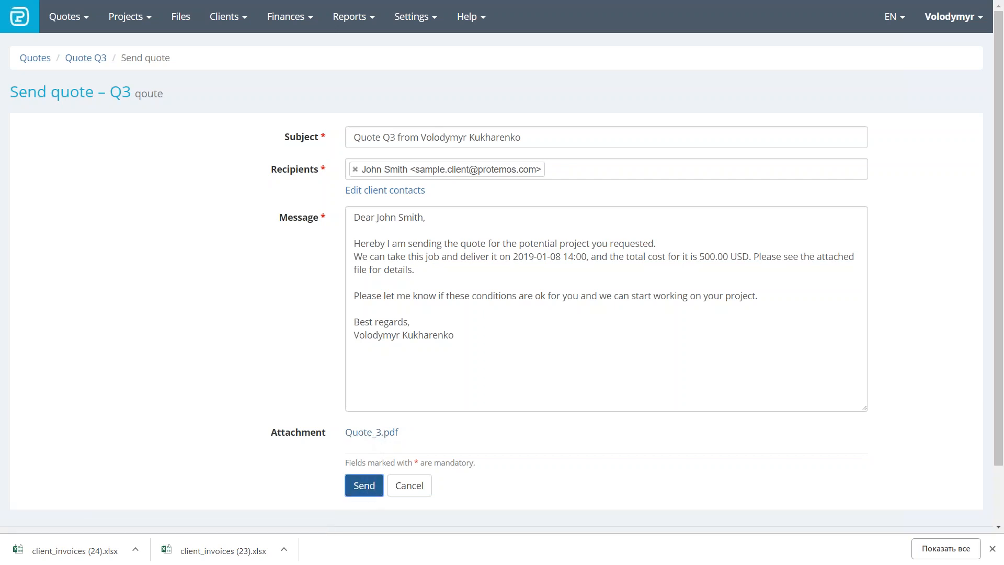
- Send the quote Q3 email with Quote_3.pdf attached to the sample client
click(363, 484)
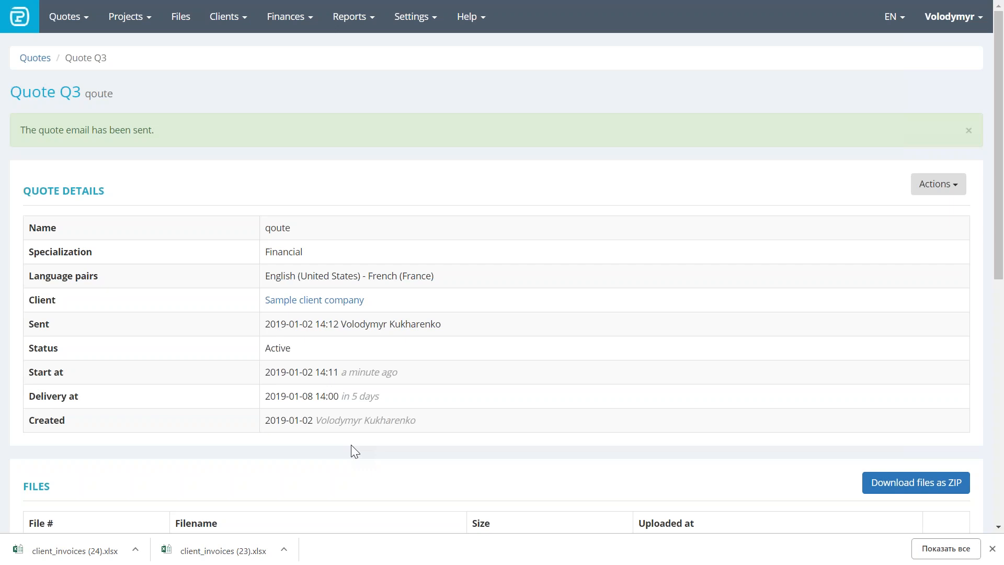
mouse_move(937, 184)
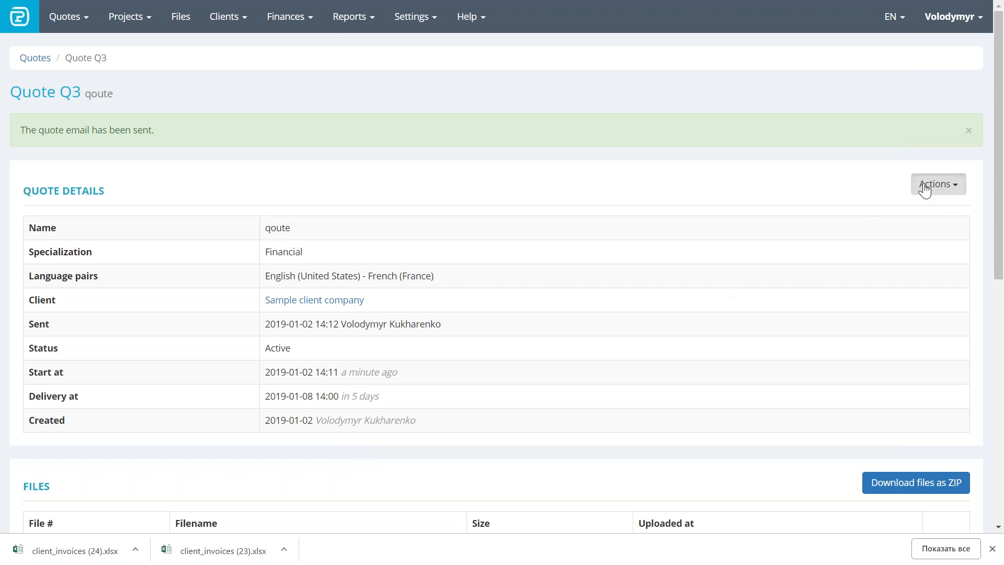
- Convert quote Q3 into project P3, keeping its Financial English–French details and deadline
click(937, 184)
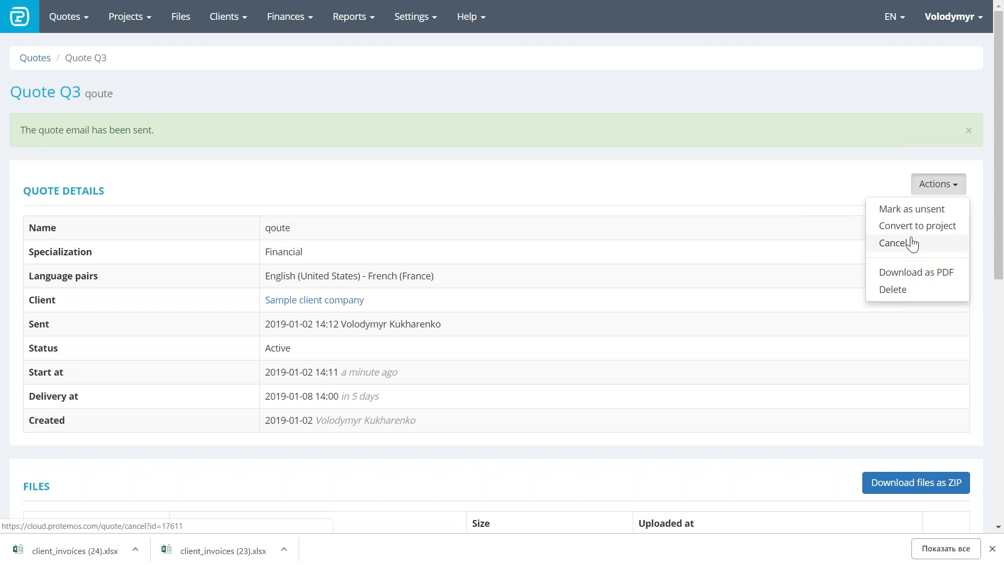
mouse_move(916, 226)
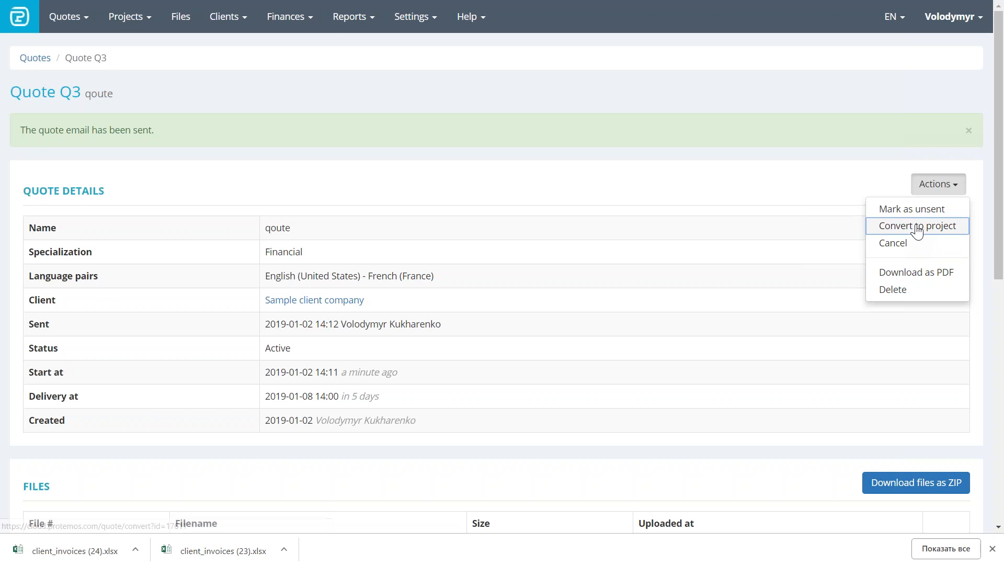
mouse_move(907, 236)
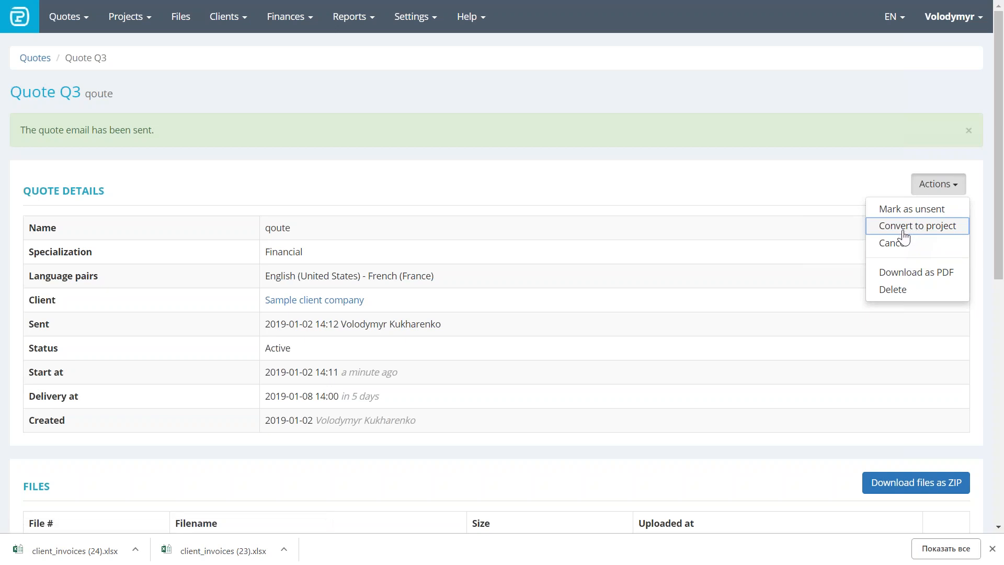
click(916, 225)
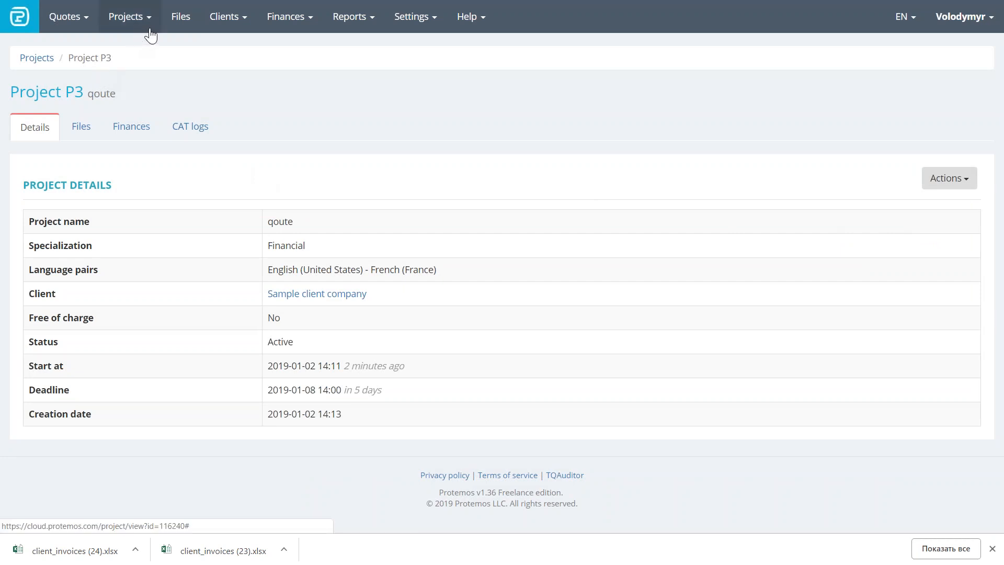
- View the new project form, then cancel back to the filtered projects list showing P1
click(126, 16)
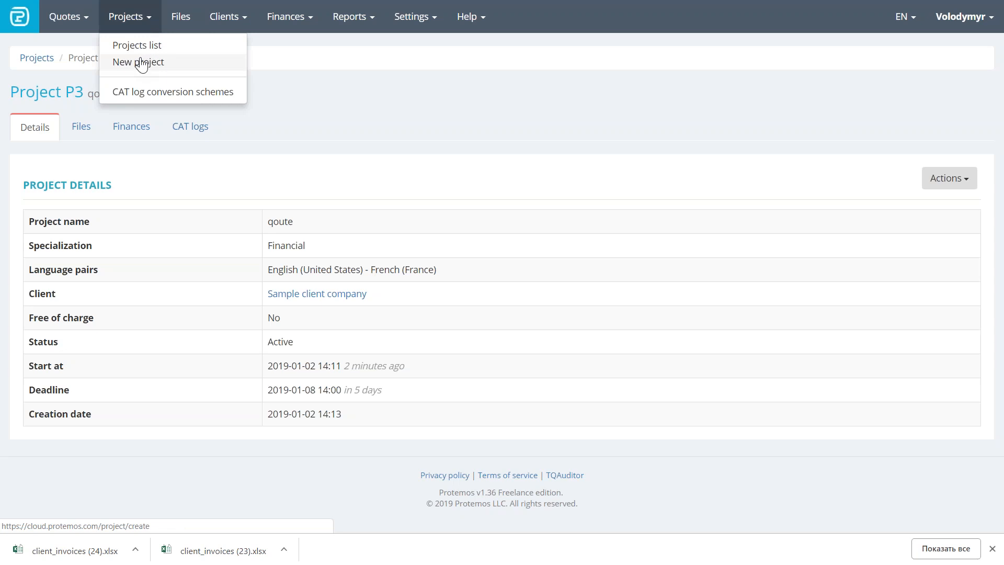
mouse_move(138, 61)
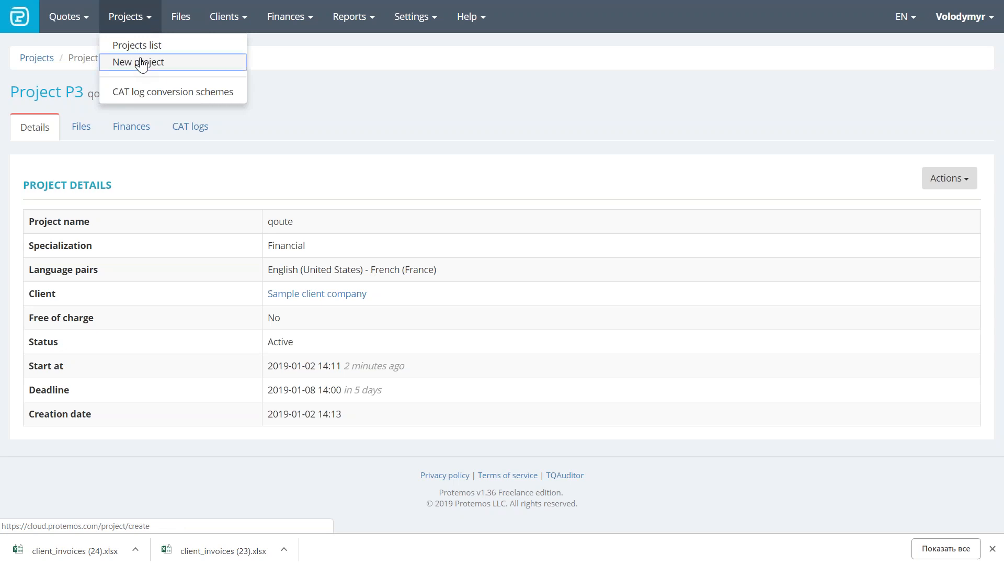
click(137, 62)
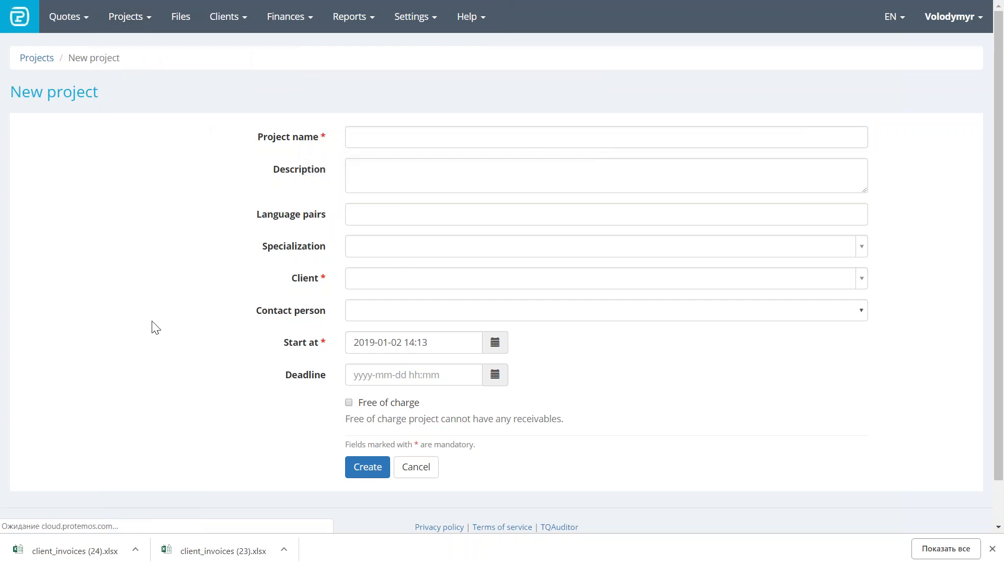
click(414, 466)
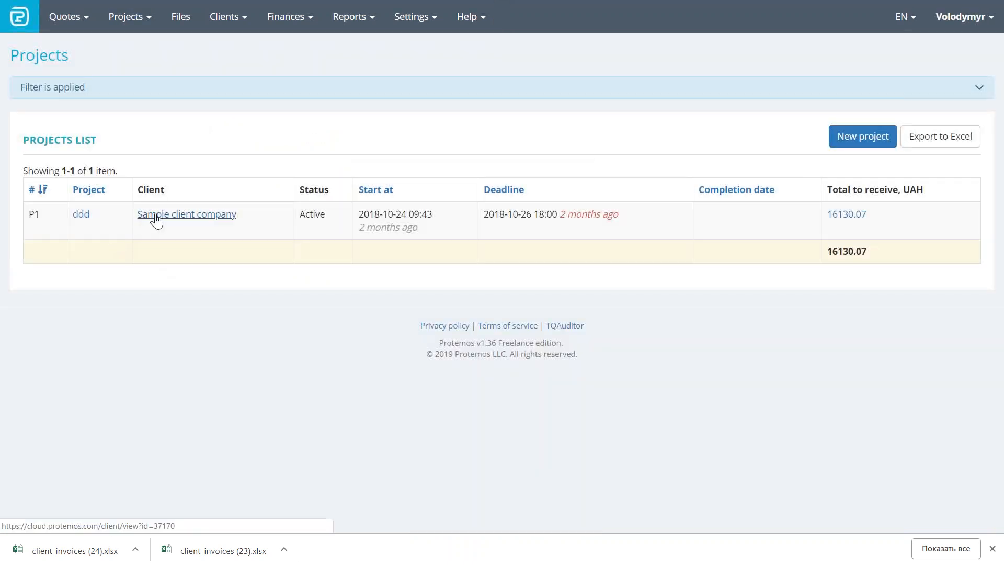
mouse_move(81, 214)
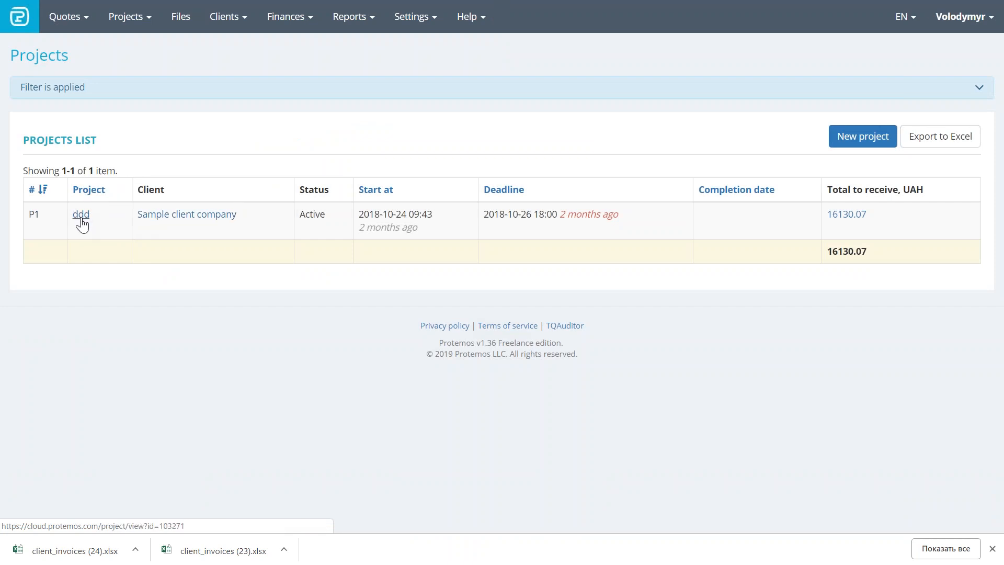
click(82, 214)
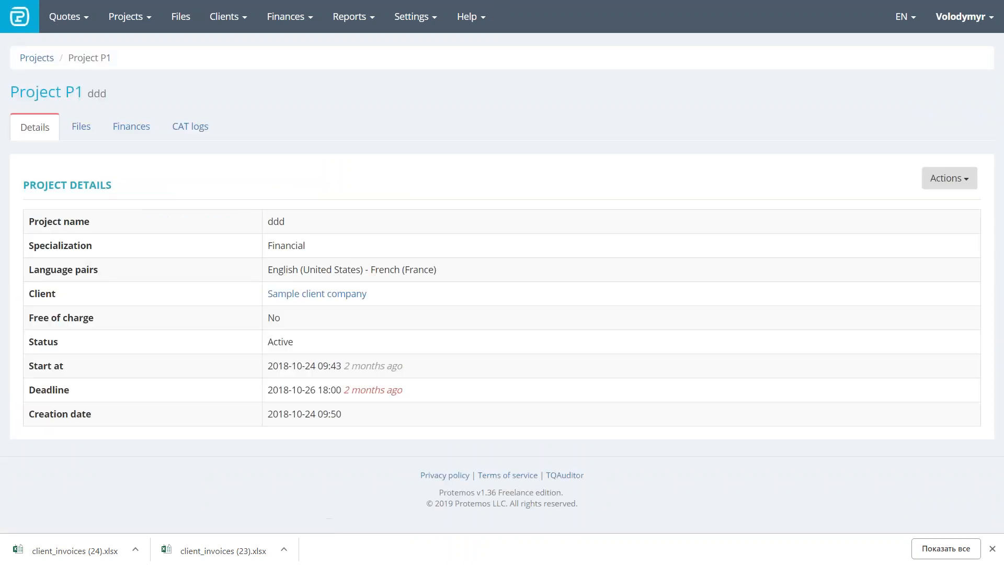
mouse_move(115, 186)
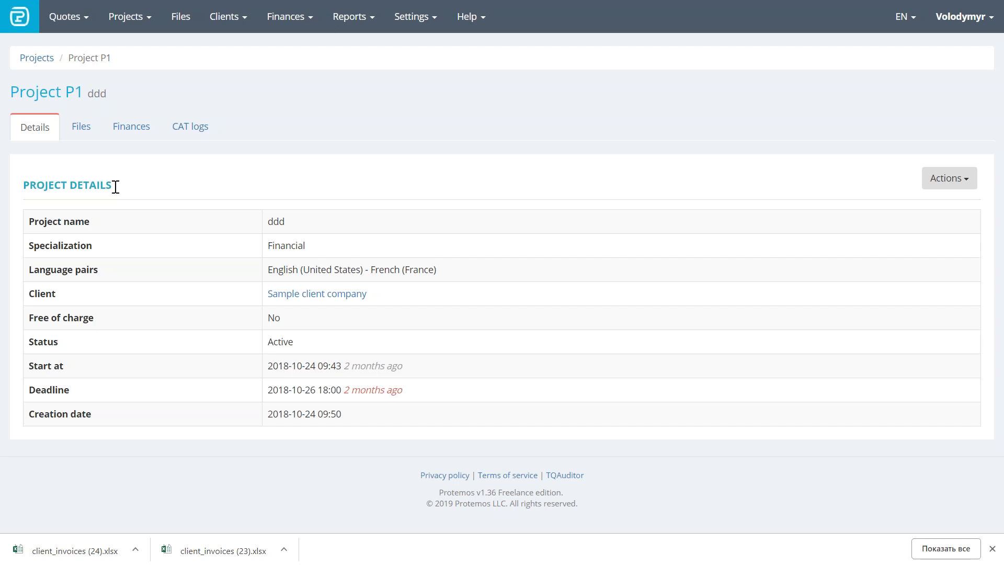
mouse_move(86, 151)
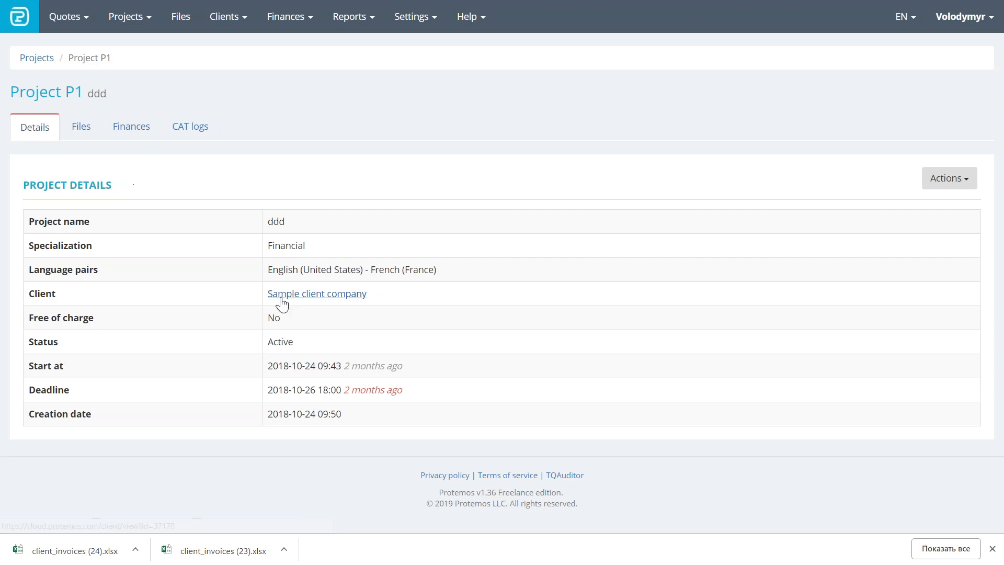
mouse_move(41, 215)
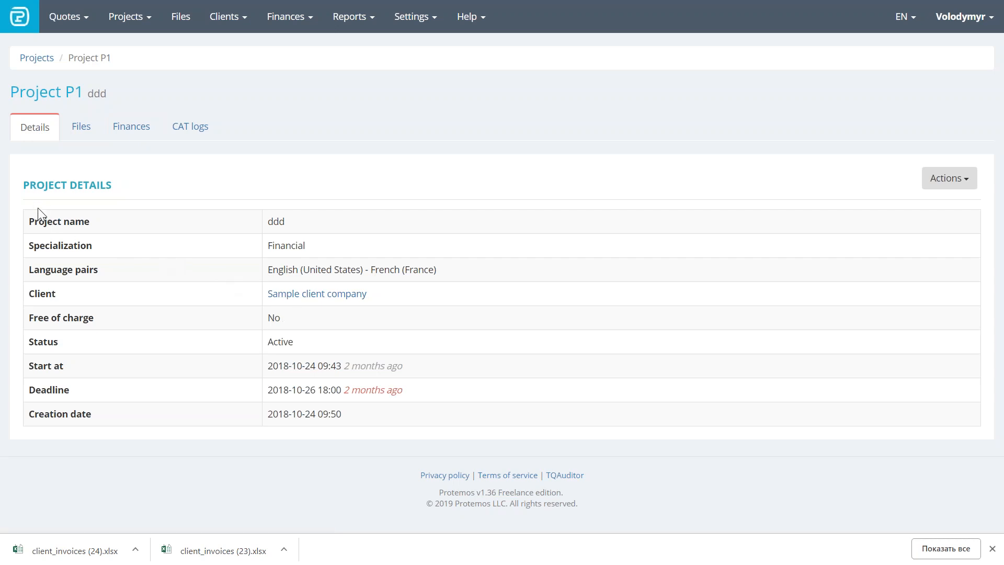
mouse_move(253, 268)
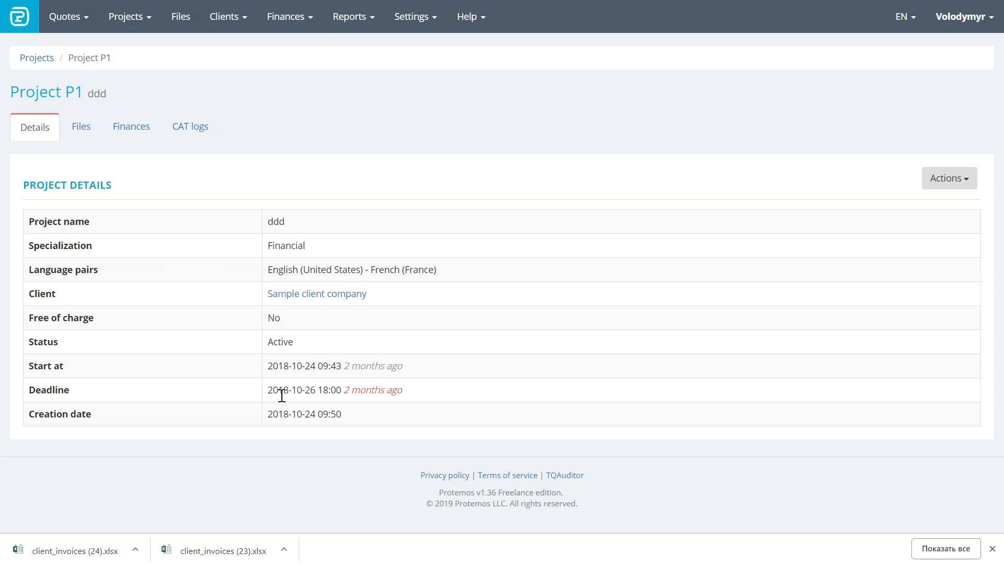
mouse_move(250, 212)
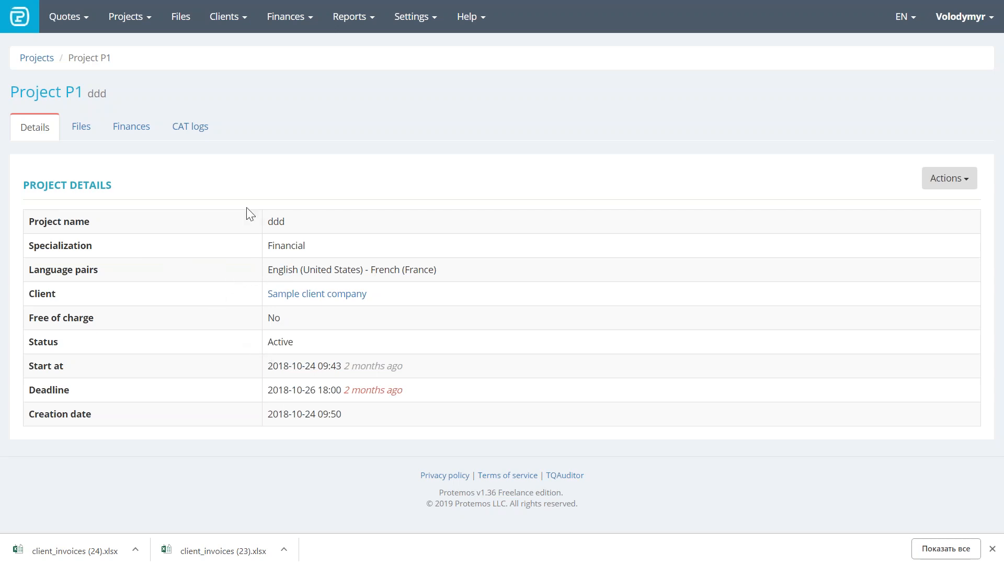
mouse_move(81, 126)
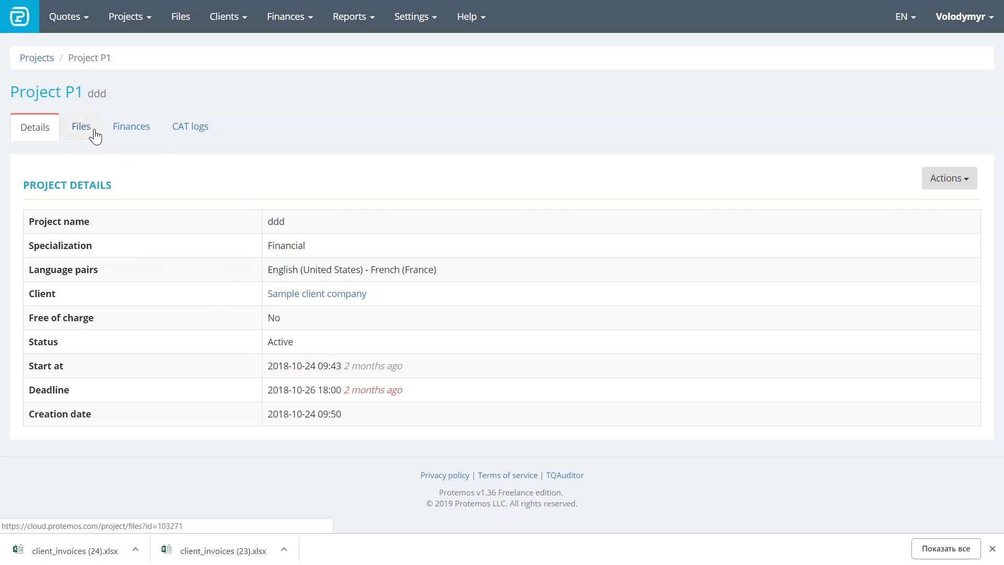
- Show Project P1's files, listing the input file '01. Admin rights 1 specification'
click(80, 126)
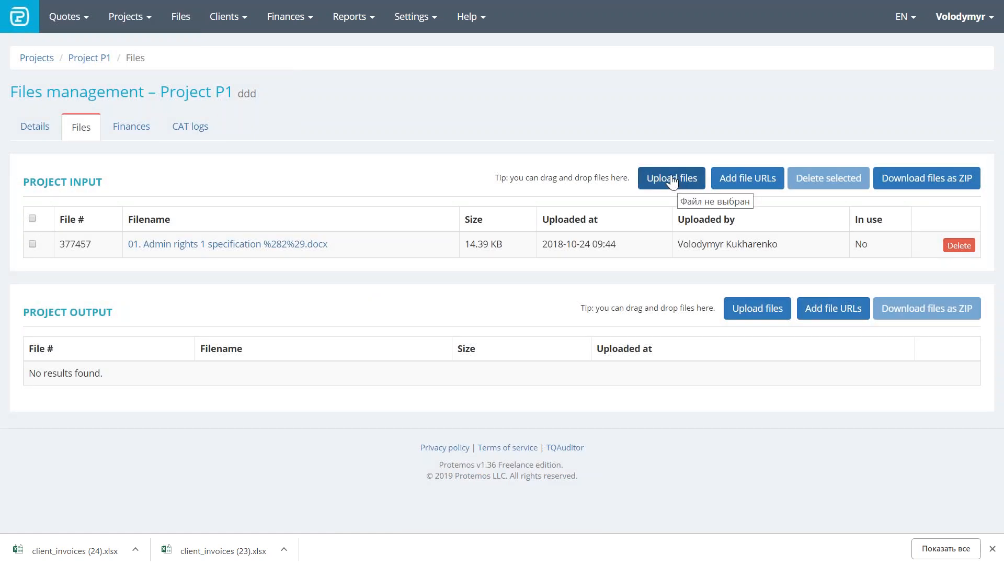
mouse_move(746, 178)
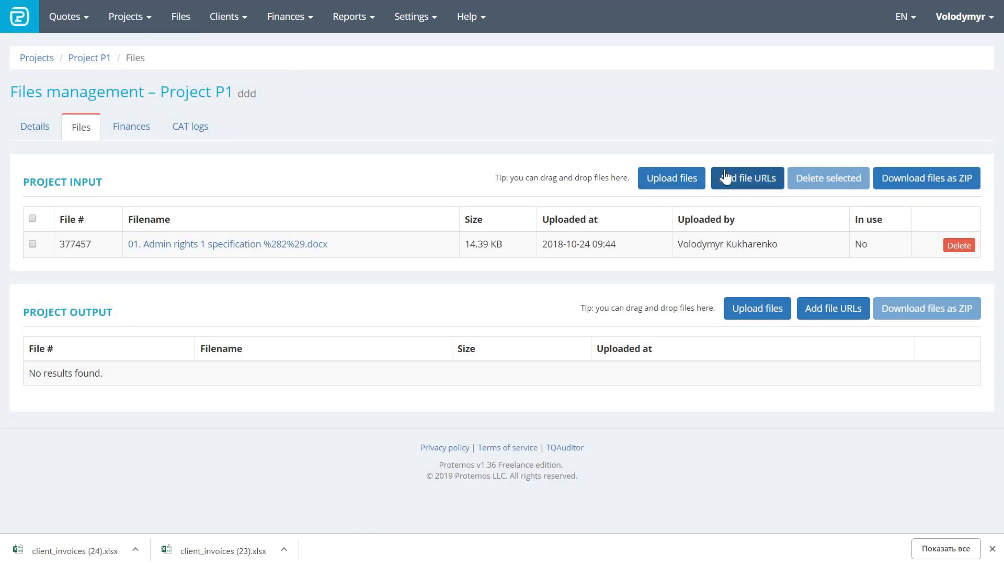
mouse_move(747, 178)
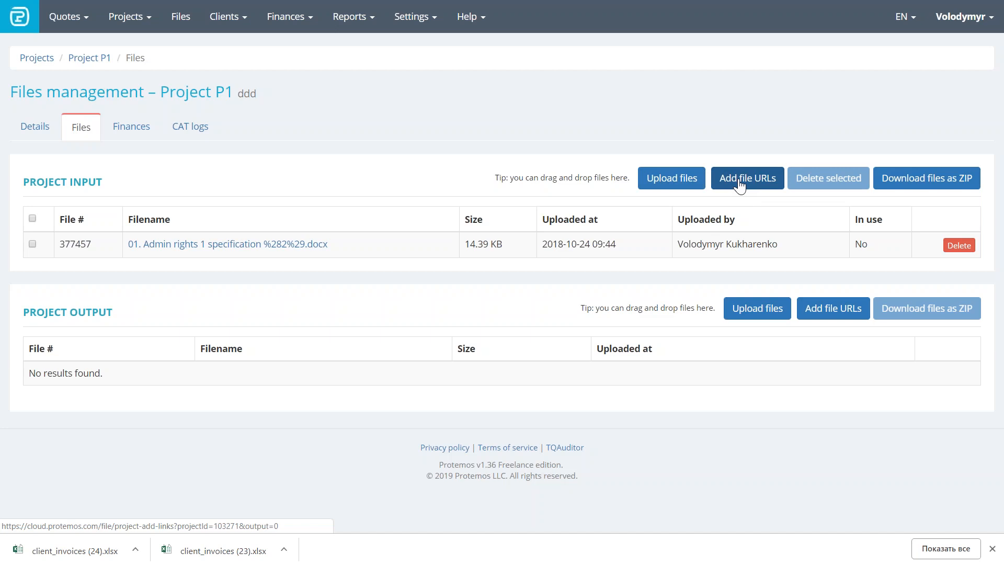
mouse_move(730, 190)
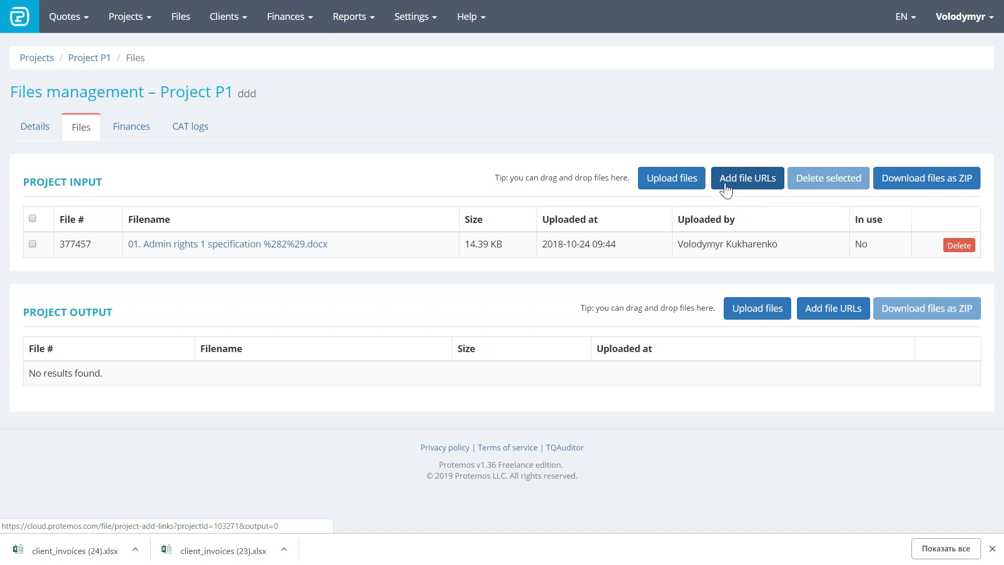
mouse_move(750, 182)
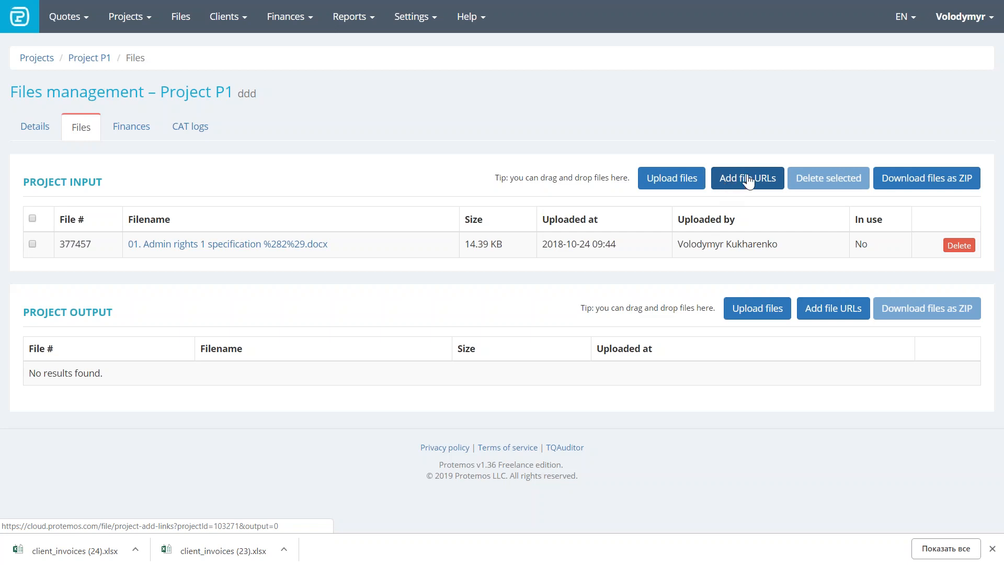
mouse_move(755, 181)
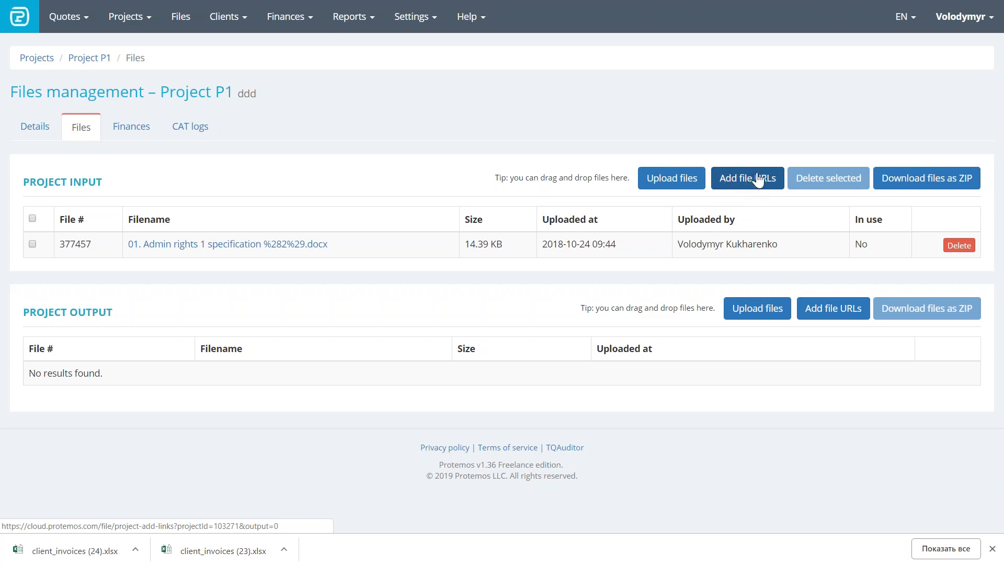
mouse_move(752, 185)
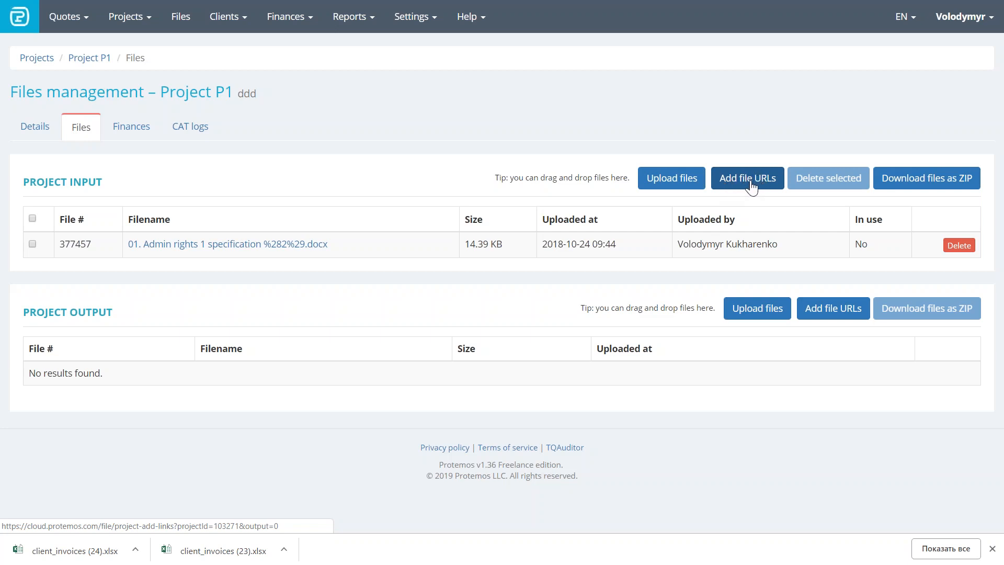
mouse_move(502, 234)
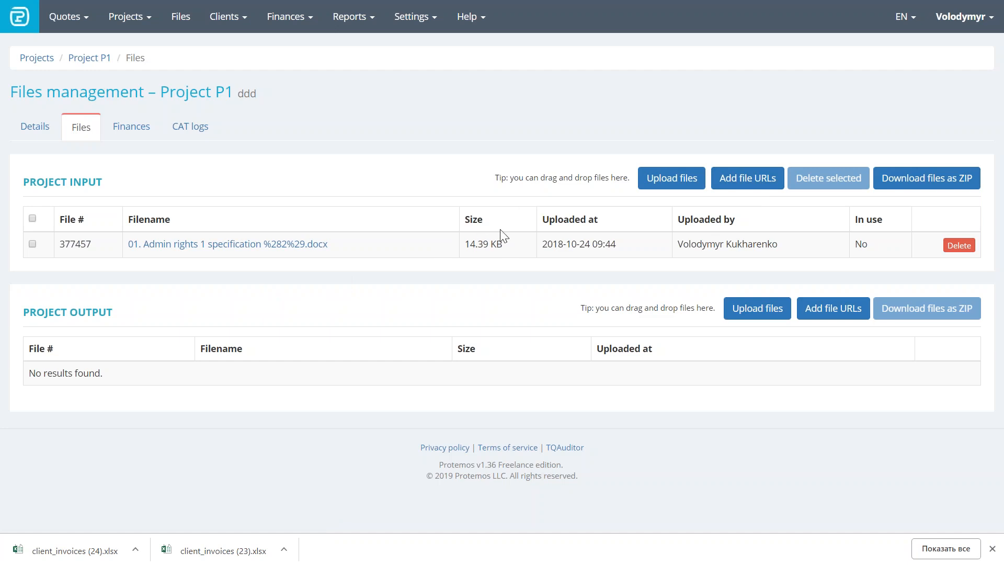
mouse_move(468, 206)
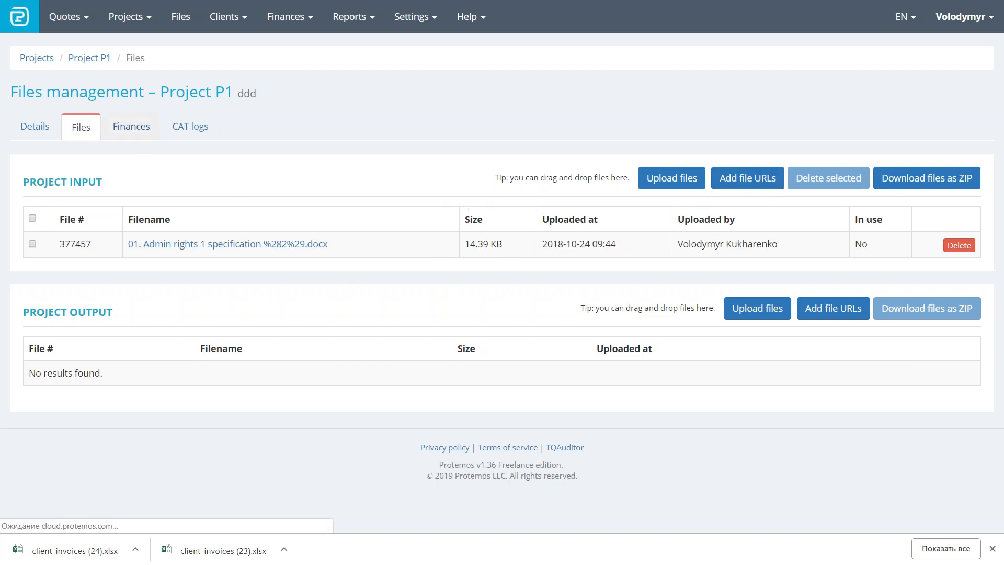
- Create unit-based receivable PR5 on P1: Translation, 2603 words at 0.9 USD
click(131, 126)
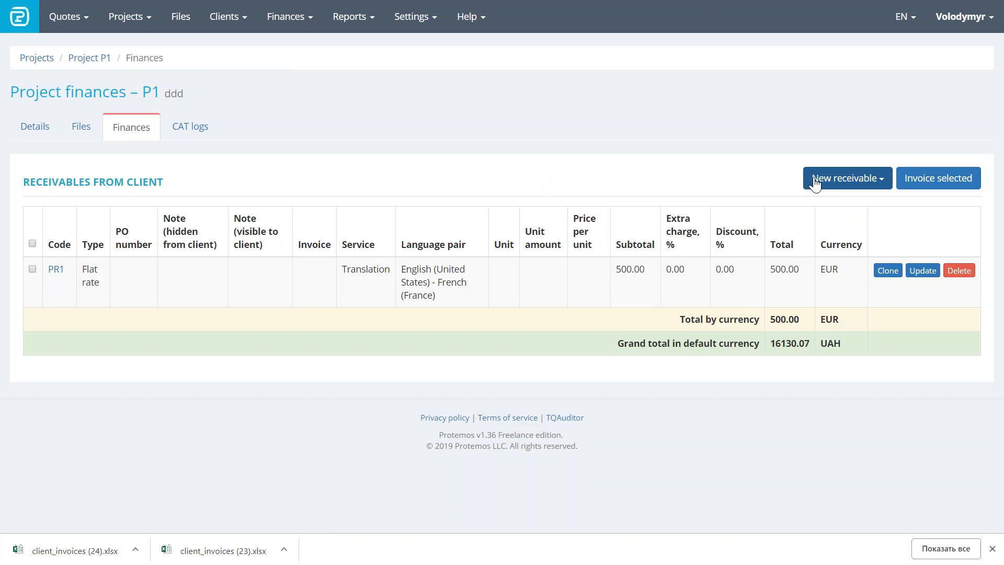
mouse_move(838, 212)
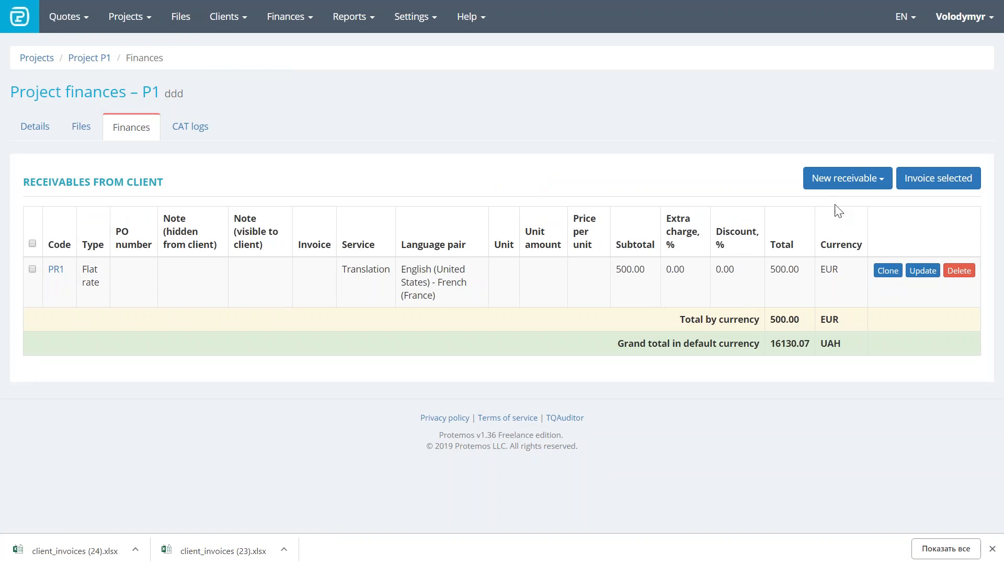
click(846, 178)
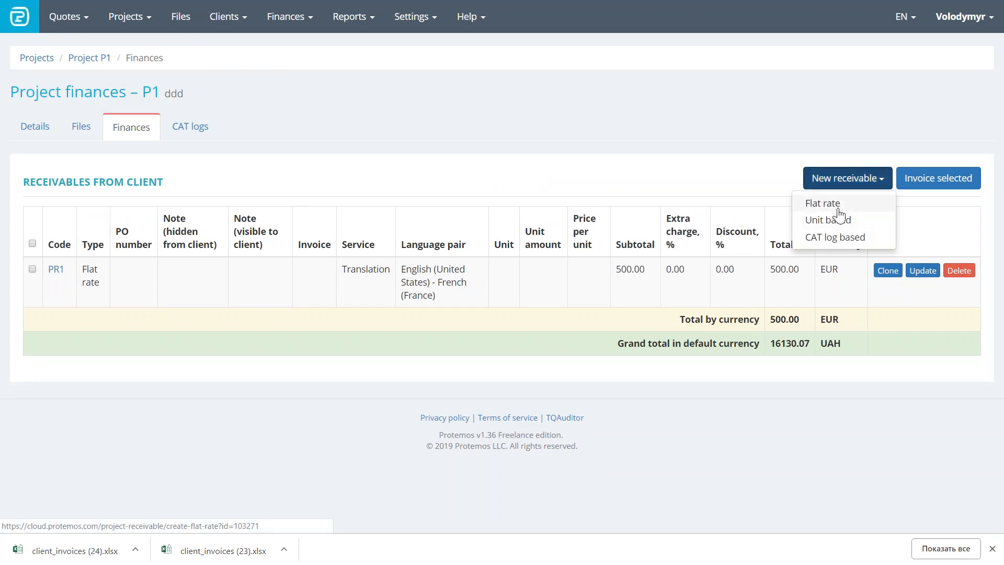
click(827, 219)
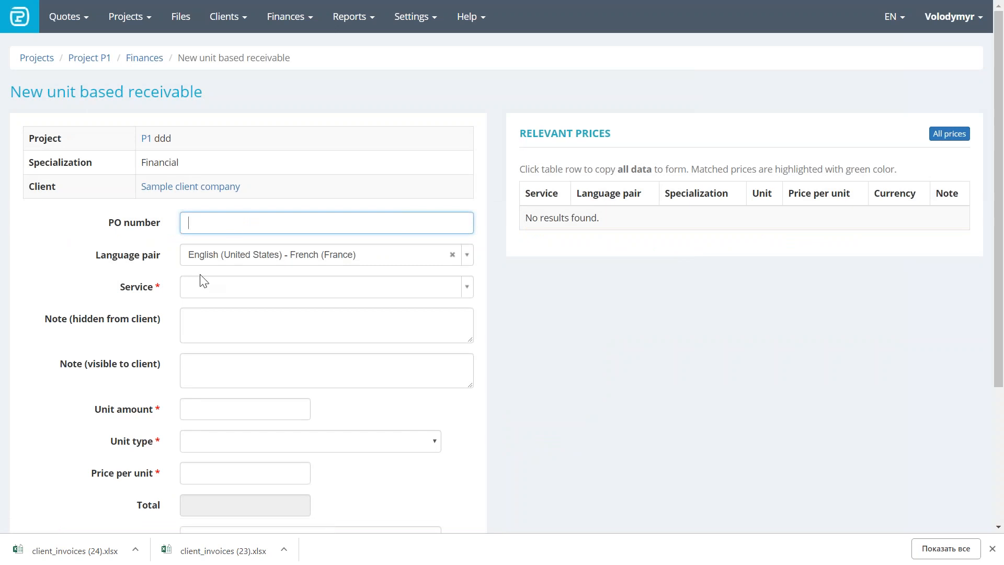
click(325, 285)
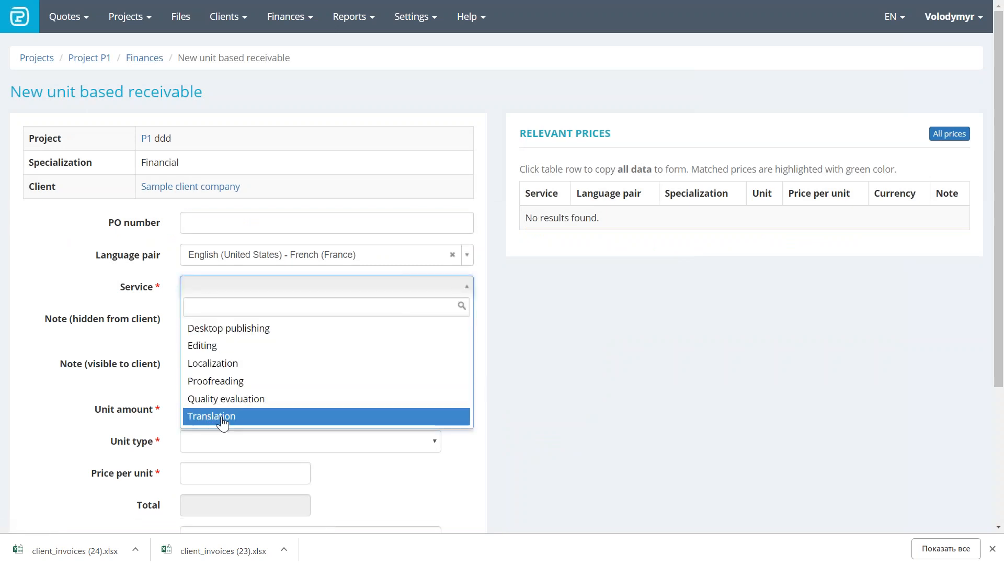
click(211, 415)
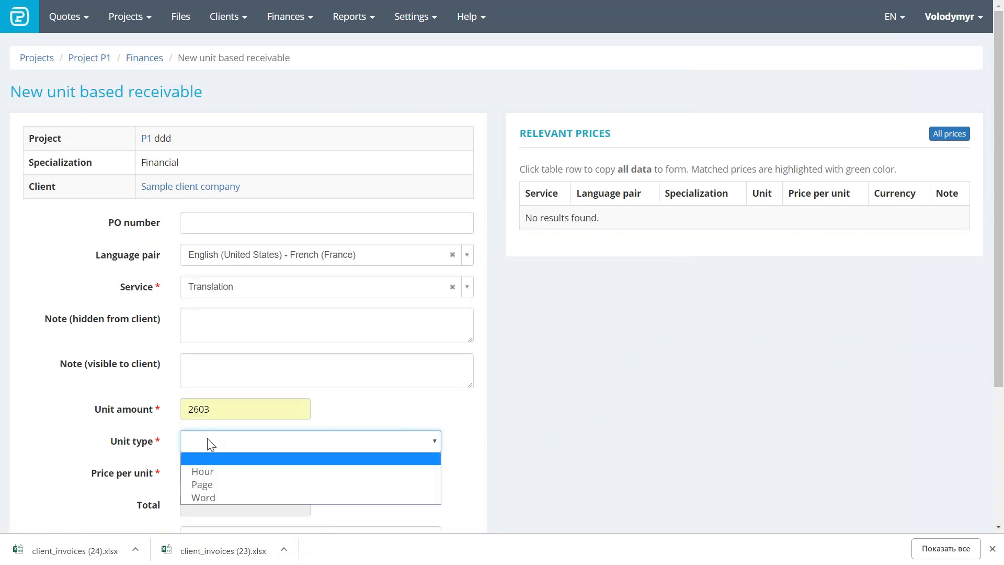
click(202, 471)
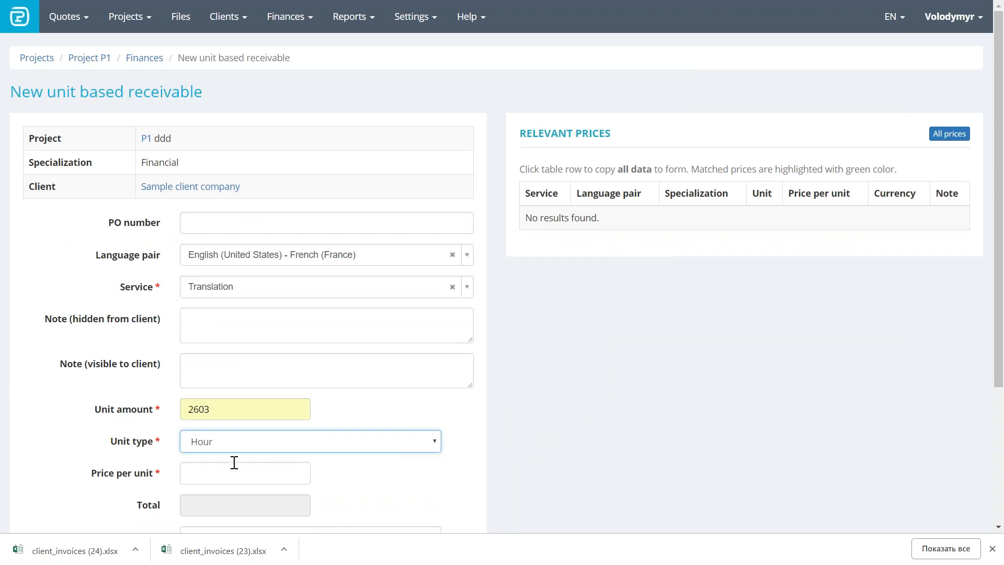
click(308, 440)
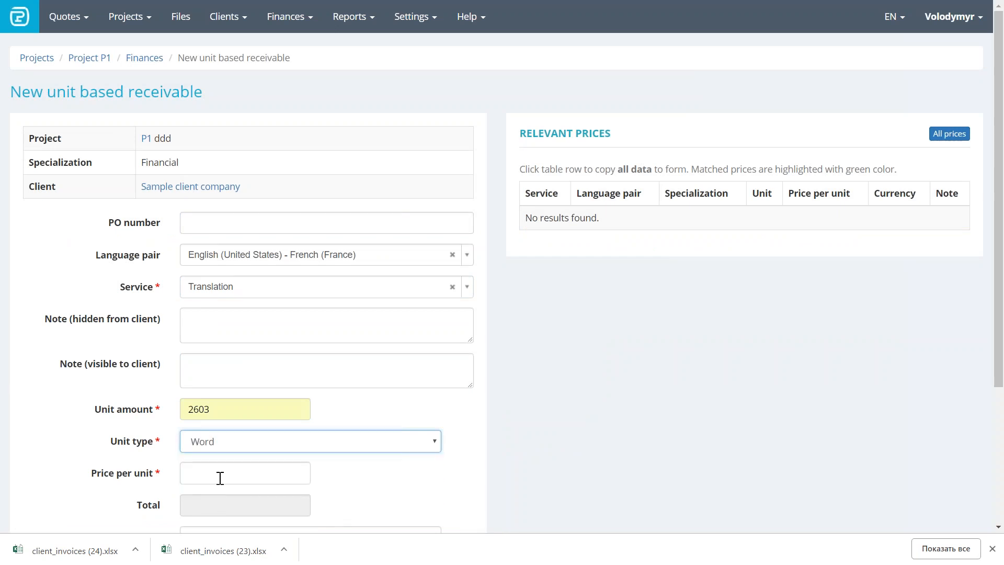
text(0.9)
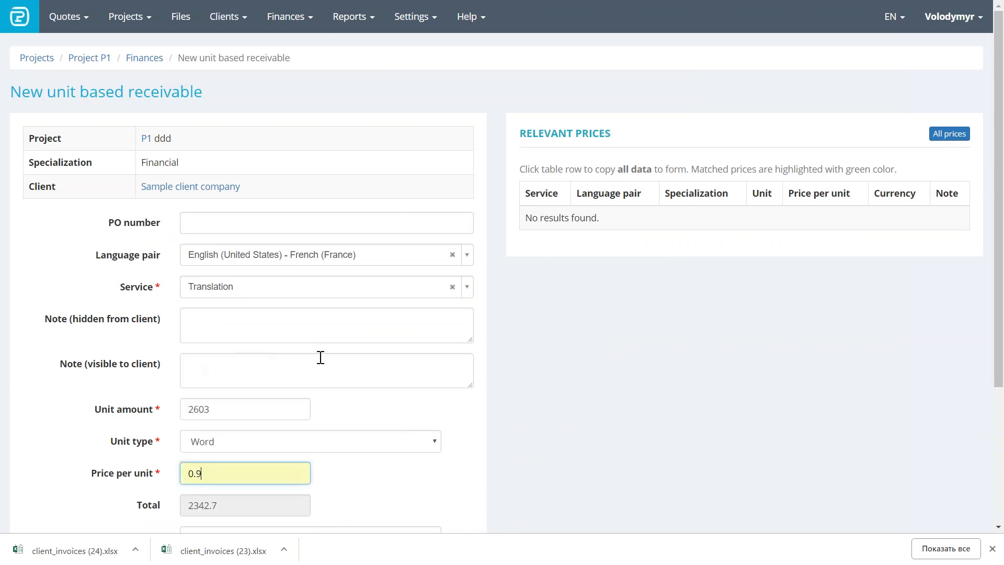
scroll(down, 3)
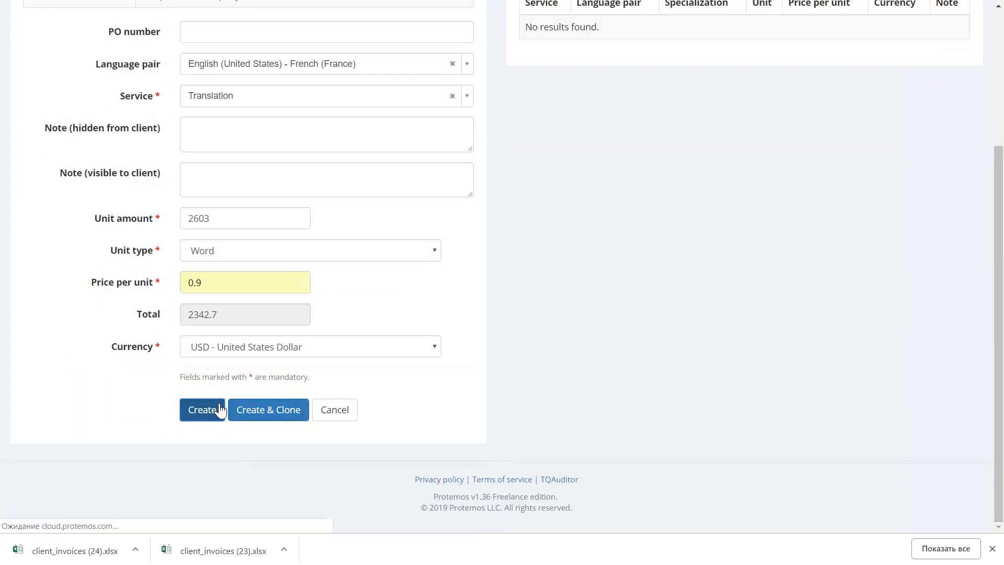
click(203, 410)
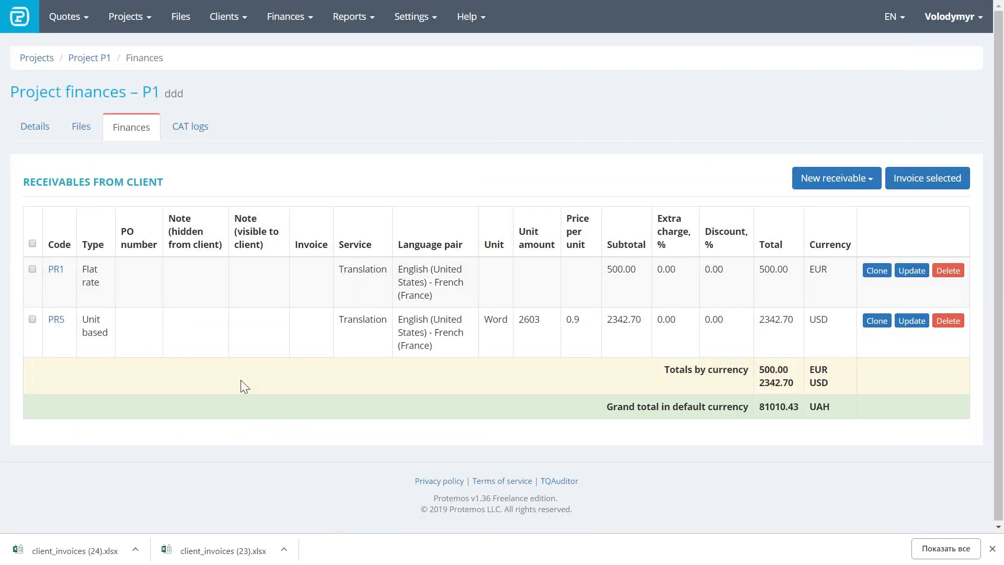
mouse_move(665, 363)
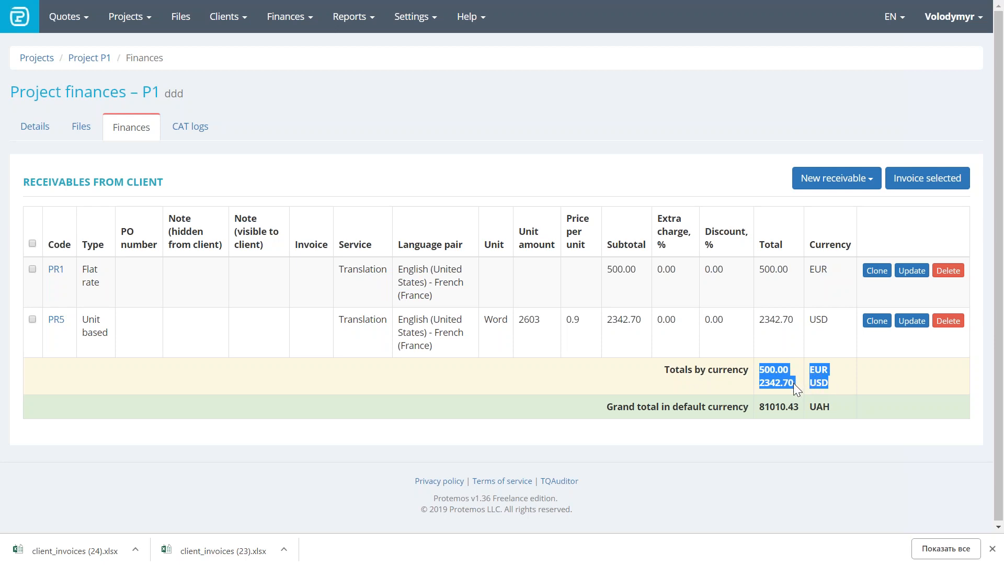
mouse_move(659, 205)
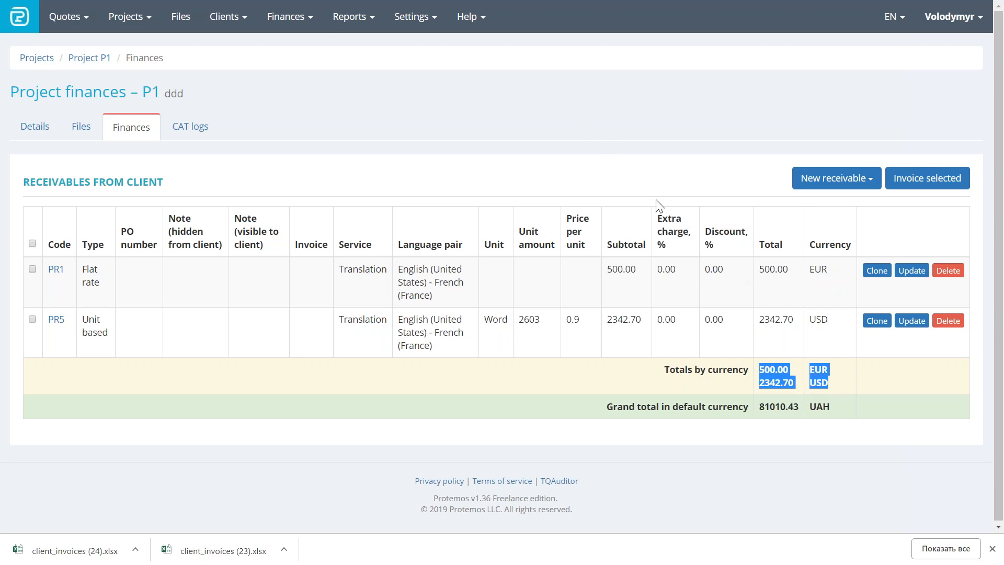
- Review P1's totals of 500 EUR and 2342.70 USD, then bring up Settings
click(411, 16)
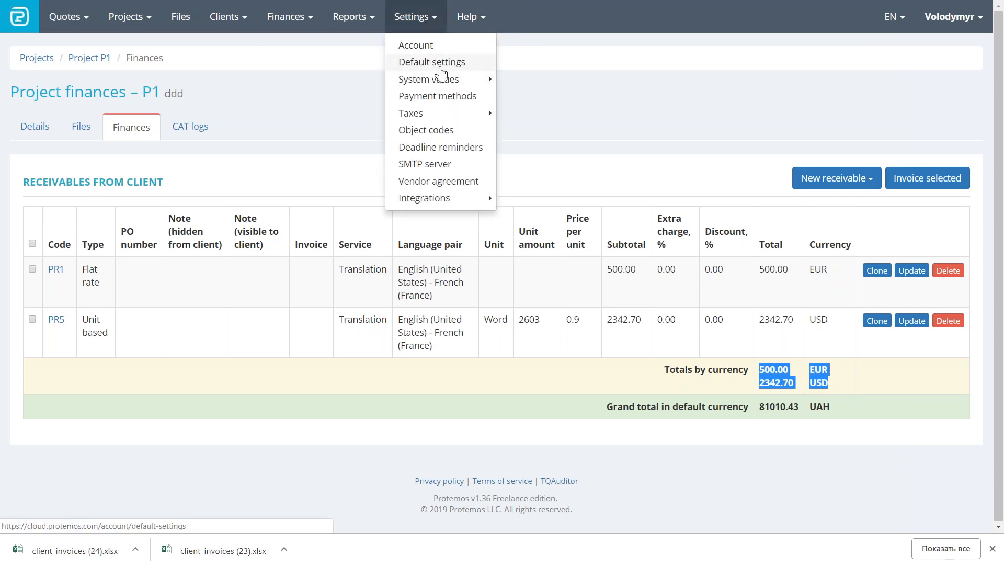
- Make Euro the default currency, with rates 31.699211 UAH and 1.144585 USD
click(431, 62)
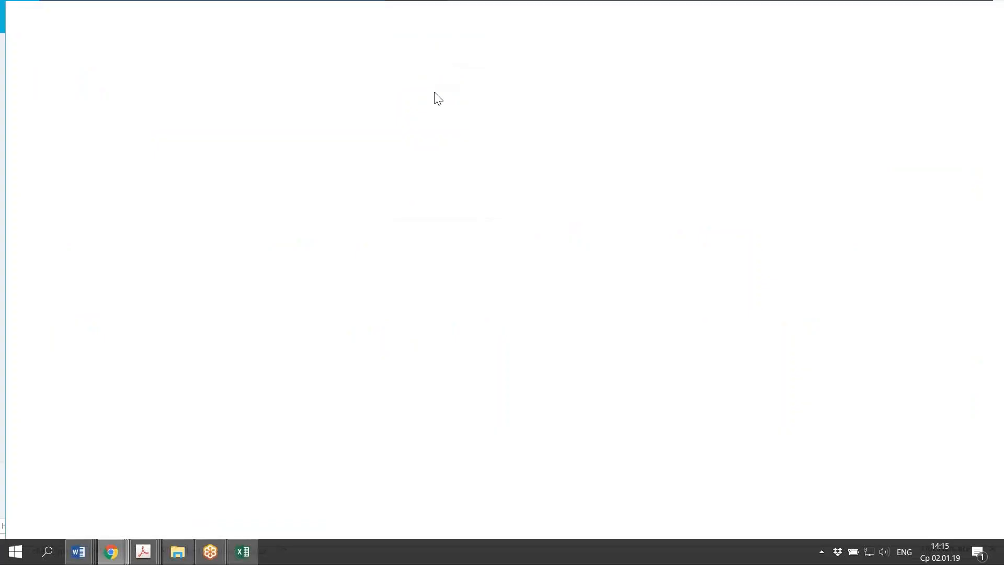
click(110, 550)
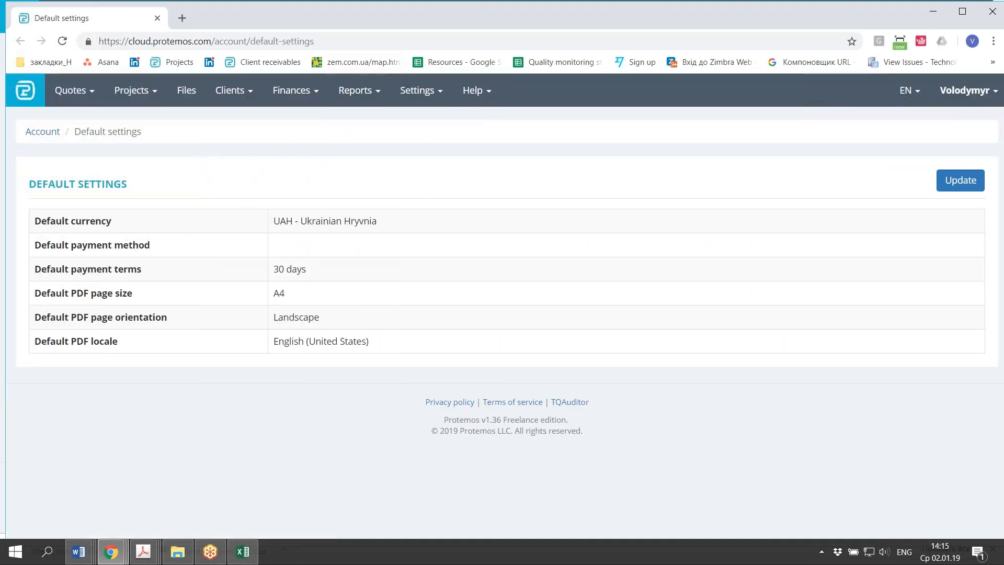
click(420, 90)
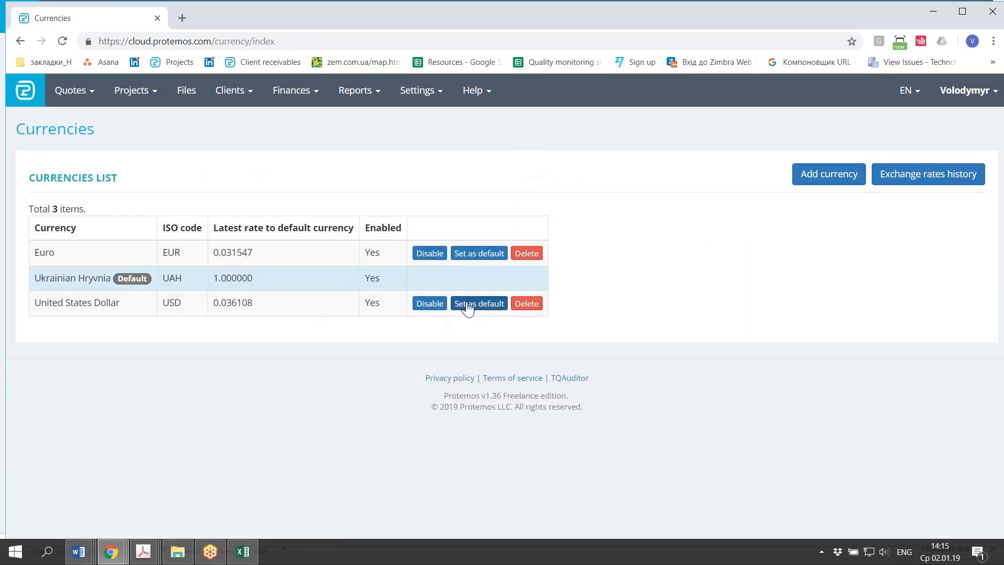
click(479, 302)
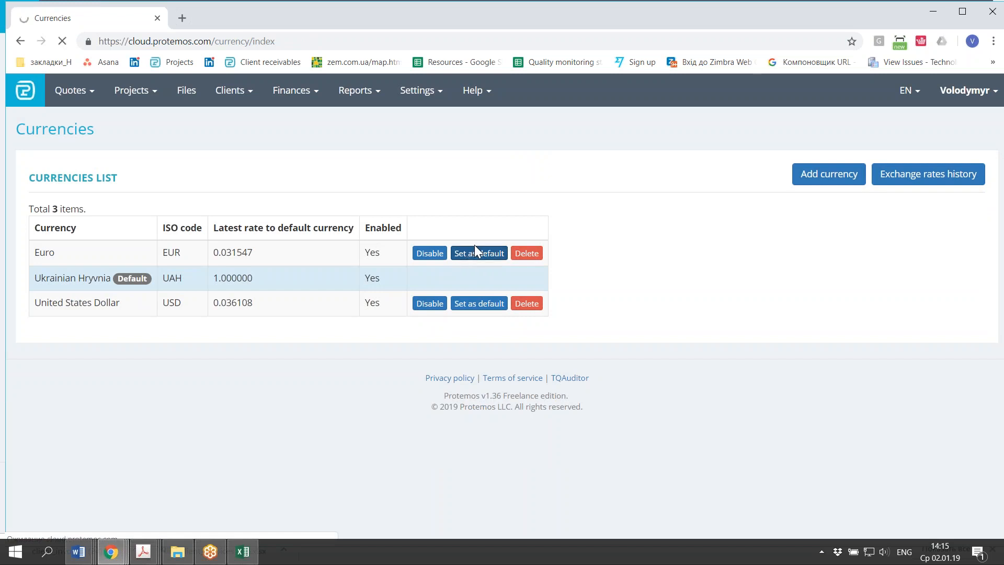
click(478, 252)
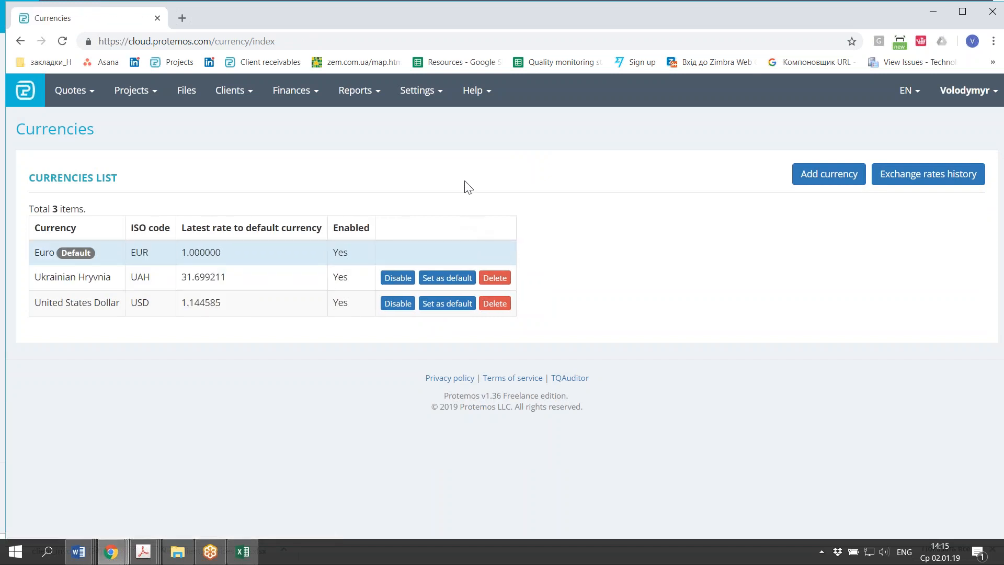
mouse_move(932, 12)
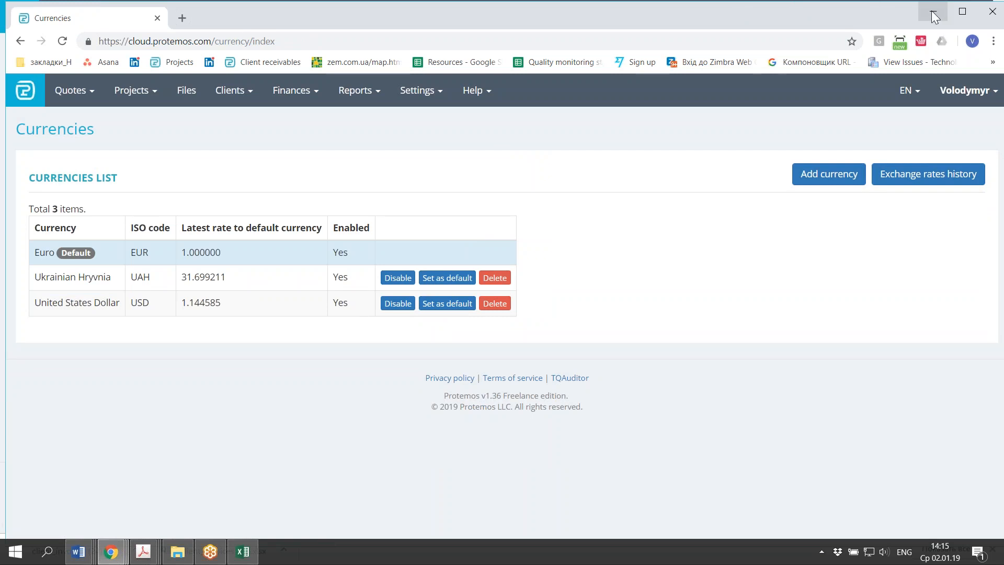
mouse_move(131, 89)
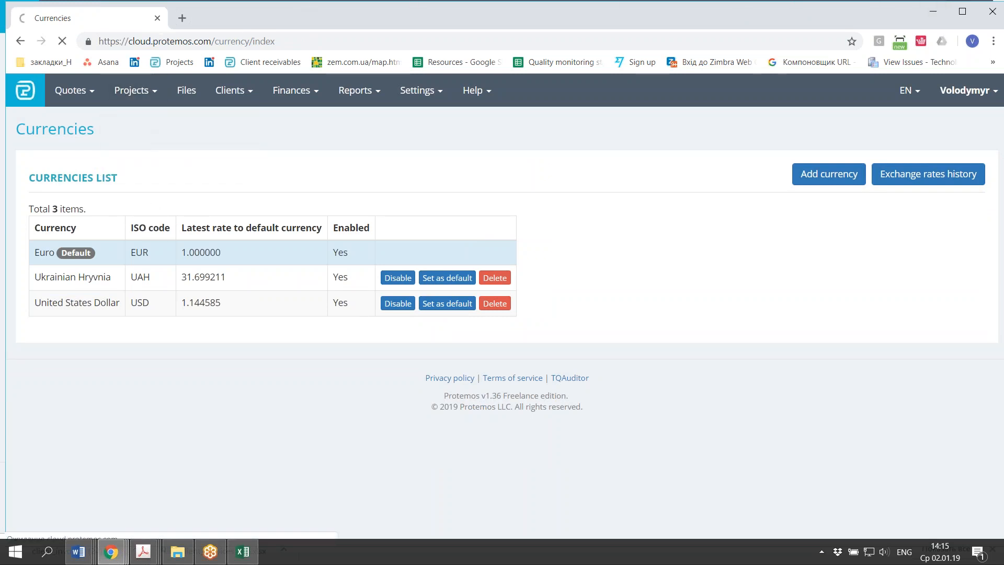
- Upload 'Notes for files EN.docx' to project P1's output files
click(132, 90)
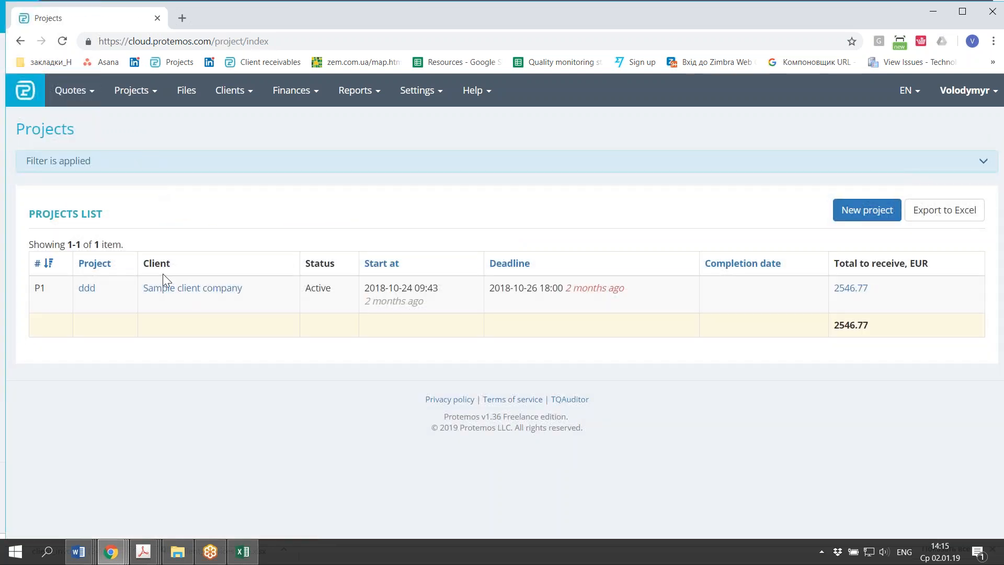
click(86, 288)
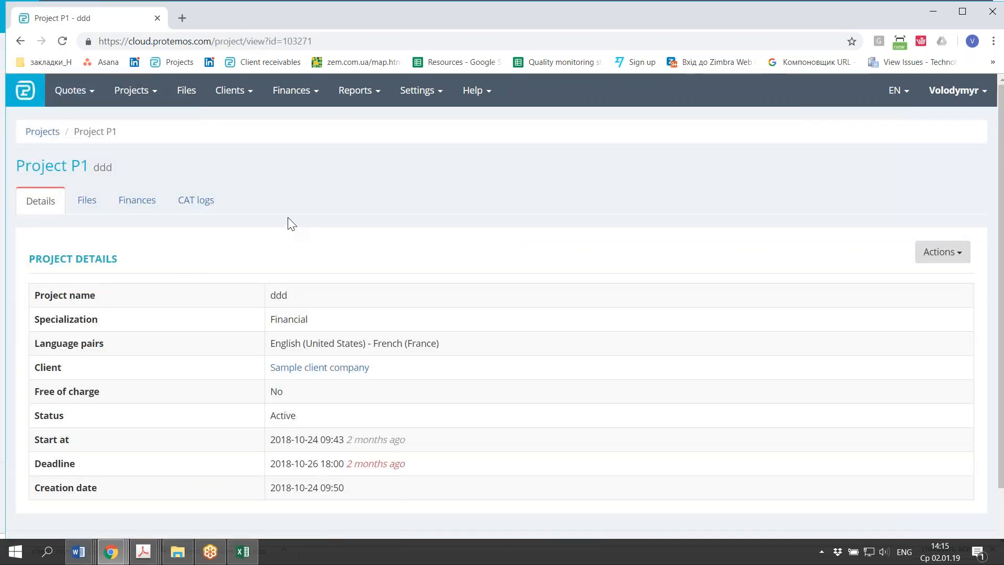
click(86, 201)
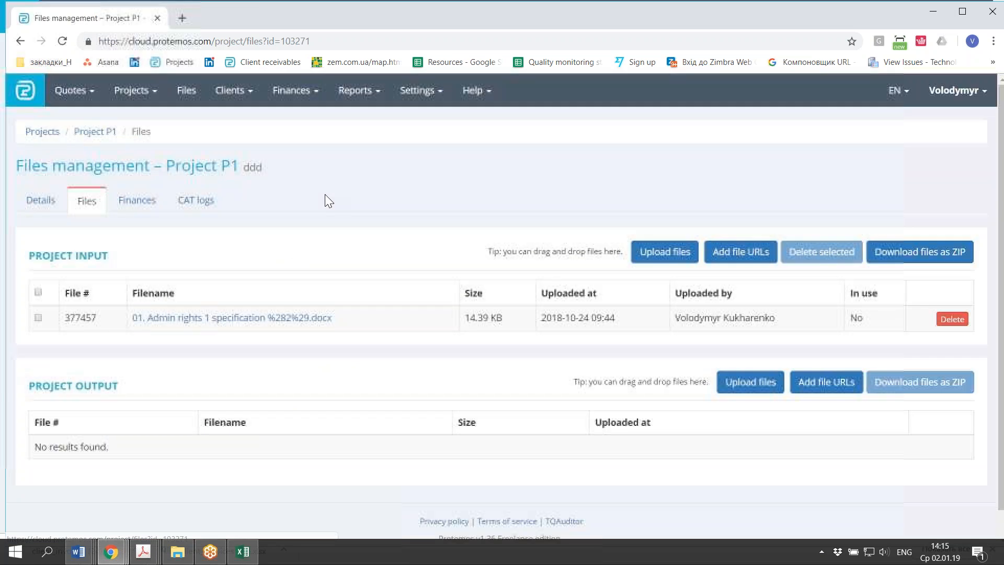
click(750, 353)
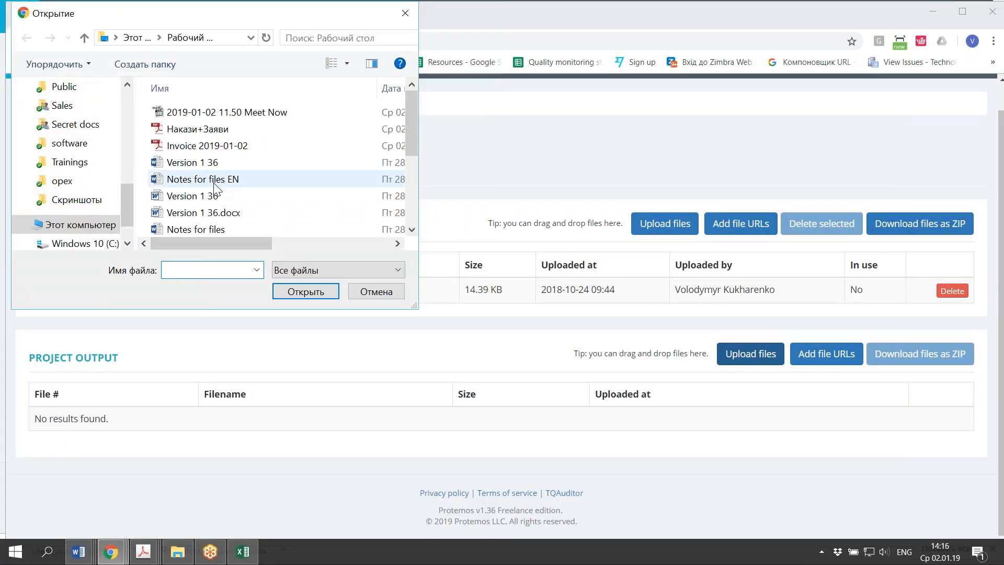
click(305, 291)
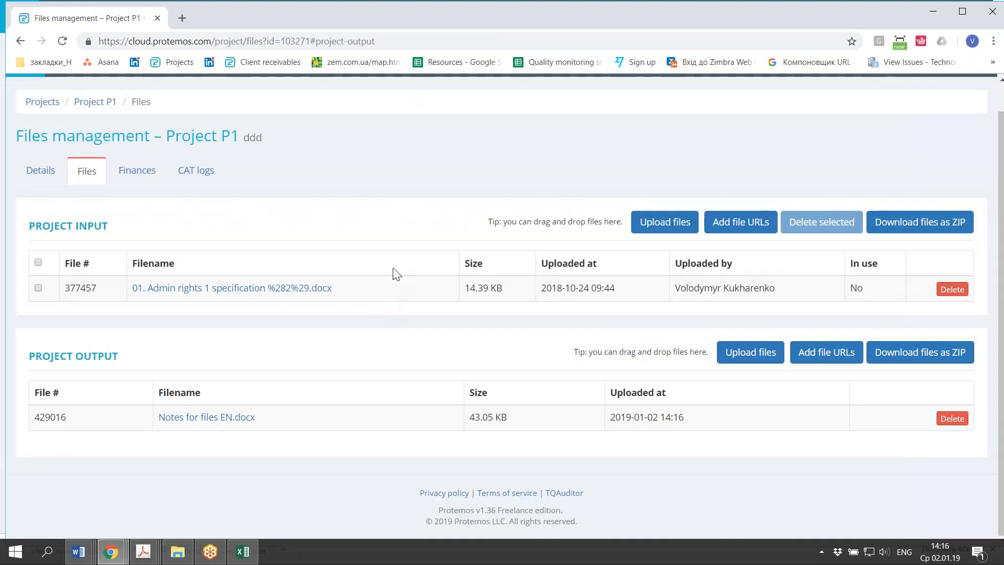
mouse_move(328, 245)
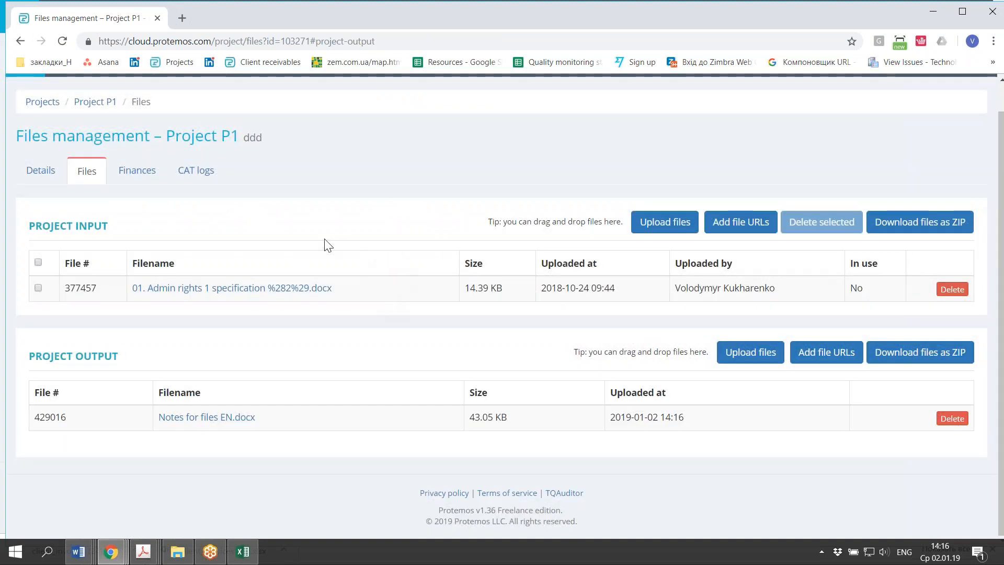
click(95, 101)
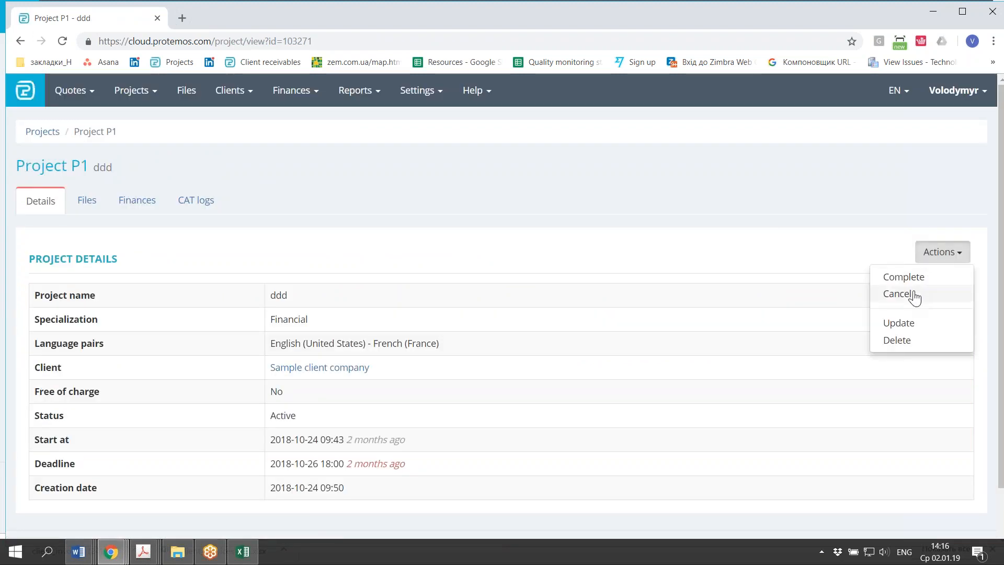
- Mark project P1 as completed and view its finances totaling 2546.77 EUR
click(903, 276)
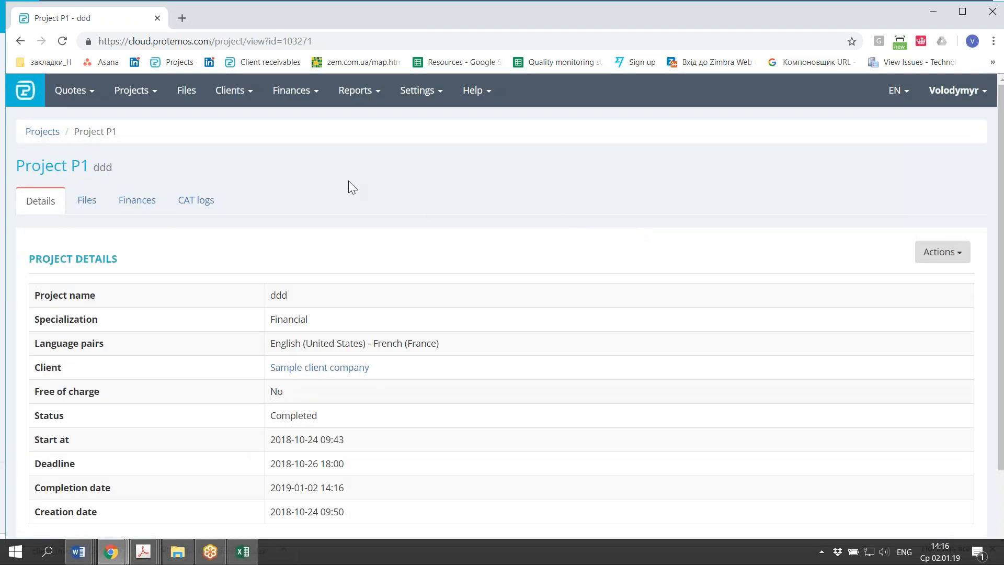
click(137, 200)
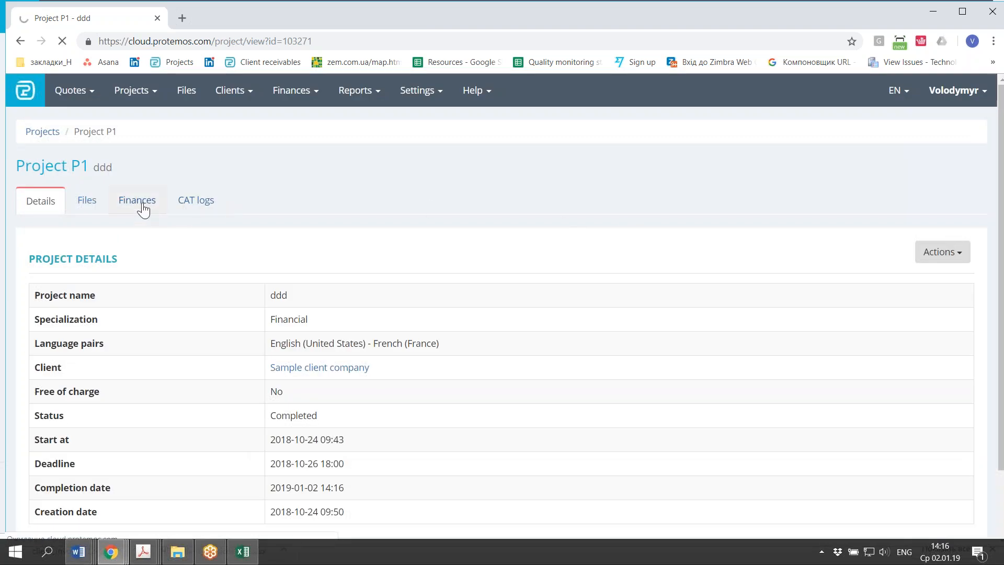
click(136, 200)
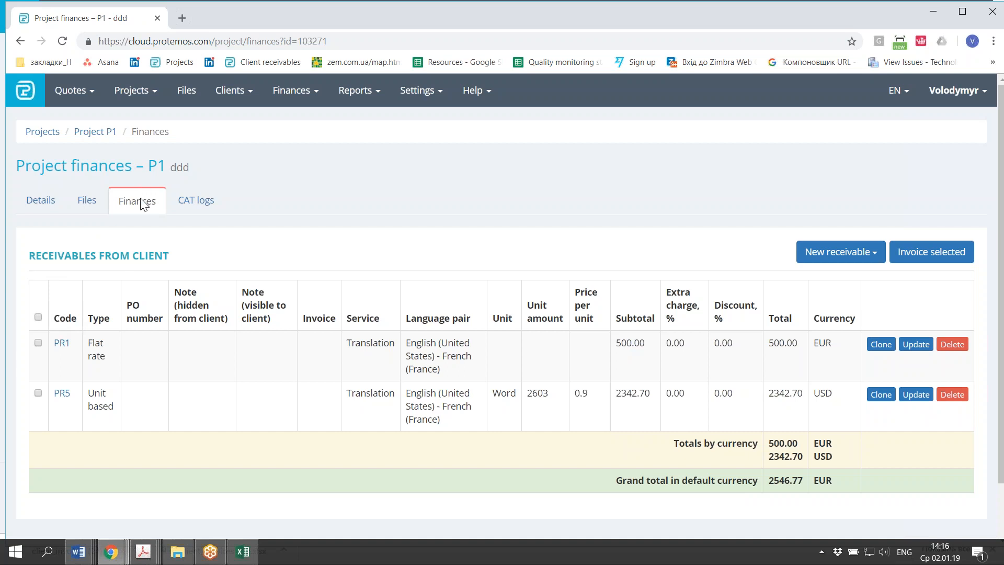
- Invoice only the PR5 receivable of 2342.70 USD, creating client invoice Ci2019-2
click(38, 317)
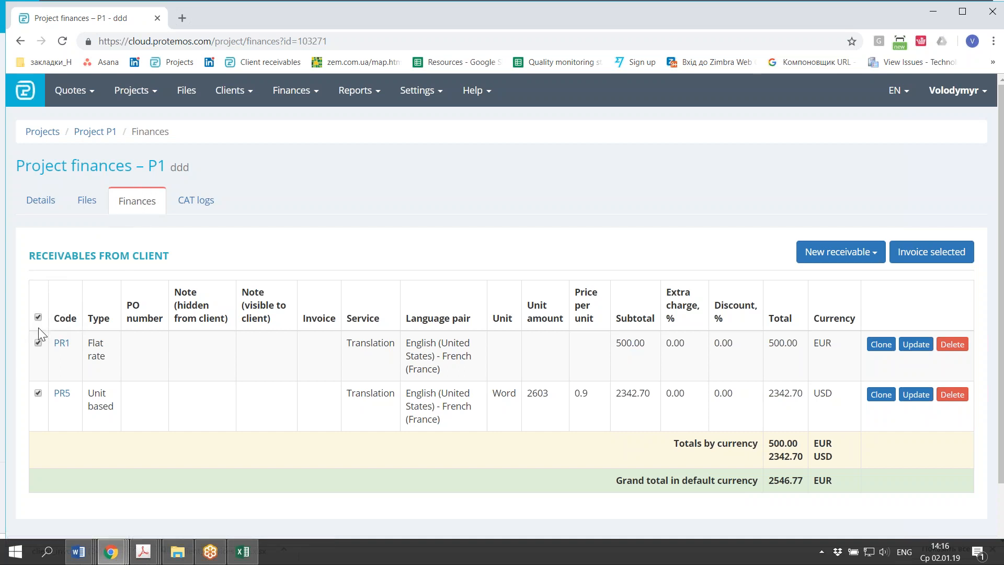
scroll(down, 3)
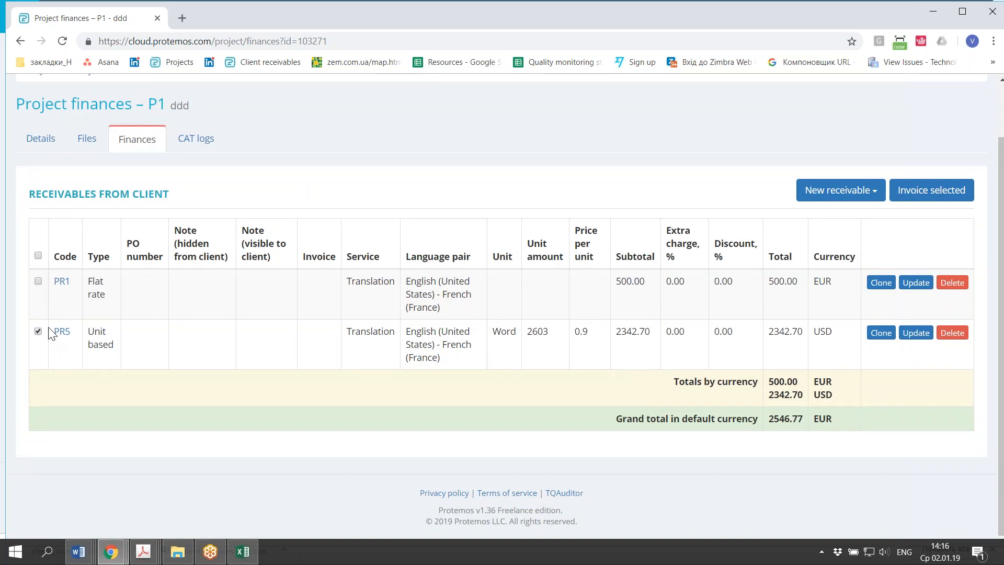
double_click(785, 331)
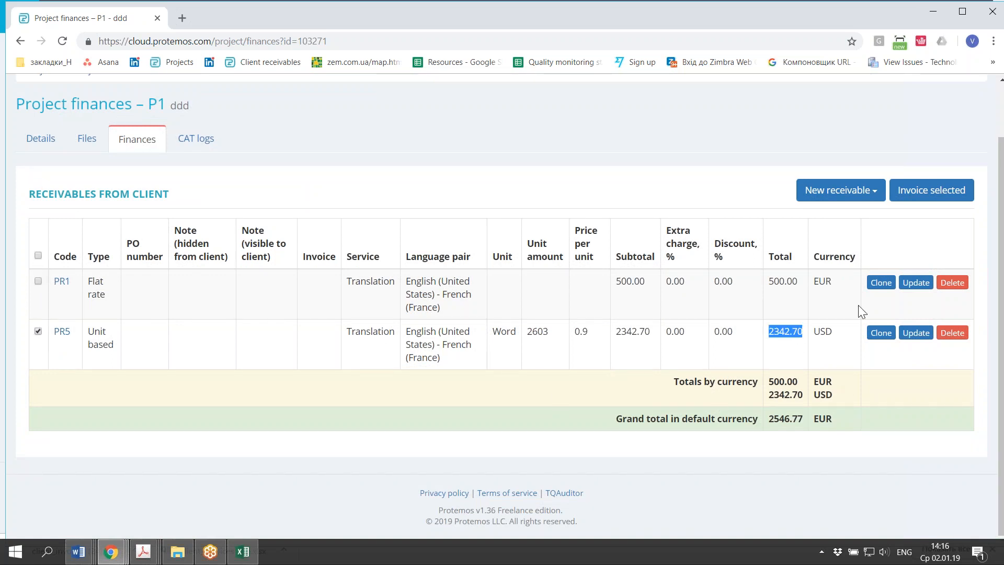
click(931, 189)
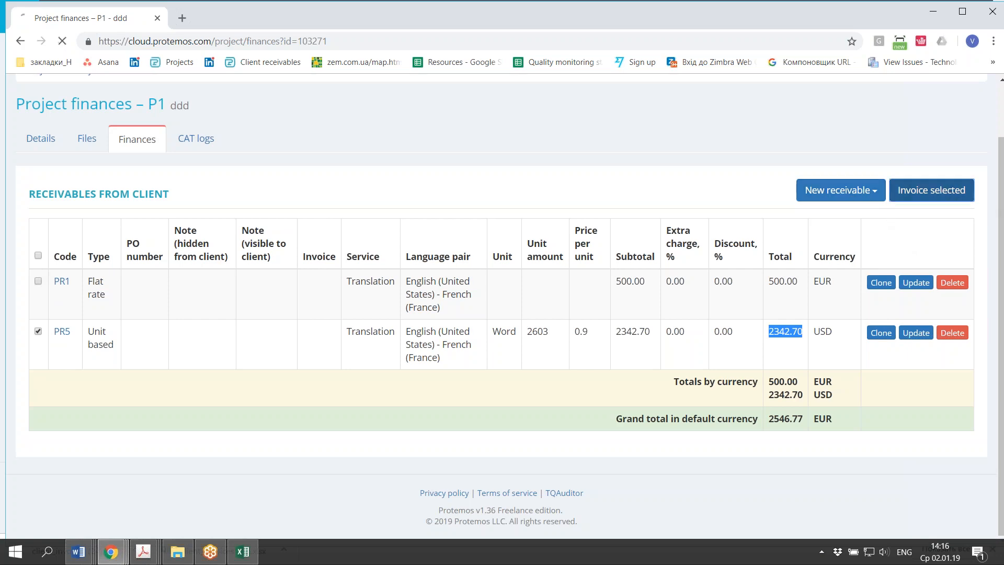
click(930, 190)
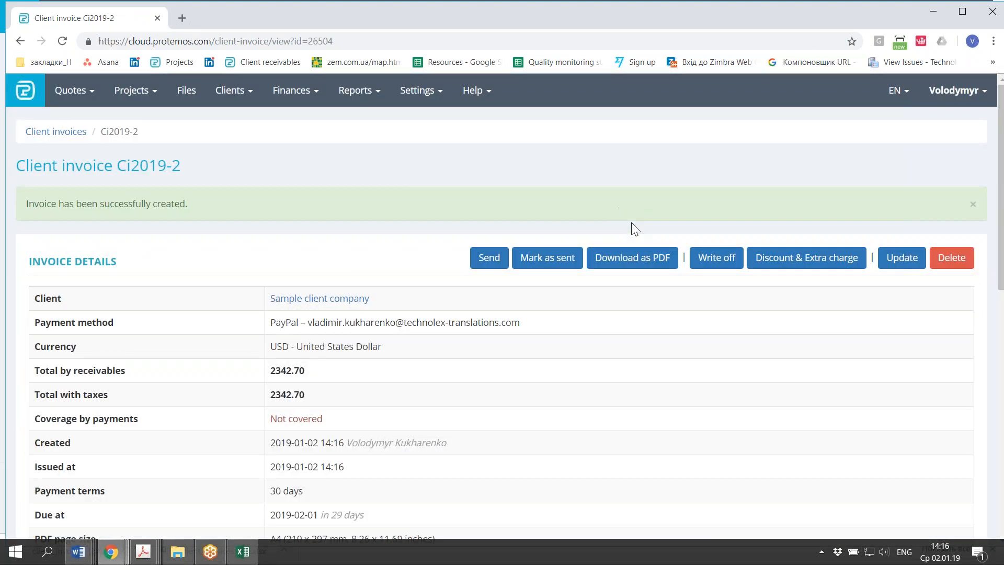
mouse_move(806, 258)
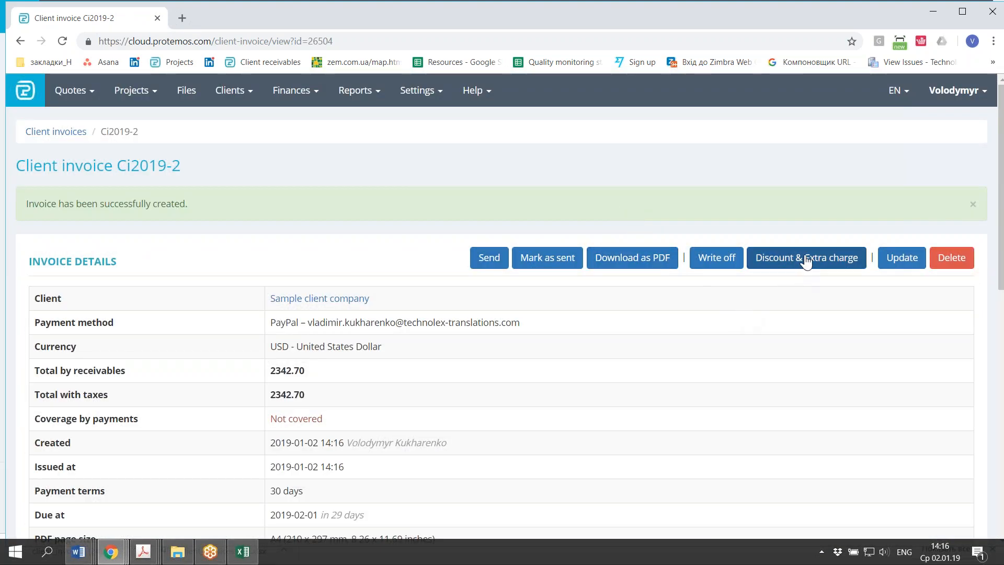
mouse_move(807, 268)
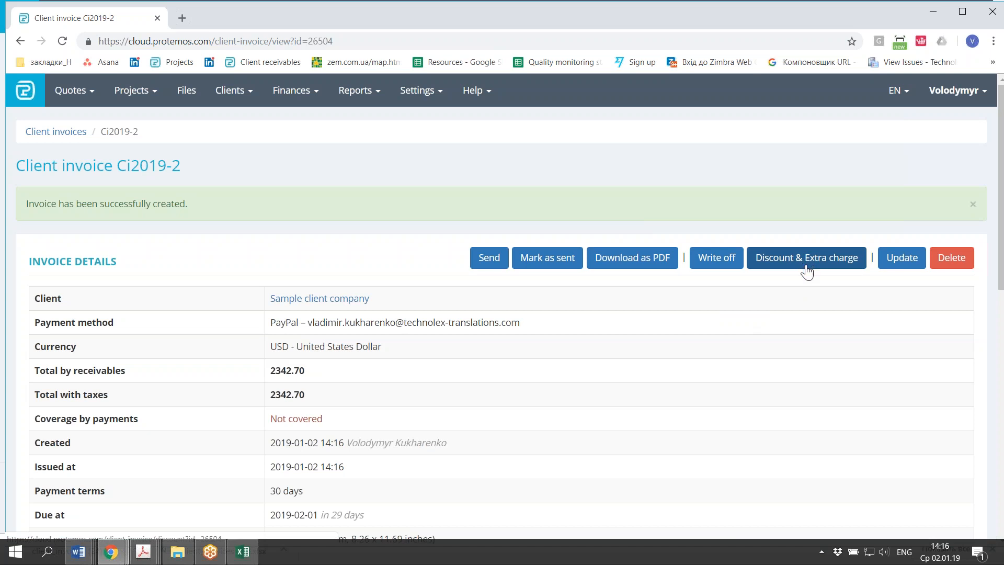
- Review invoice Ci2019-2 and download it as a PDF showing the 2342.70 USD total
scroll(down, 3)
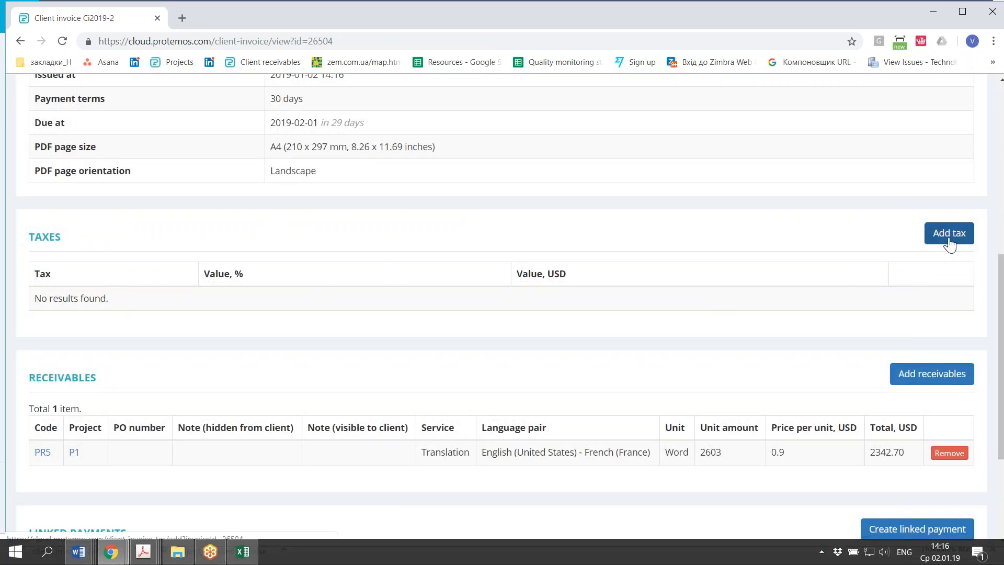
scroll(up, 3)
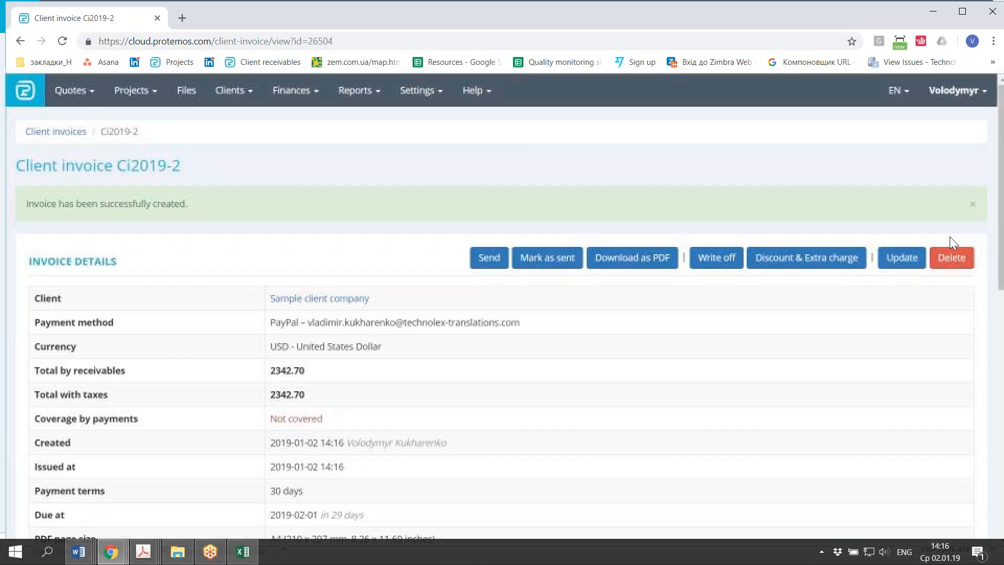
scroll(down, 3)
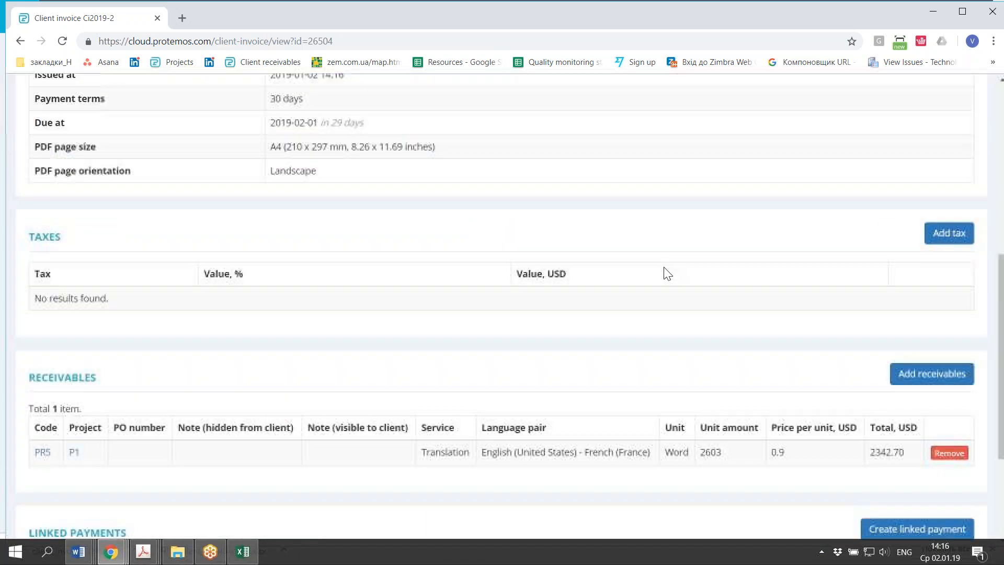
scroll(up, 3)
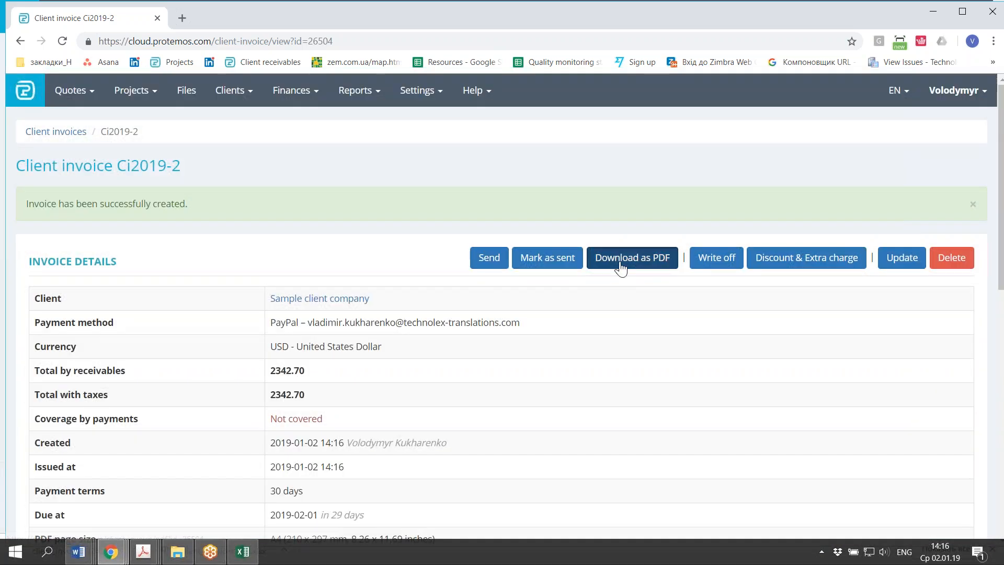
click(631, 257)
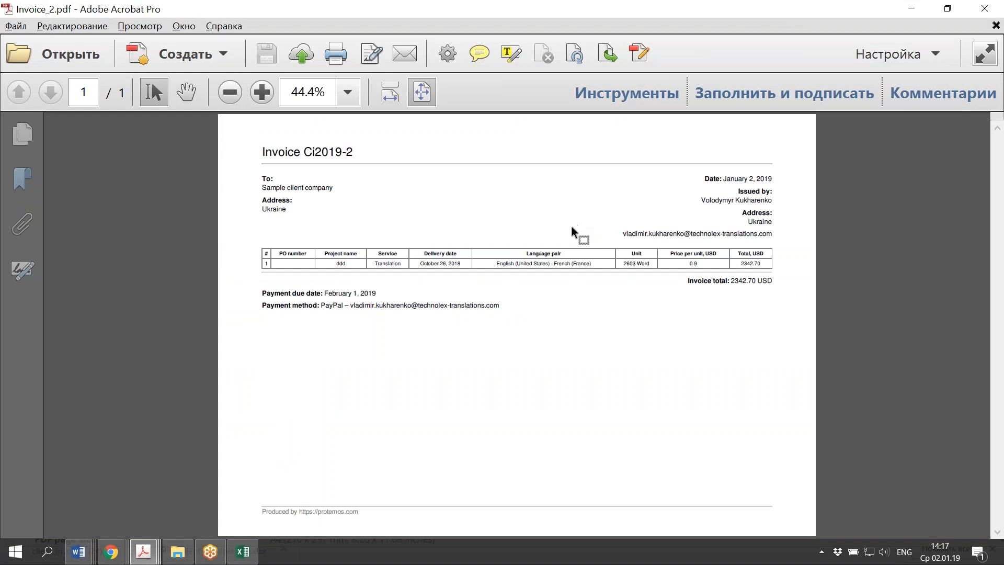
click(109, 551)
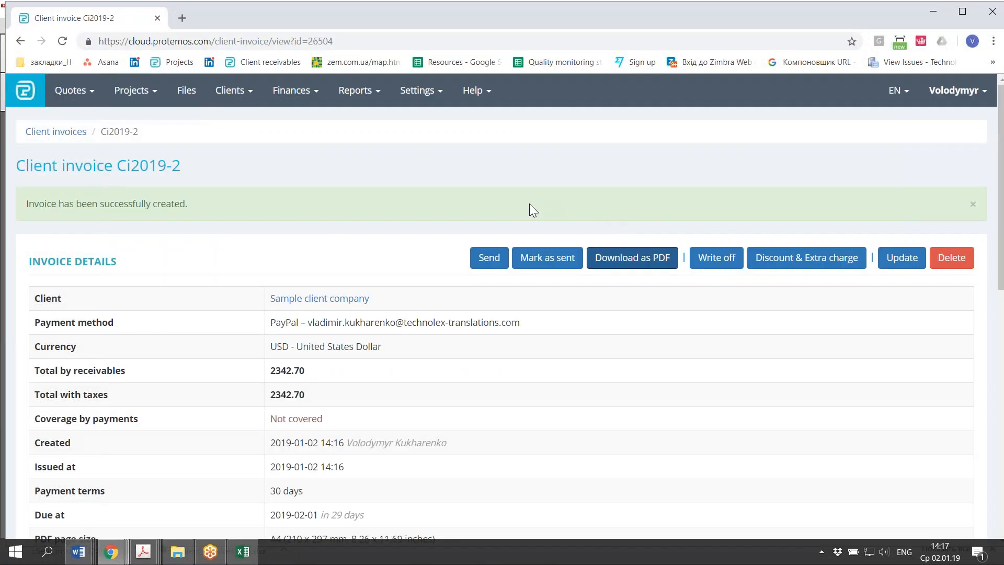
mouse_move(488, 236)
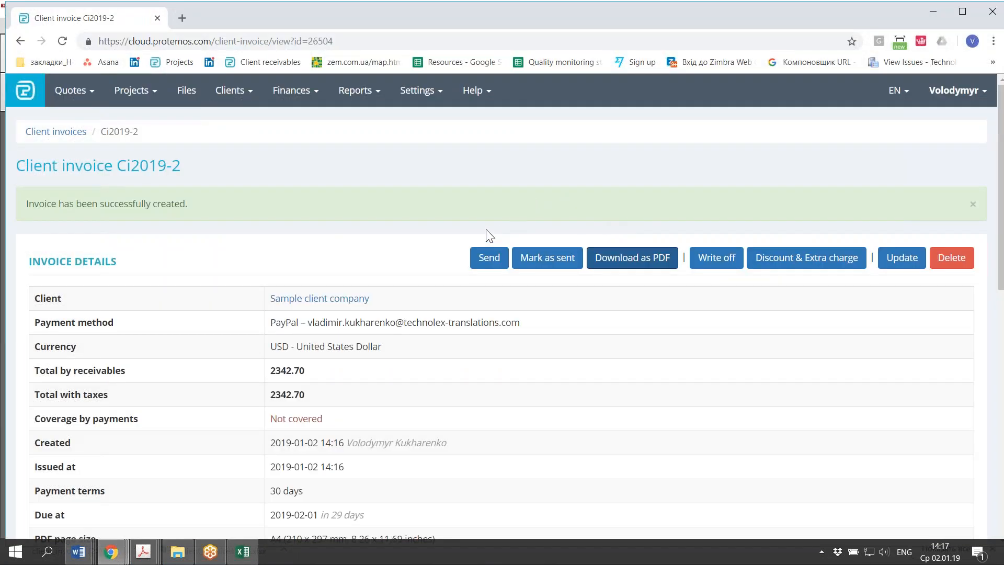
click(488, 258)
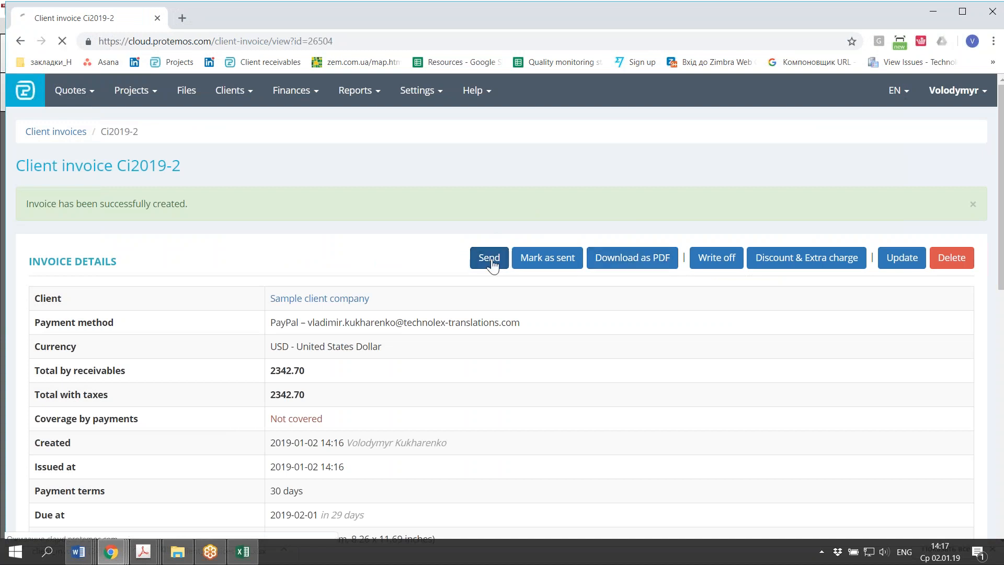
- Email invoice Ci2019-2 with its PDF attachment to the client
click(488, 257)
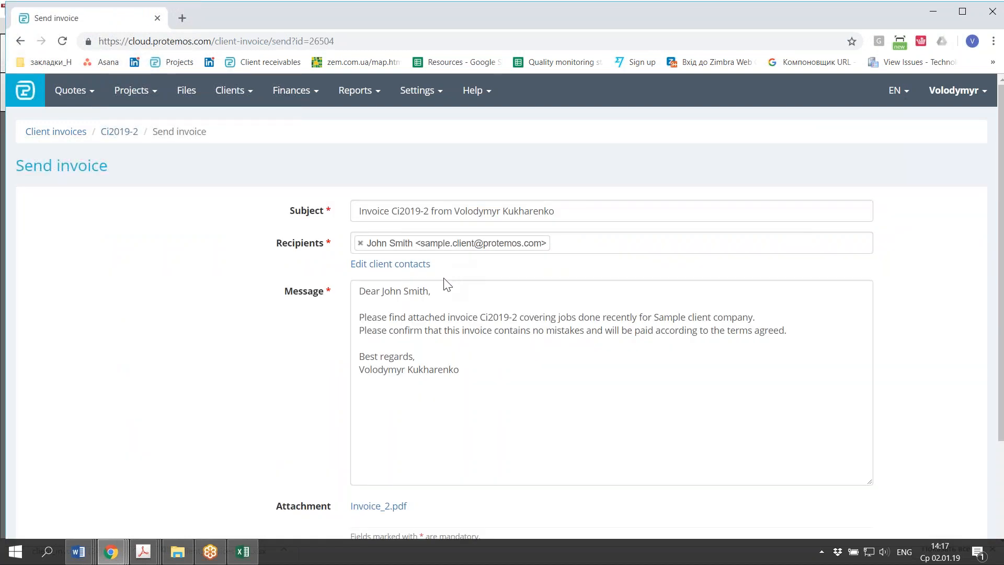
mouse_move(319, 337)
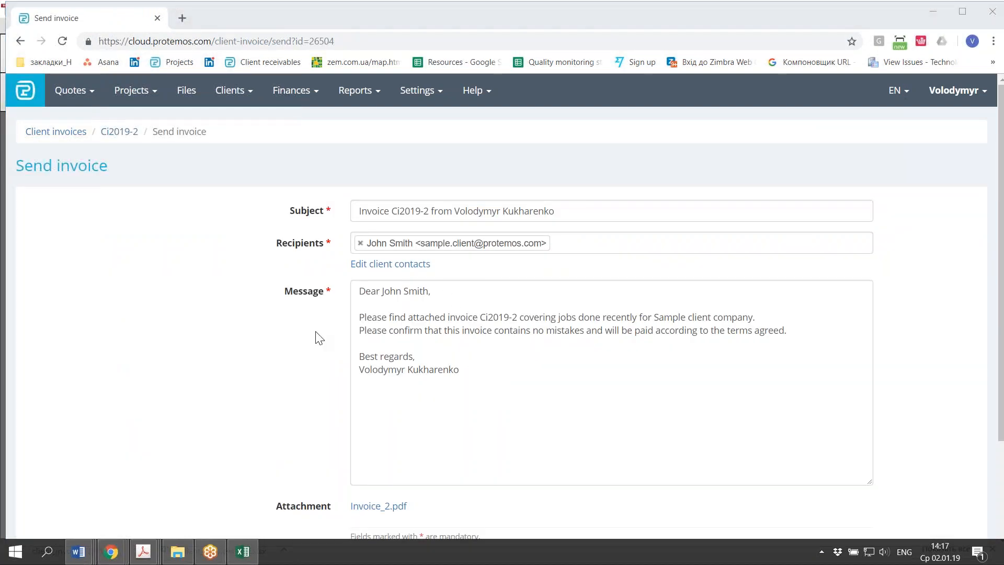
mouse_move(330, 345)
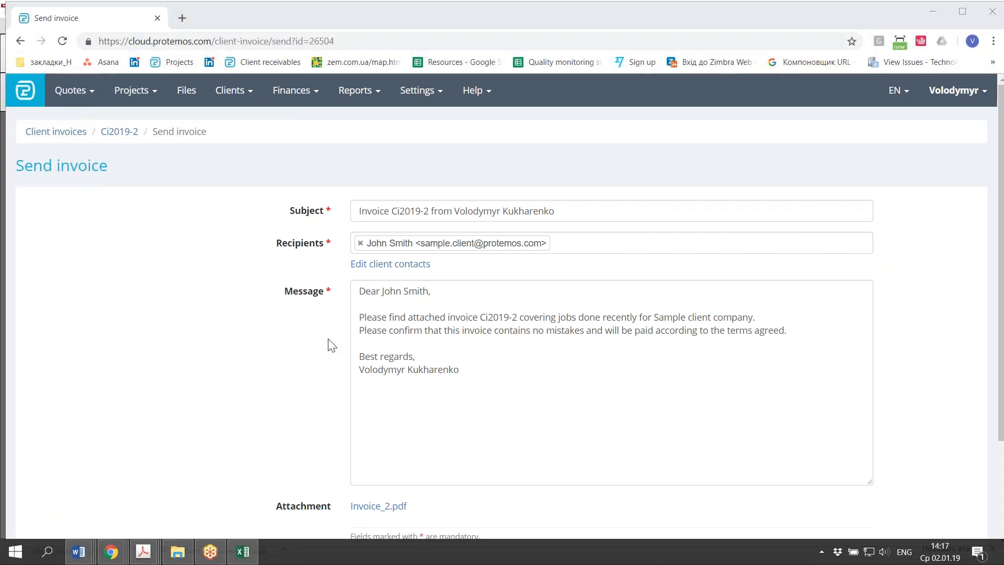
scroll(down, 3)
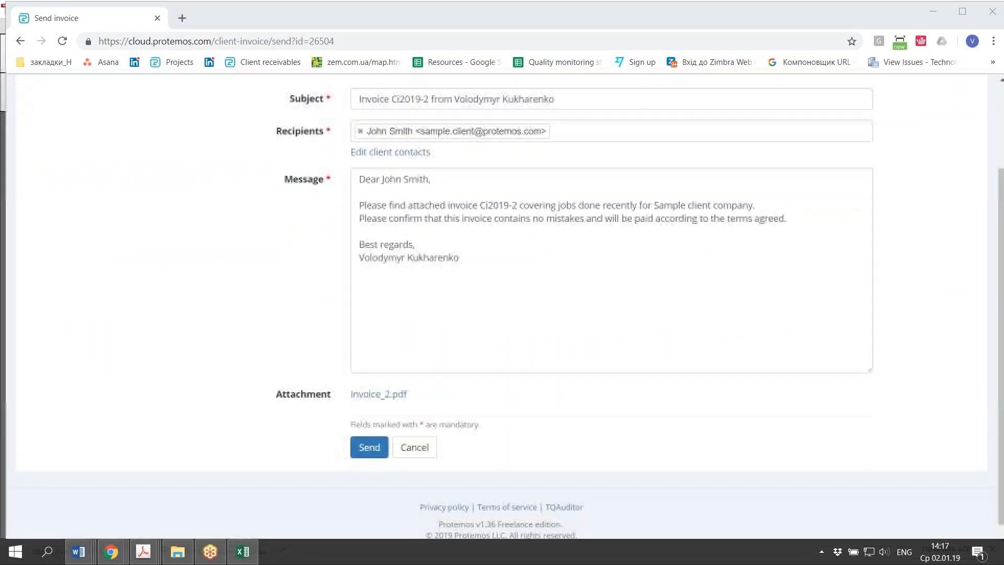
click(369, 432)
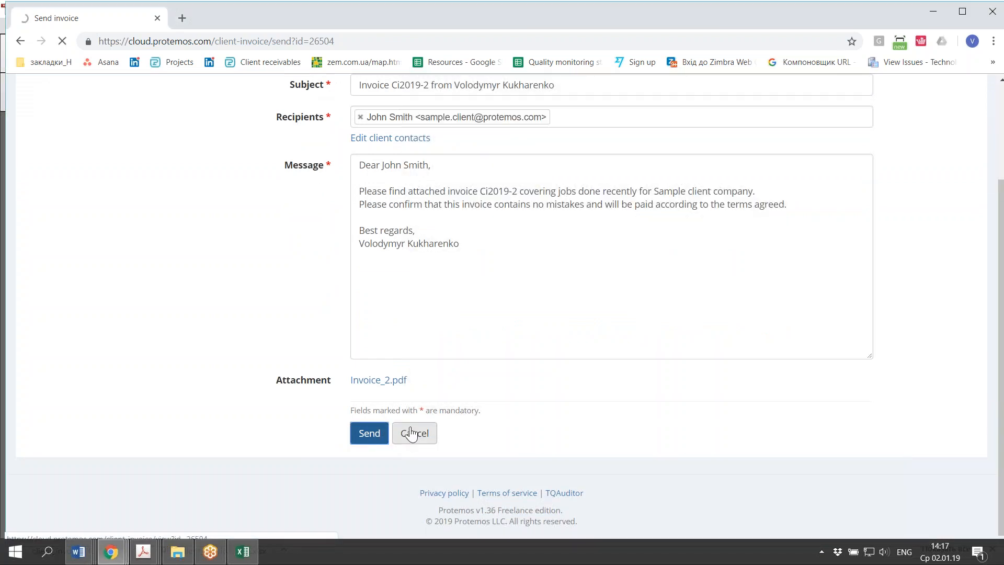
click(368, 433)
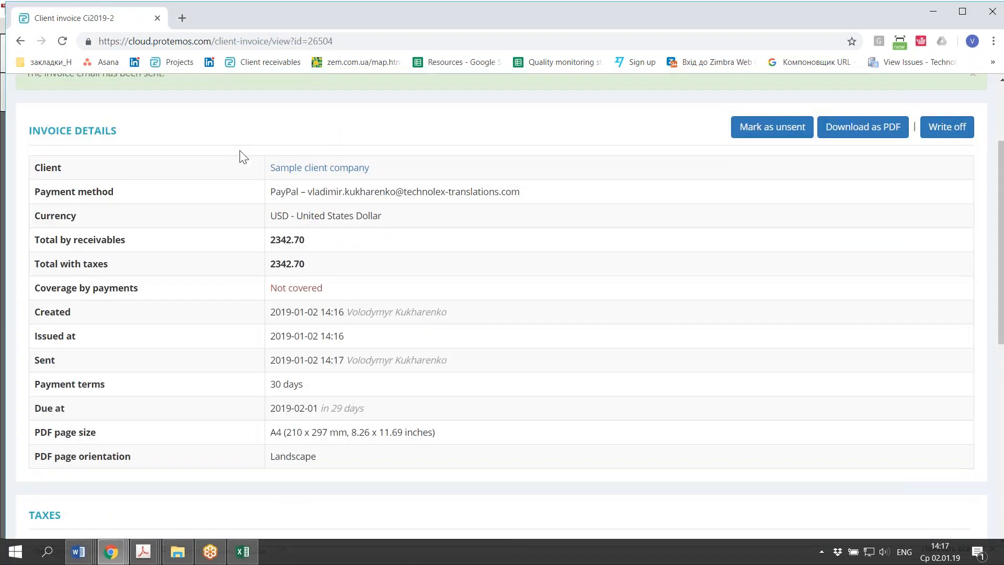
- Create a 2342.70 payment dated 2019-01-02 linked to Ci2019-2, making it Fully covered
scroll(down, 3)
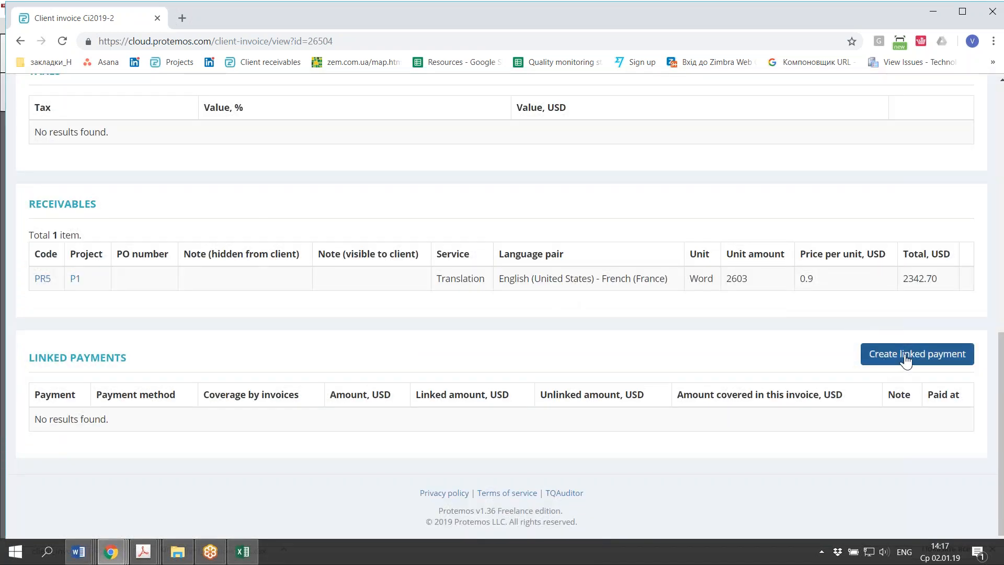
click(916, 353)
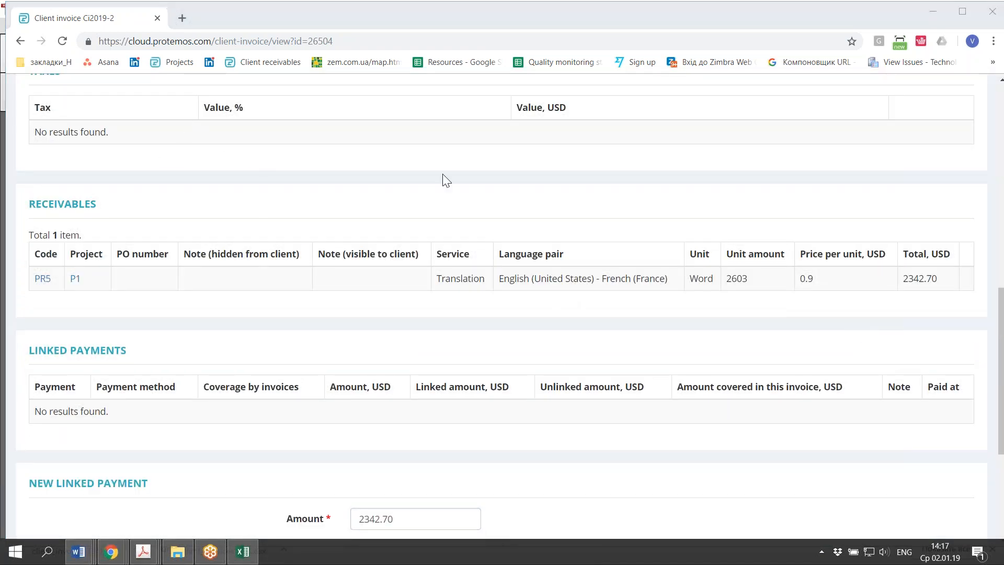
scroll(down, 3)
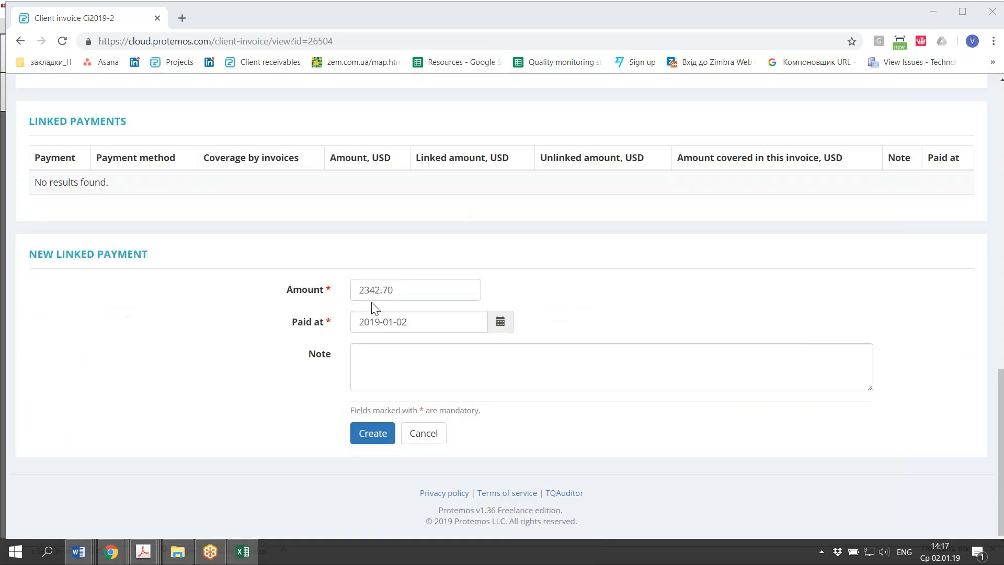
click(372, 433)
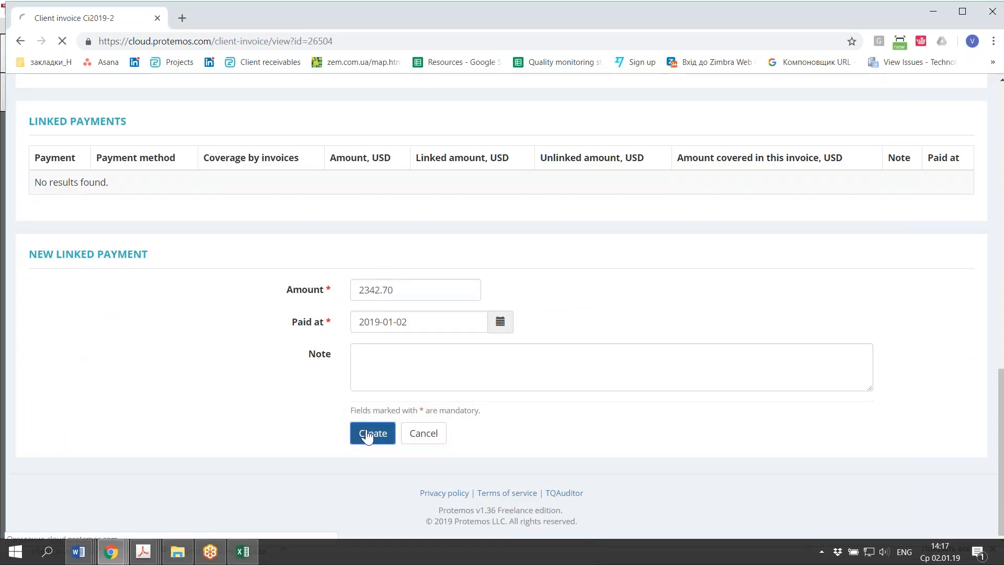
click(371, 433)
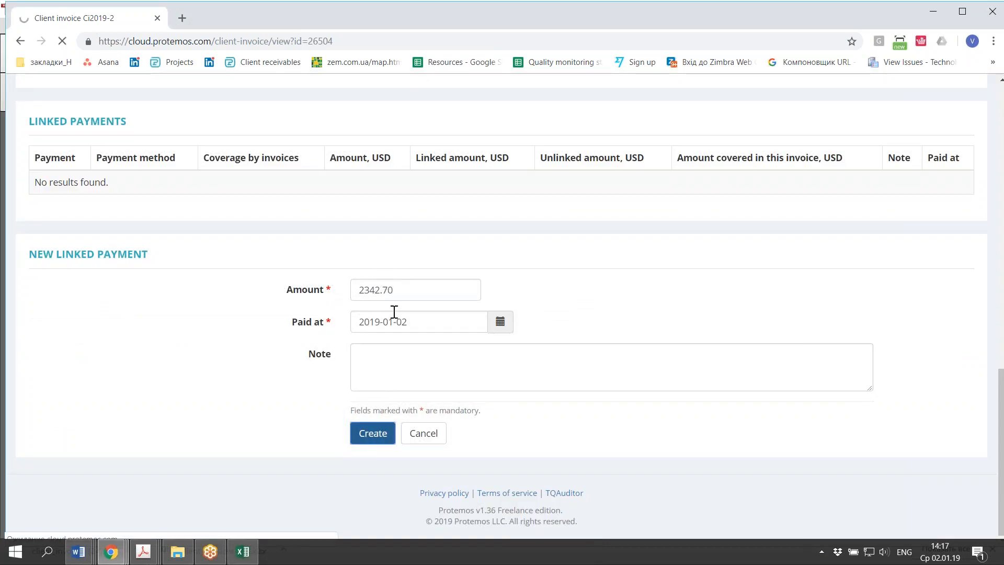
click(372, 433)
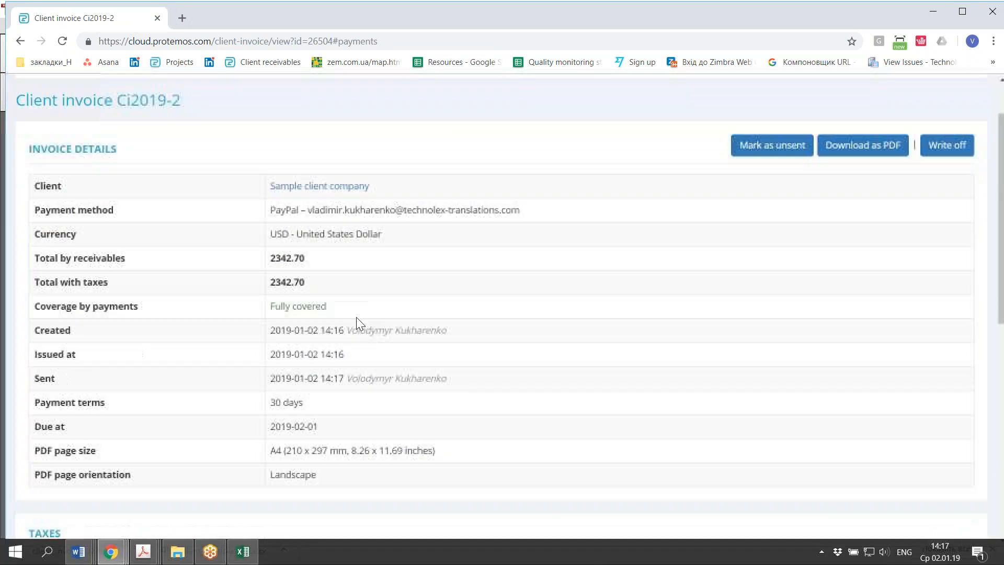
double_click(297, 306)
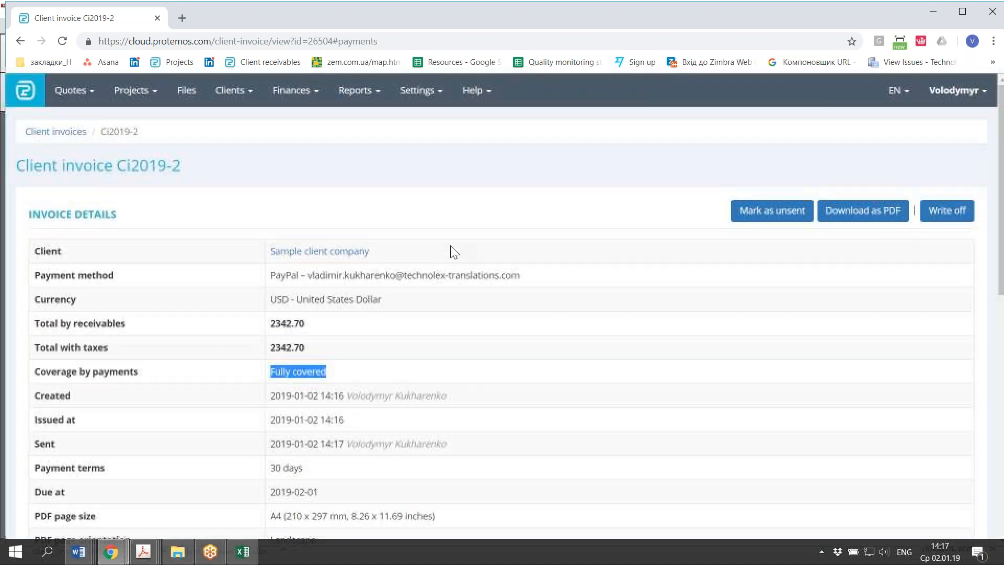
- Open Settings > Deadline reminders, where project and client invoice reminders are set to Yes
click(417, 89)
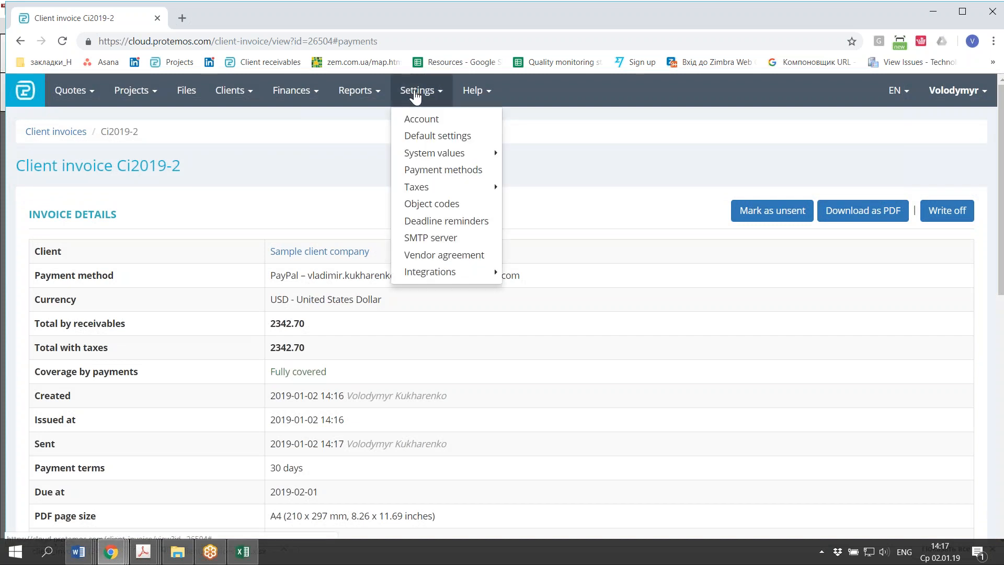
mouse_move(433, 190)
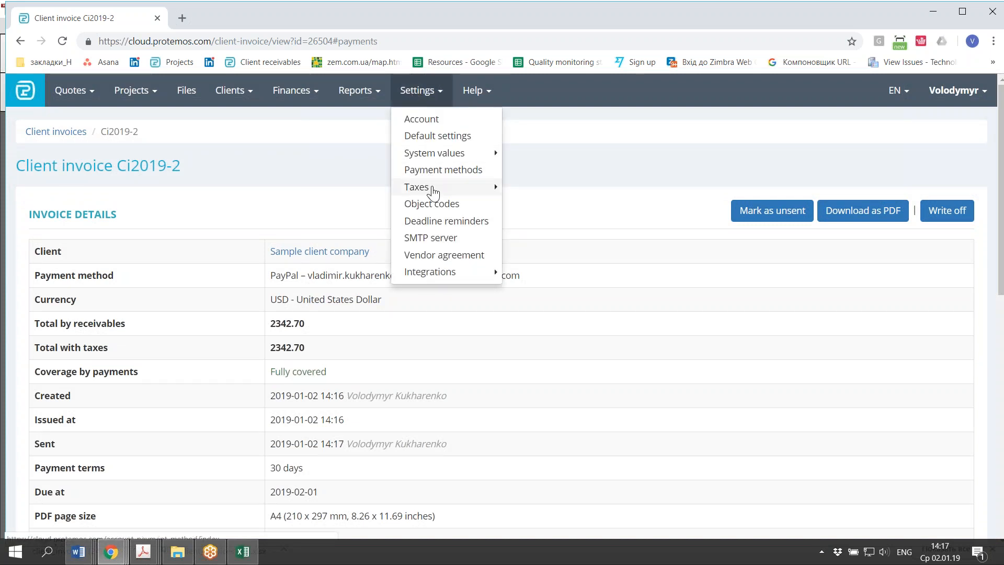
mouse_move(445, 220)
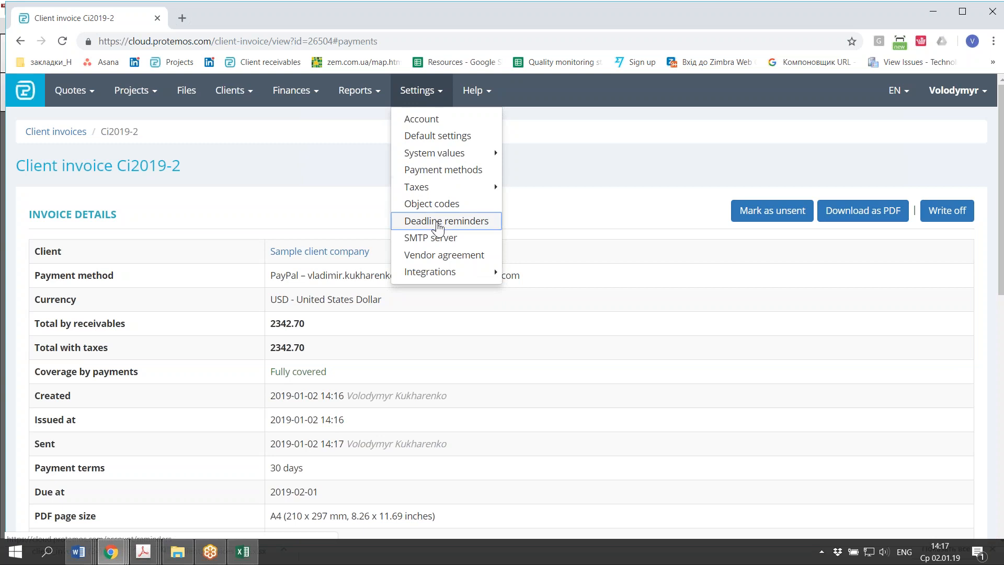
click(444, 220)
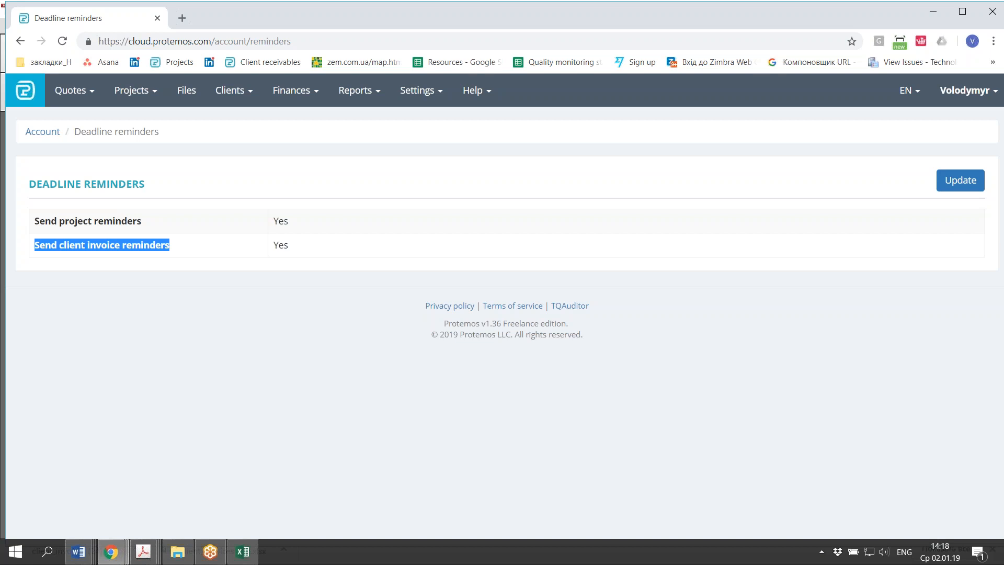
mouse_move(80, 234)
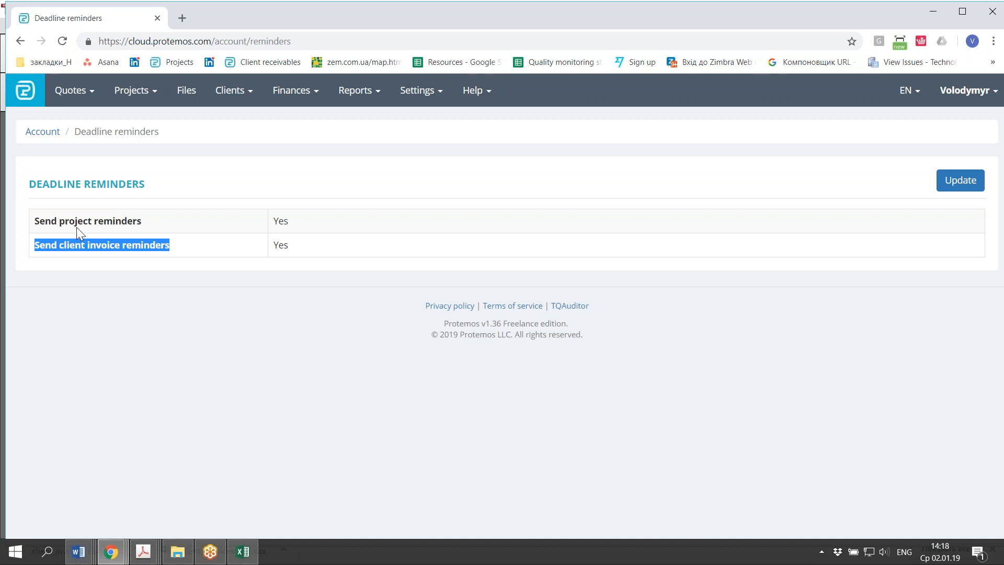
click(82, 221)
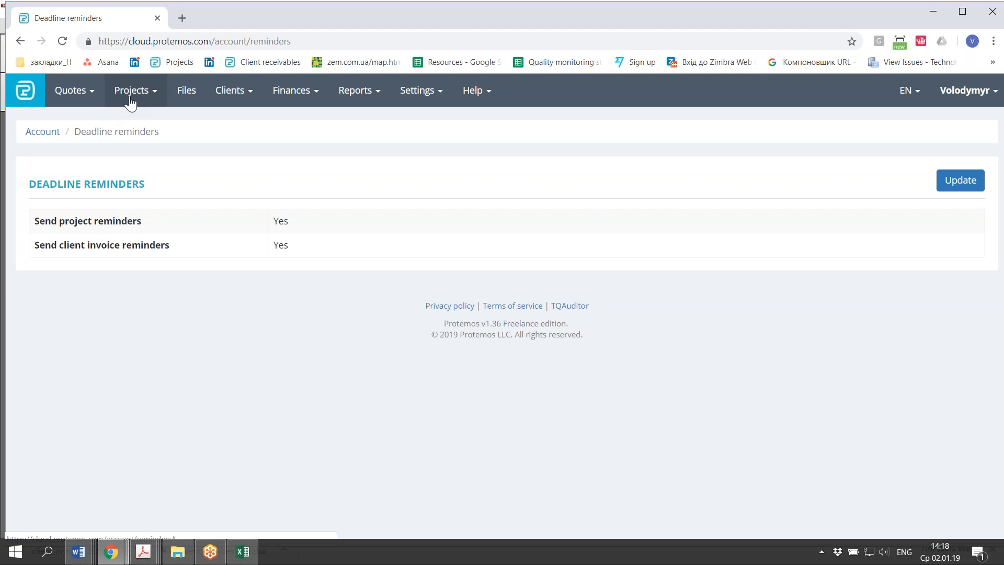
- Open the Projects list, expand the filter panel and clear the existing filters
click(132, 90)
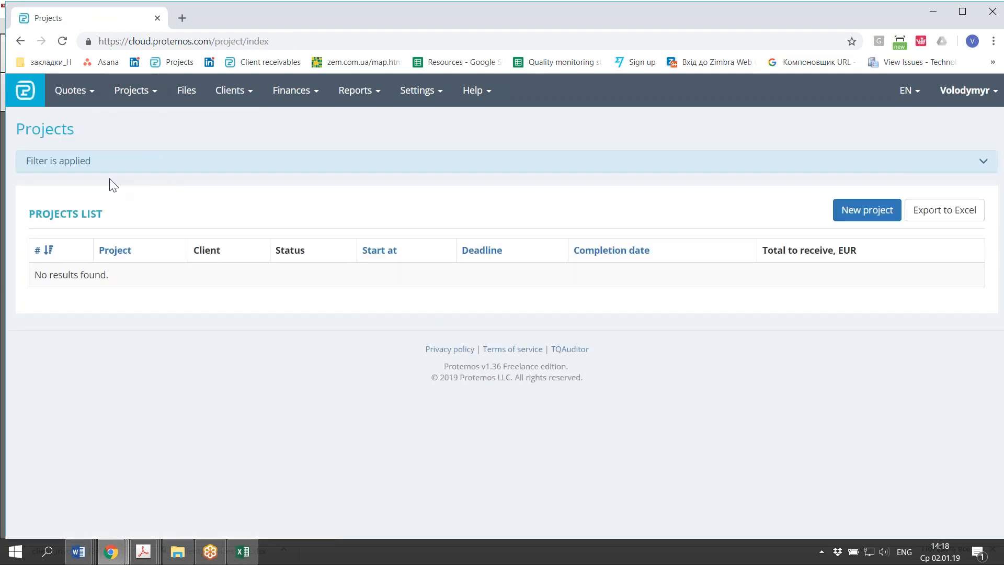
click(983, 161)
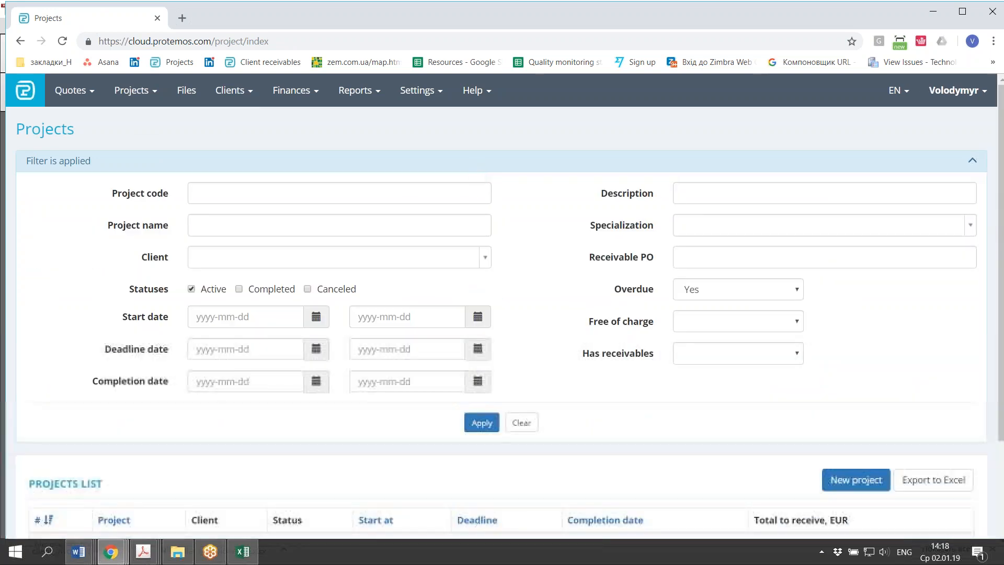
click(481, 422)
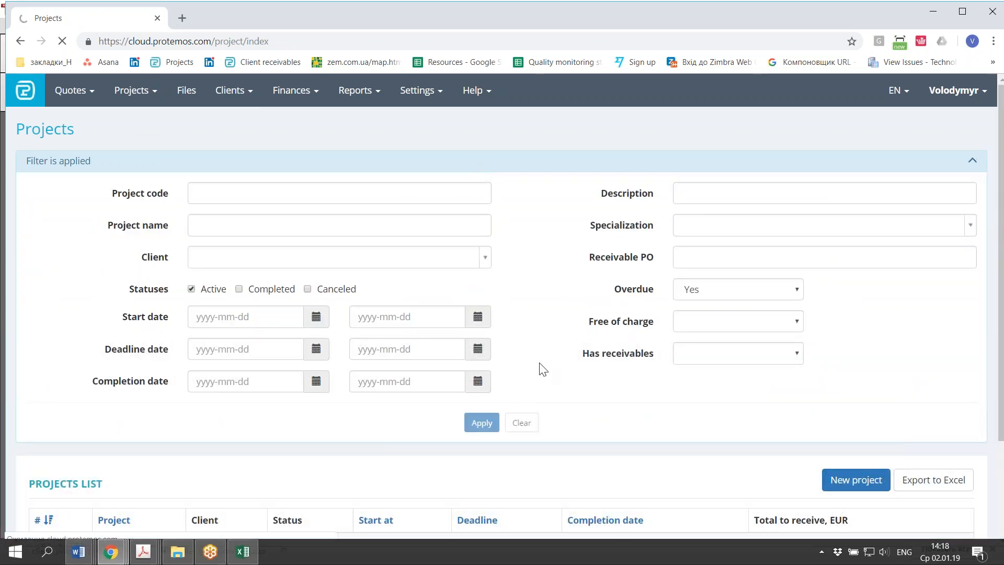
click(520, 421)
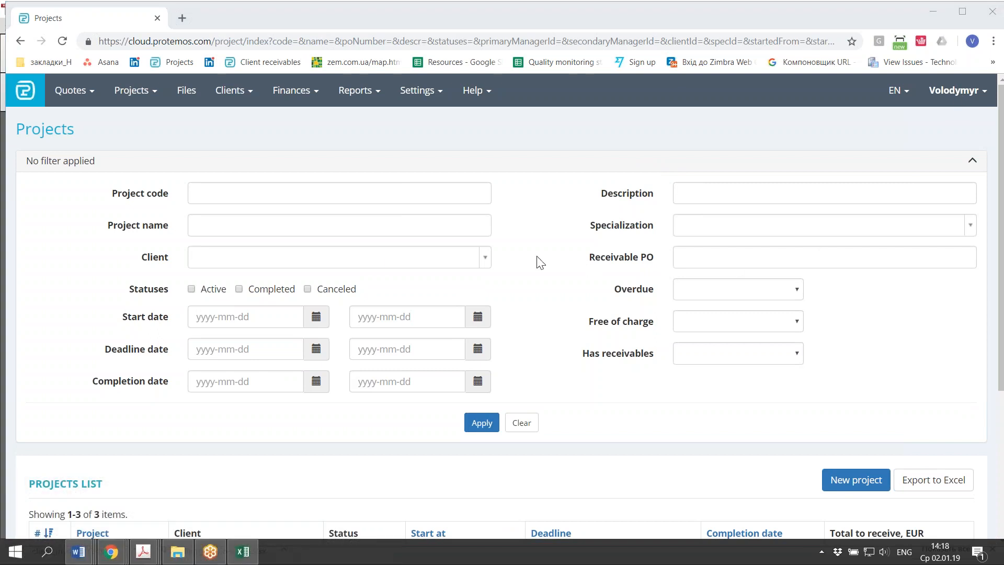
scroll(down, 3)
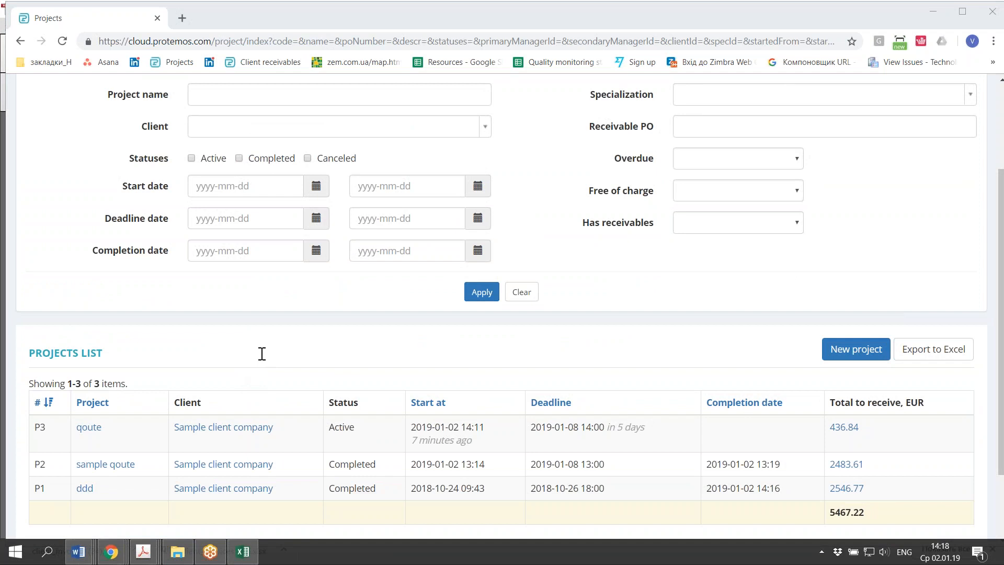
scroll(up, 3)
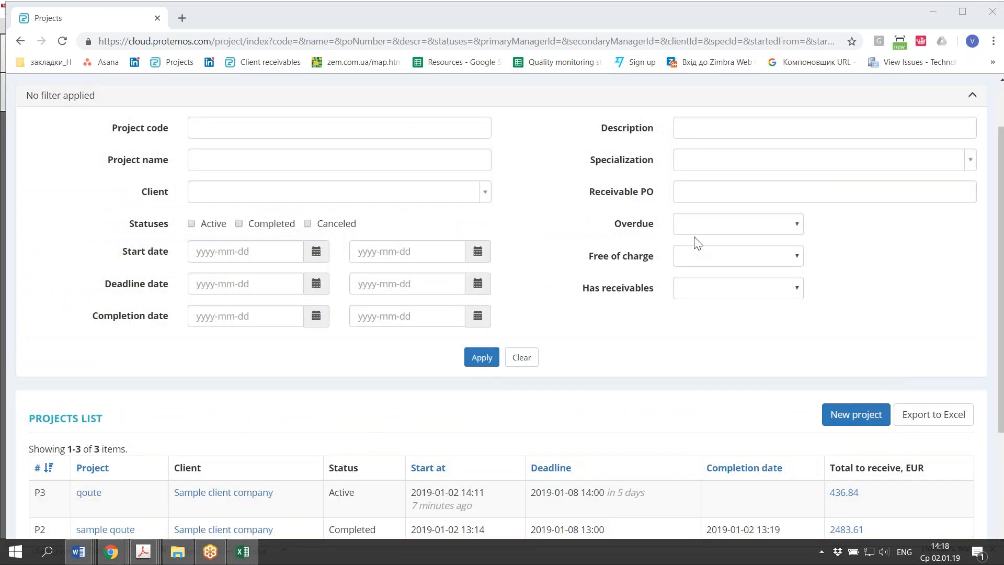
scroll(up, 3)
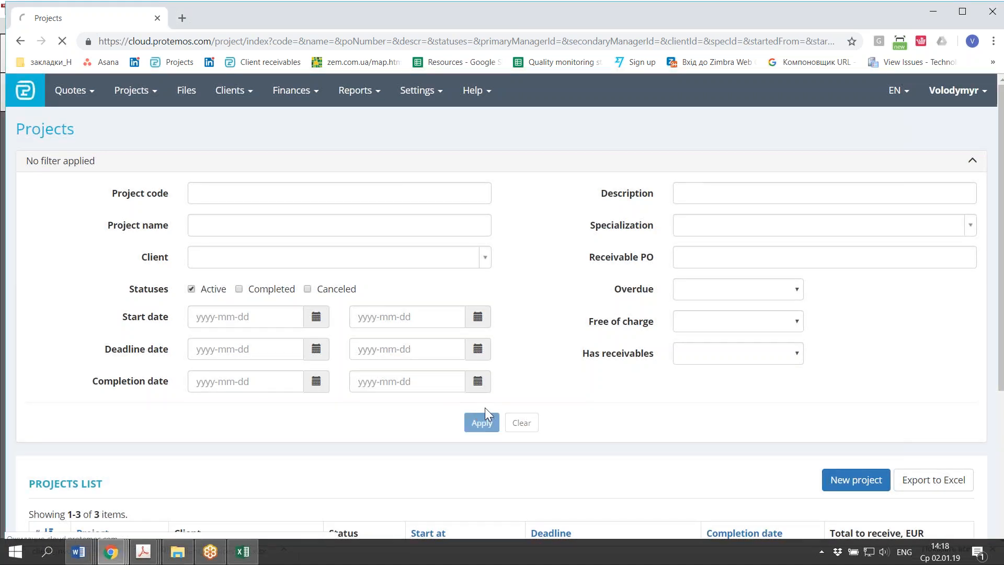
- Filter projects to Active status, leaving only P3 with 436.84 EUR to receive
click(481, 422)
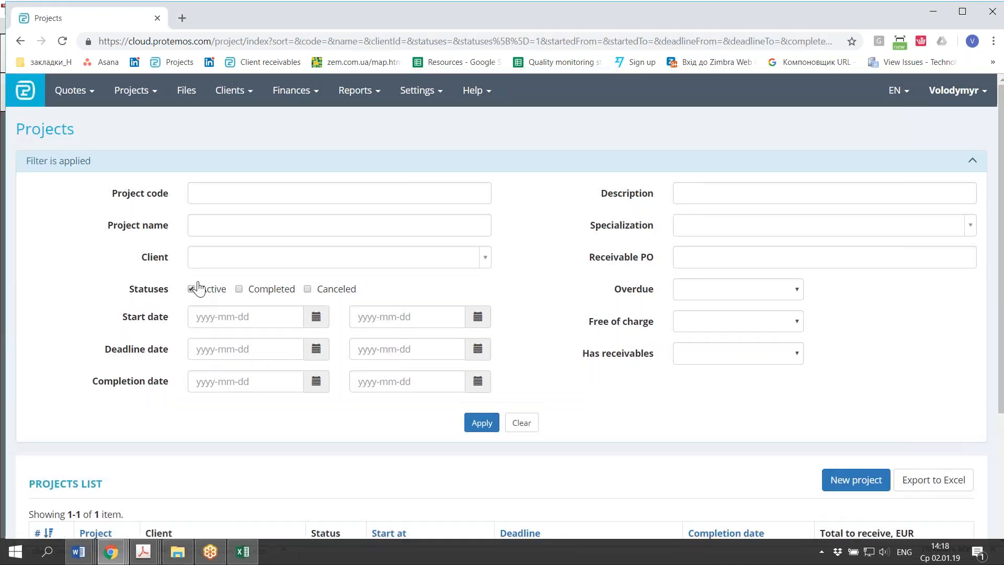
scroll(down, 3)
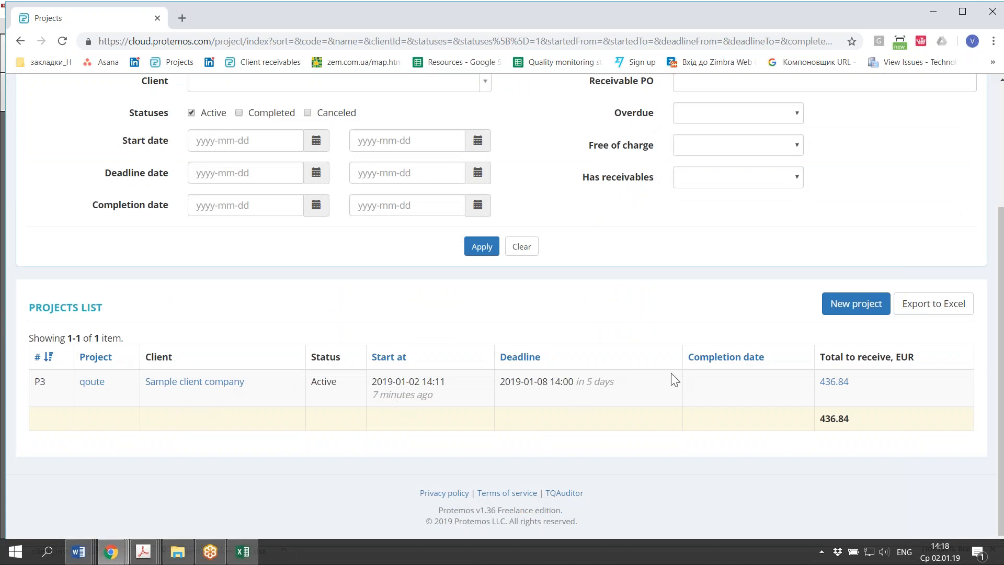
mouse_move(413, 415)
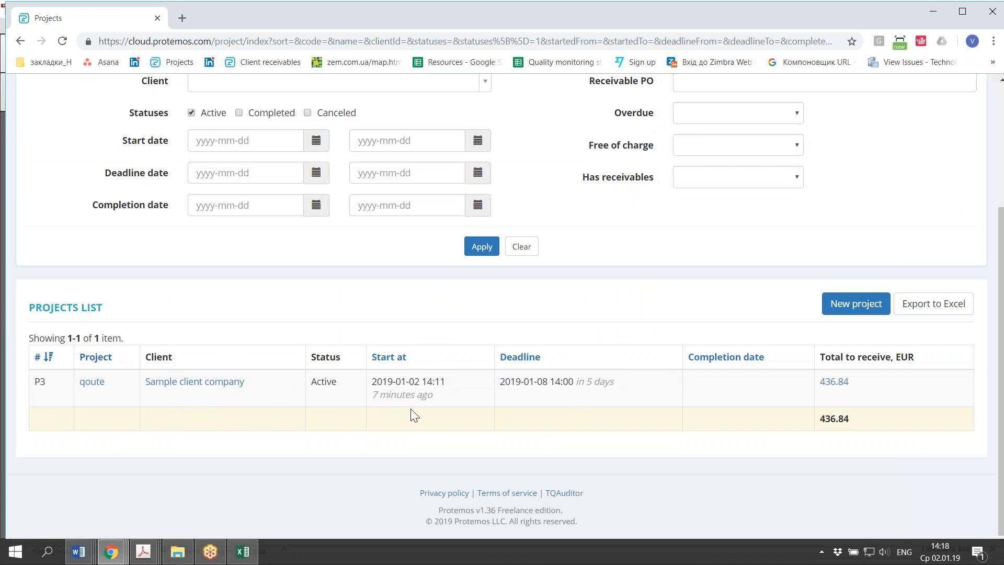
scroll(up, 3)
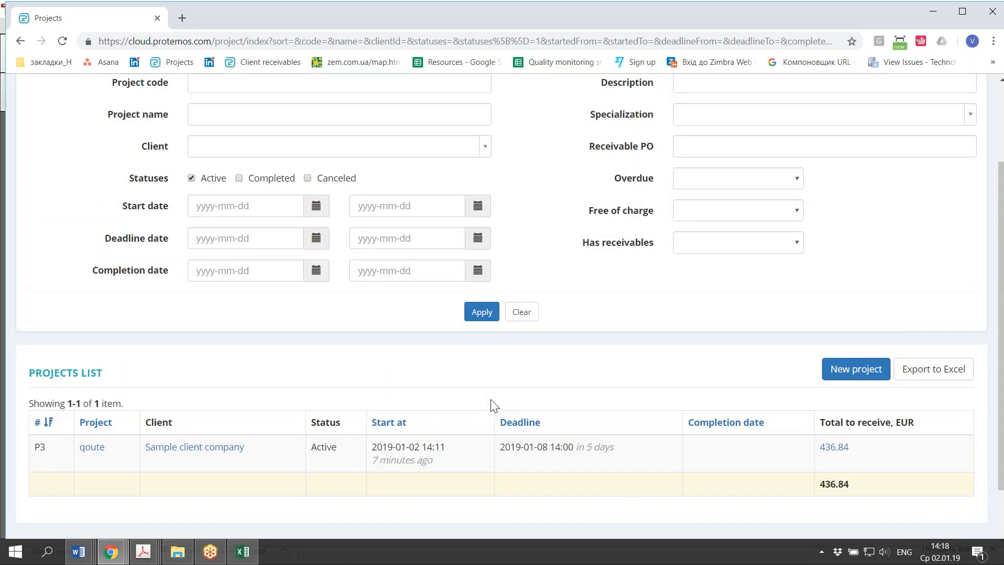
click(736, 178)
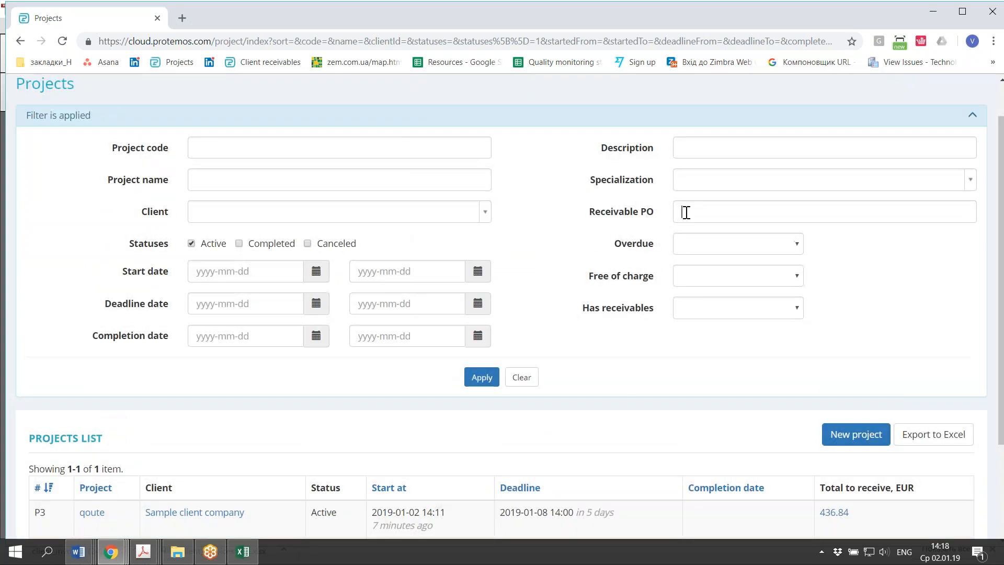
click(822, 211)
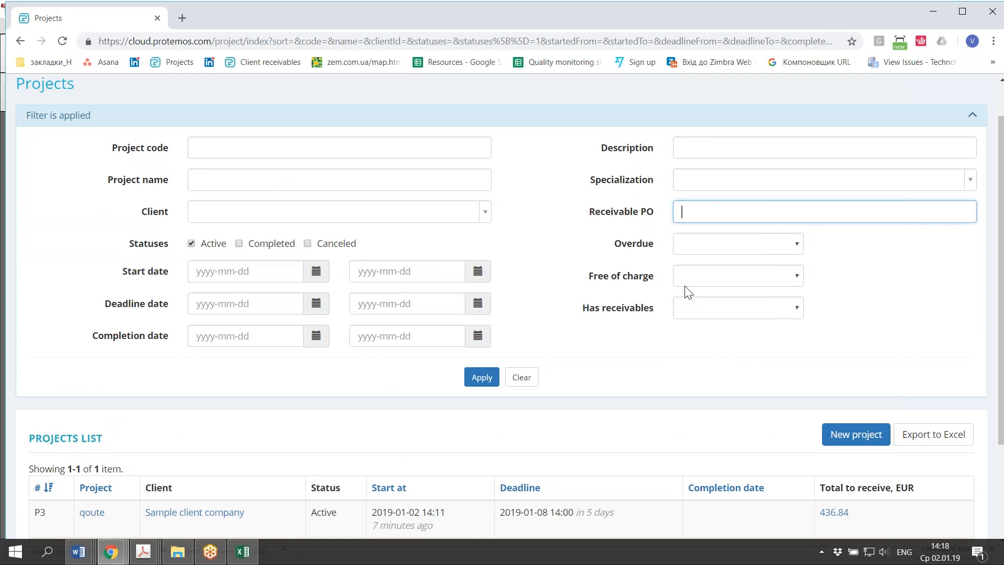
mouse_move(317, 137)
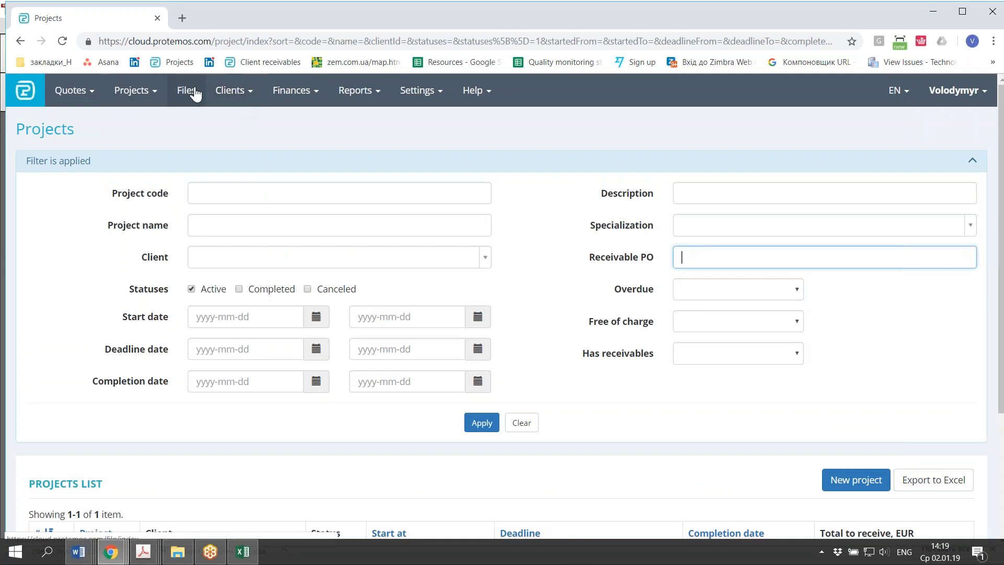
- Set the client invoices Overdue filter to No and apply it
click(292, 90)
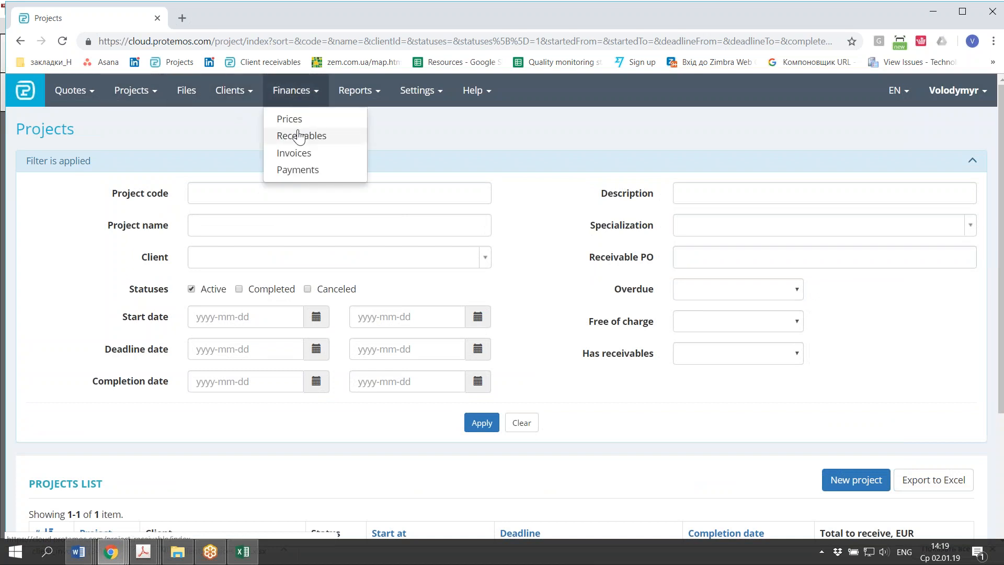
click(301, 135)
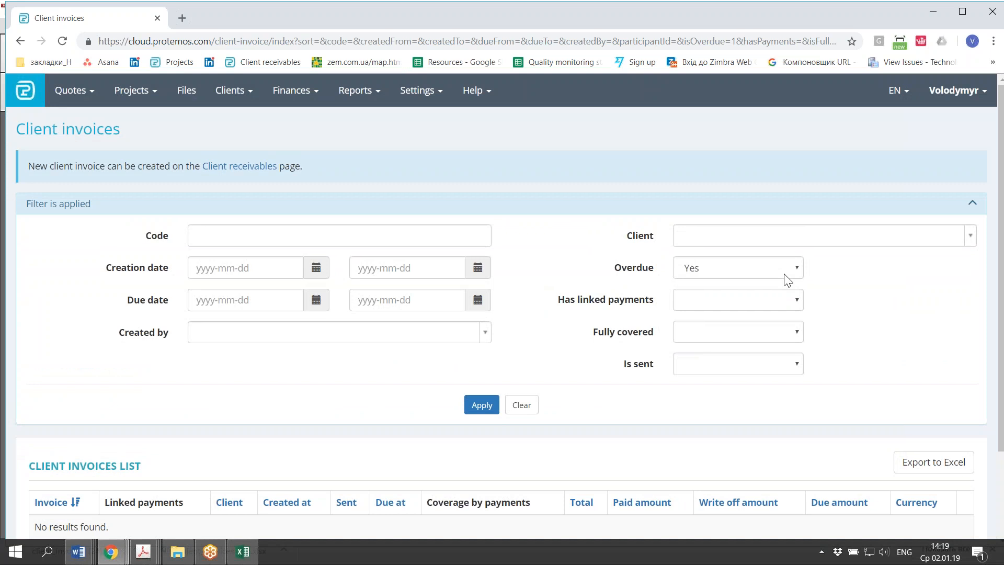
click(735, 268)
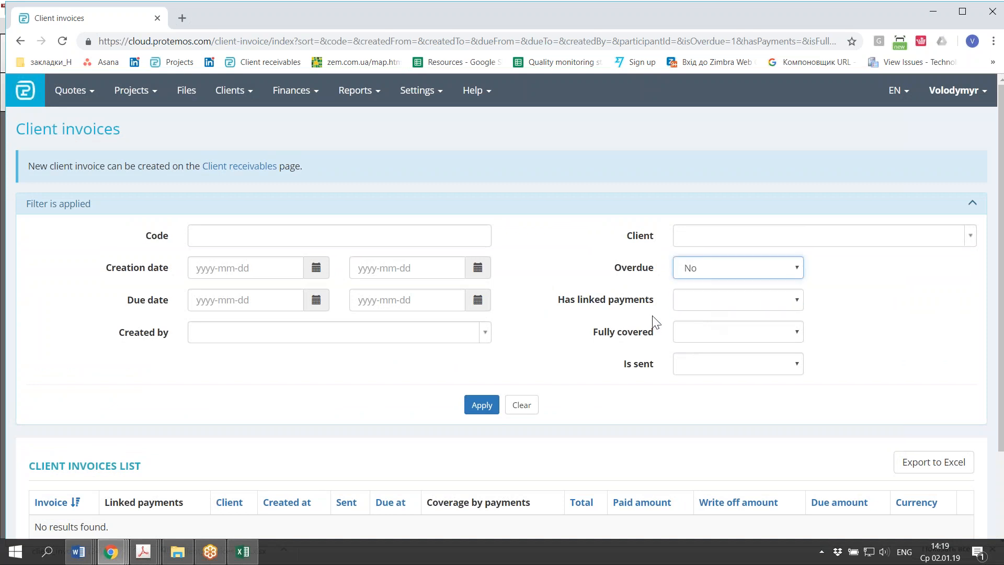
click(481, 405)
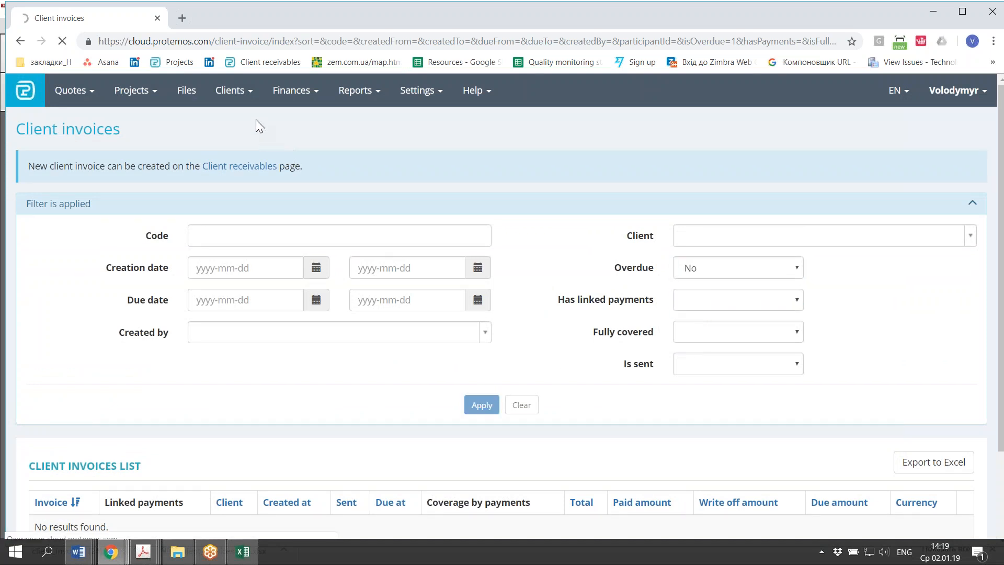
click(481, 404)
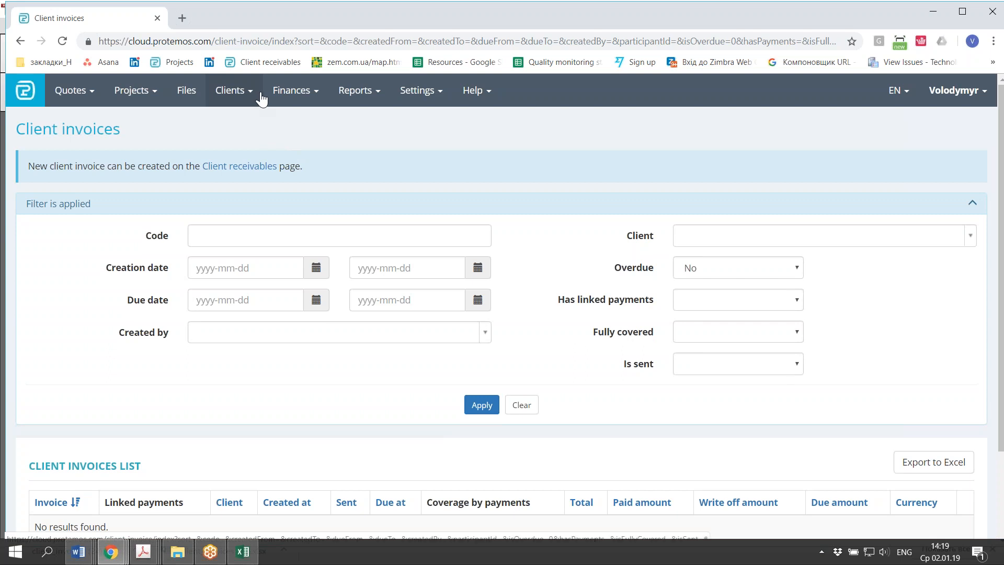
mouse_move(167, 236)
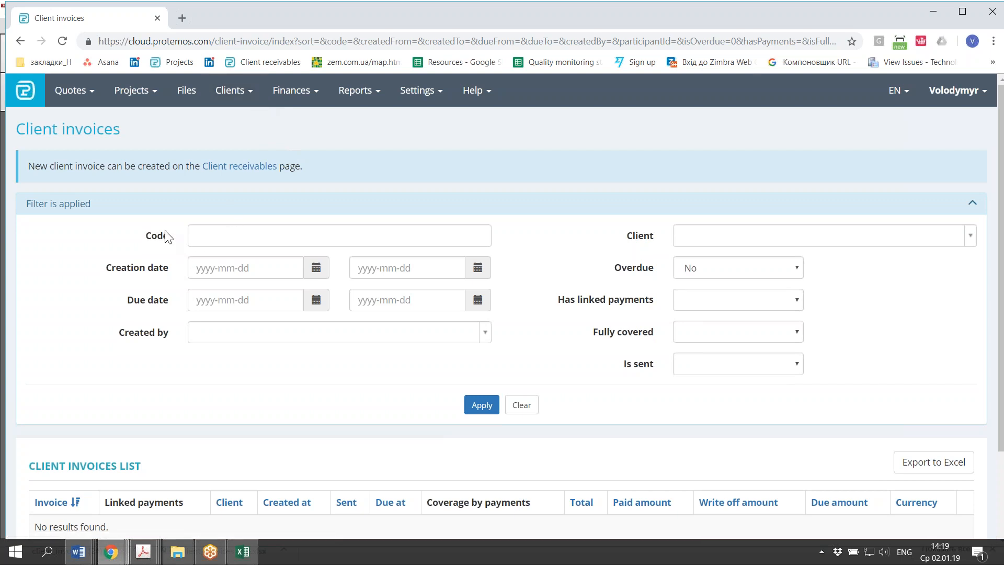
- Clear the Projects filter to list P3, P2 and P1, and hide the filter fields
click(132, 89)
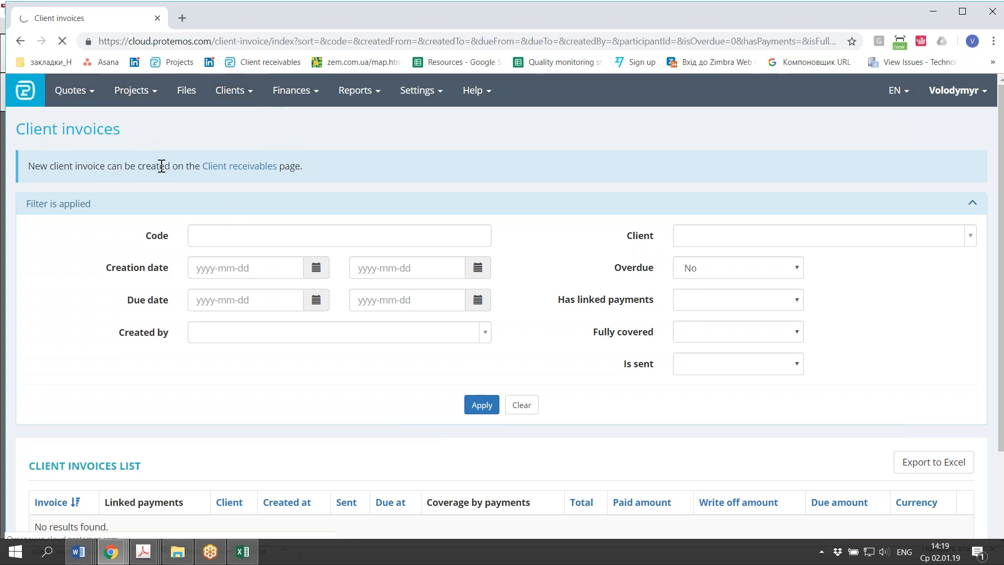
click(132, 89)
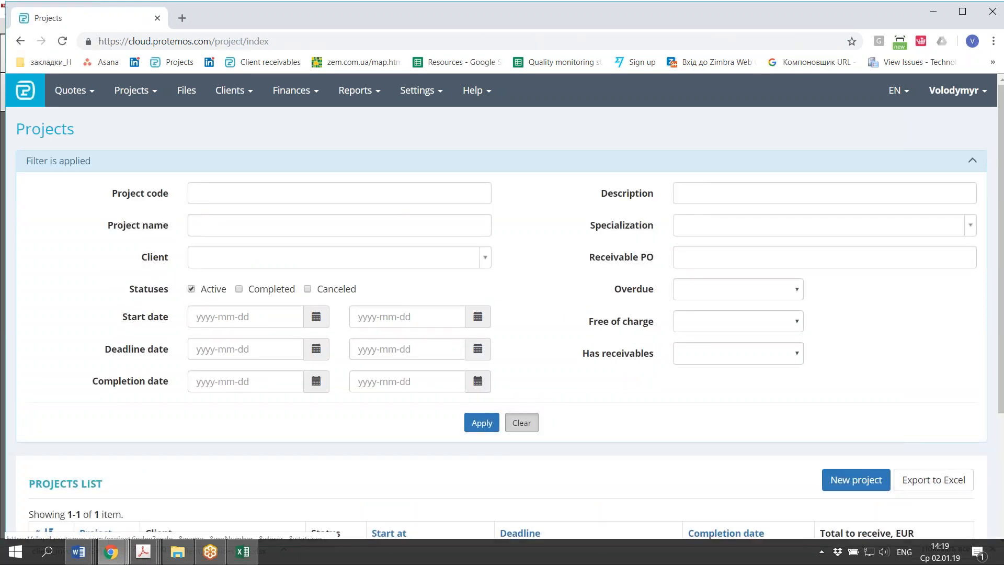
click(521, 422)
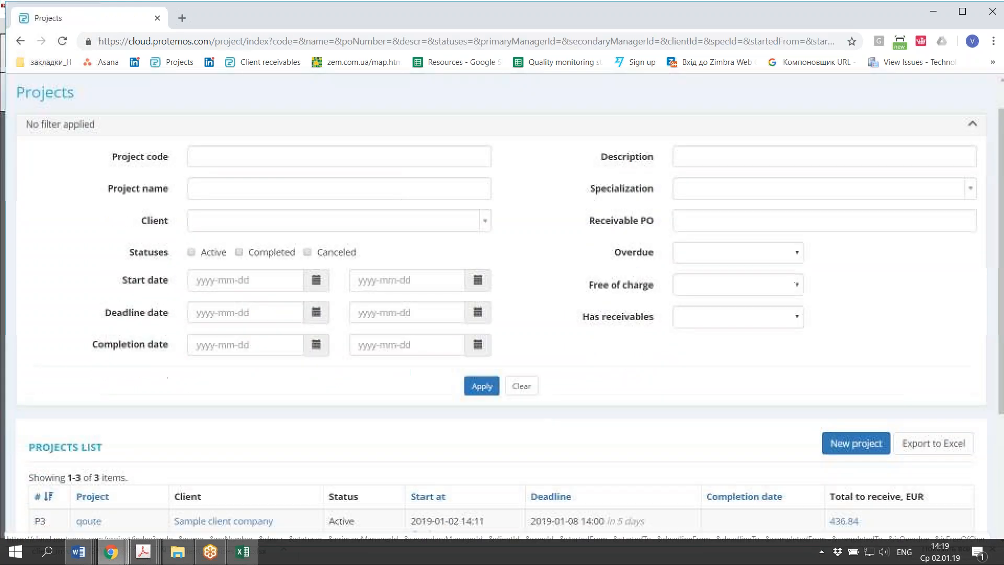
click(972, 124)
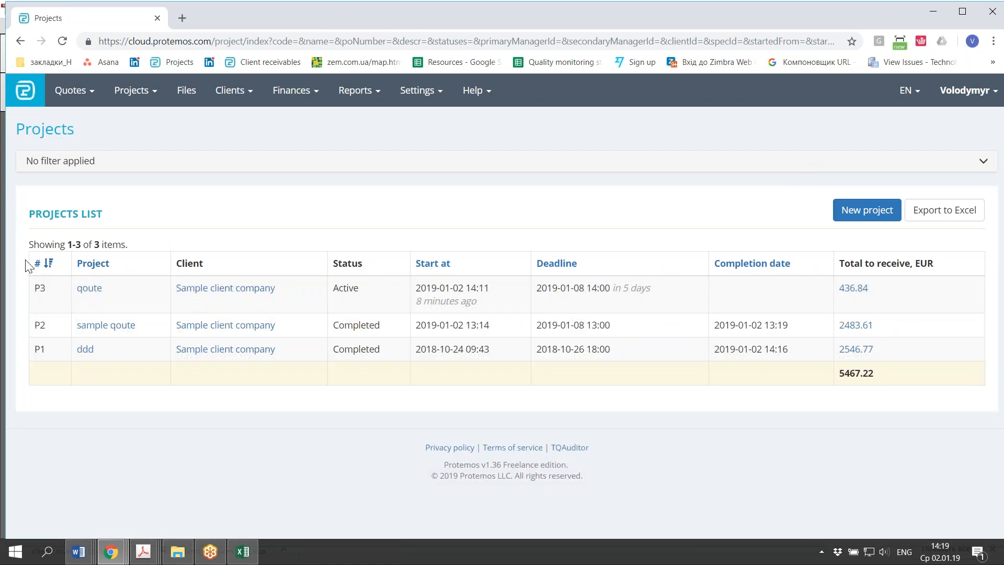
mouse_move(192, 339)
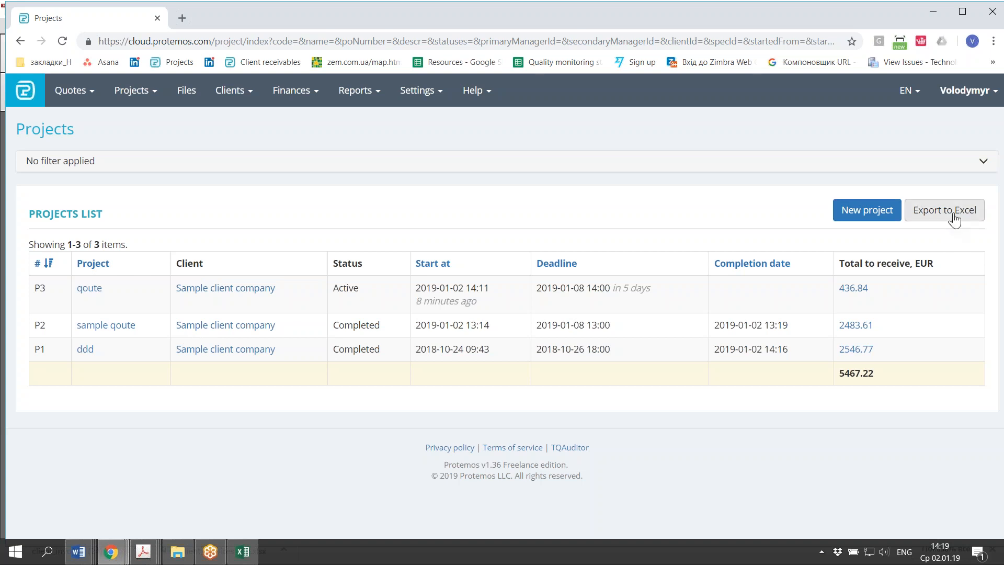
- Export the three-project list to Excel and open the downloaded .xlsx file
click(943, 209)
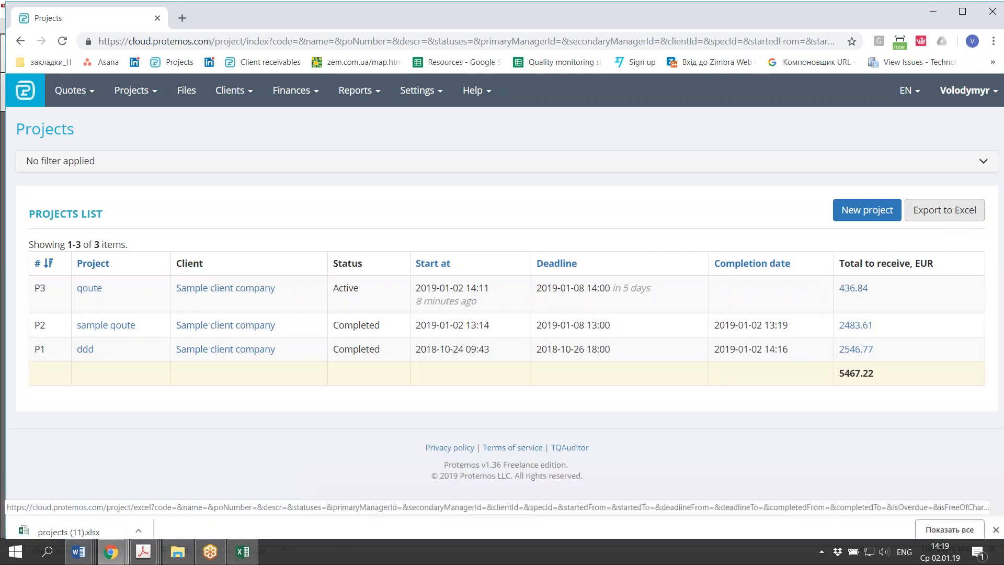
click(943, 209)
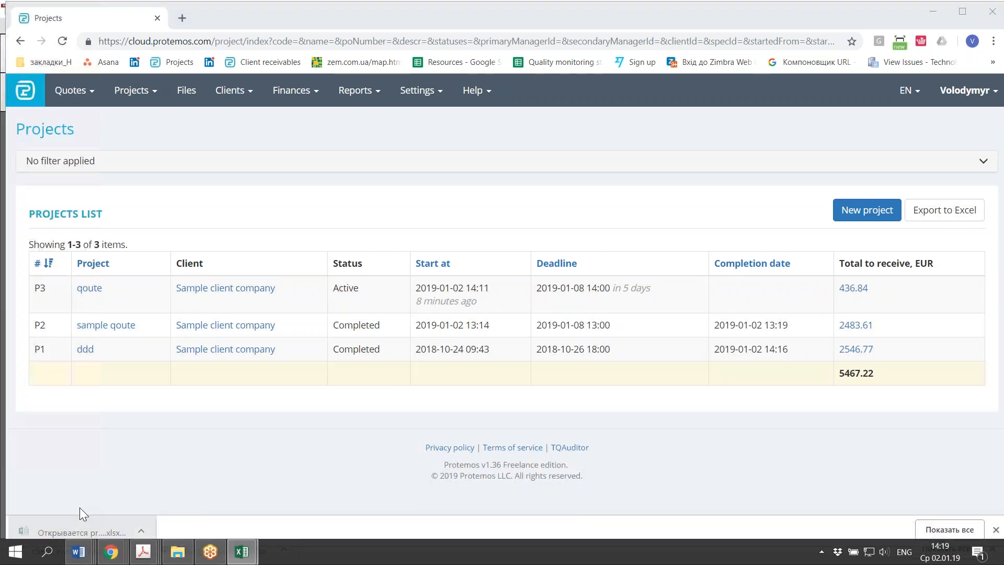
click(82, 531)
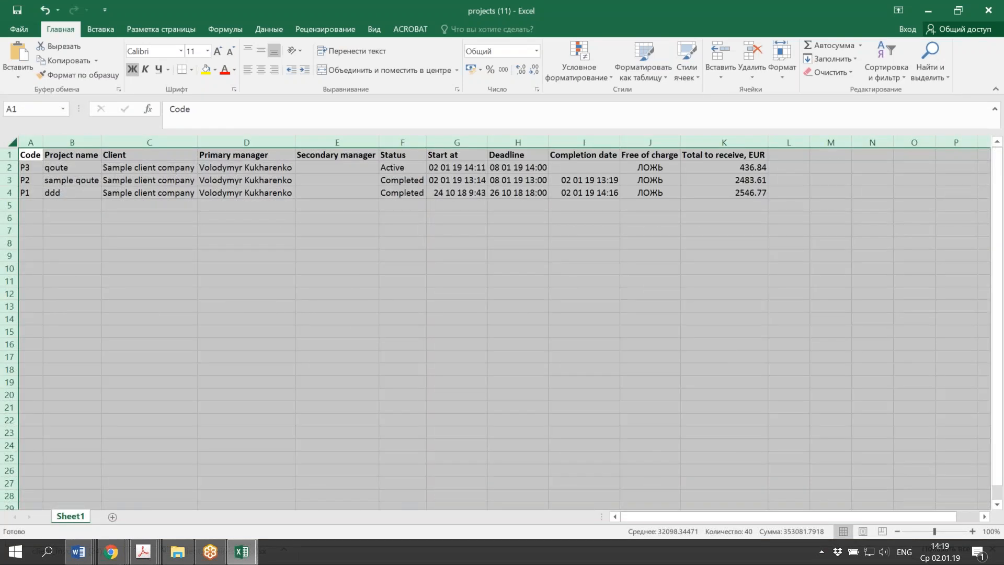
- Deselect the sheet in projects (11).xlsx to view the three project rows
click(149, 280)
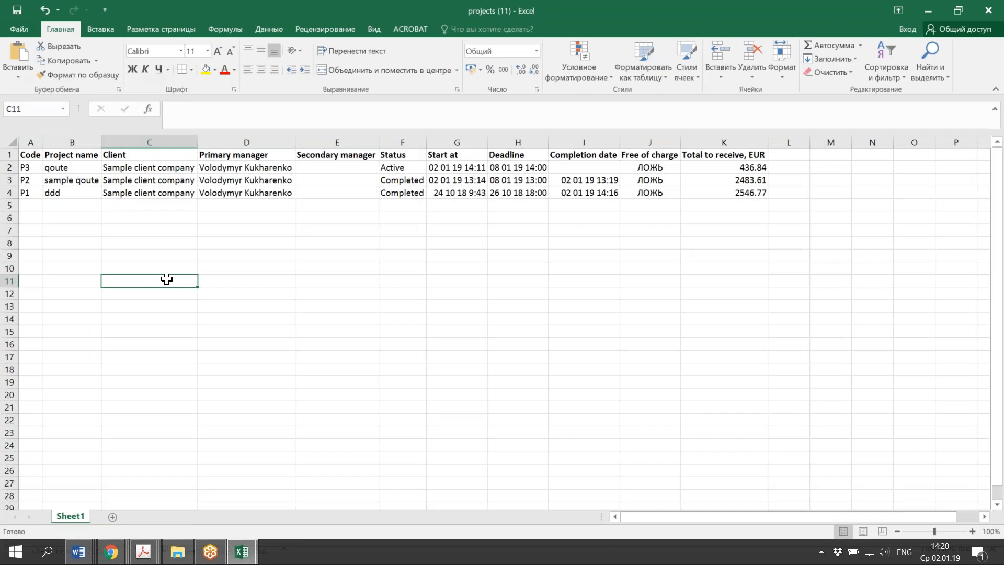
mouse_move(143, 360)
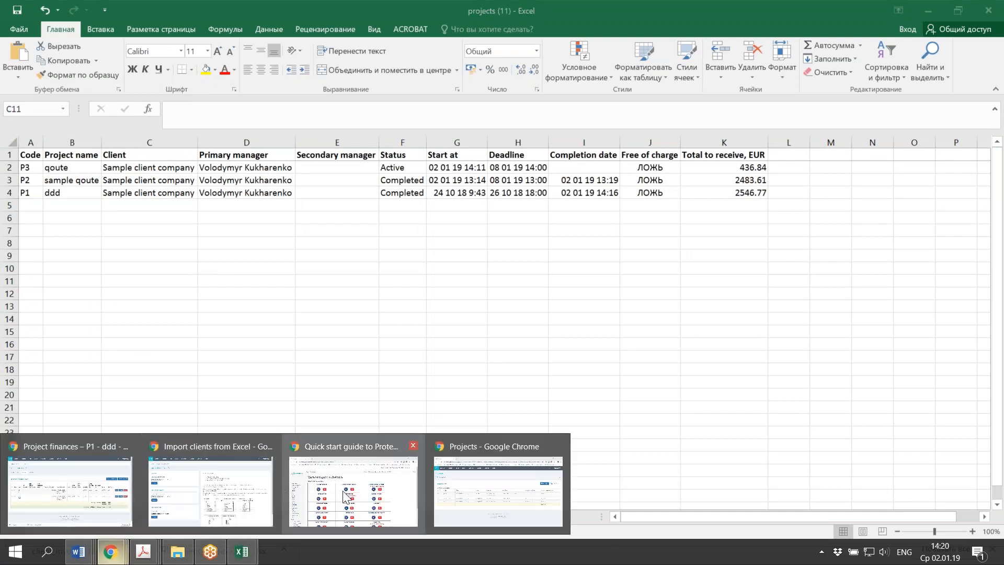
- Return to Chrome and view the Reports > General finances project balances chart
click(69, 490)
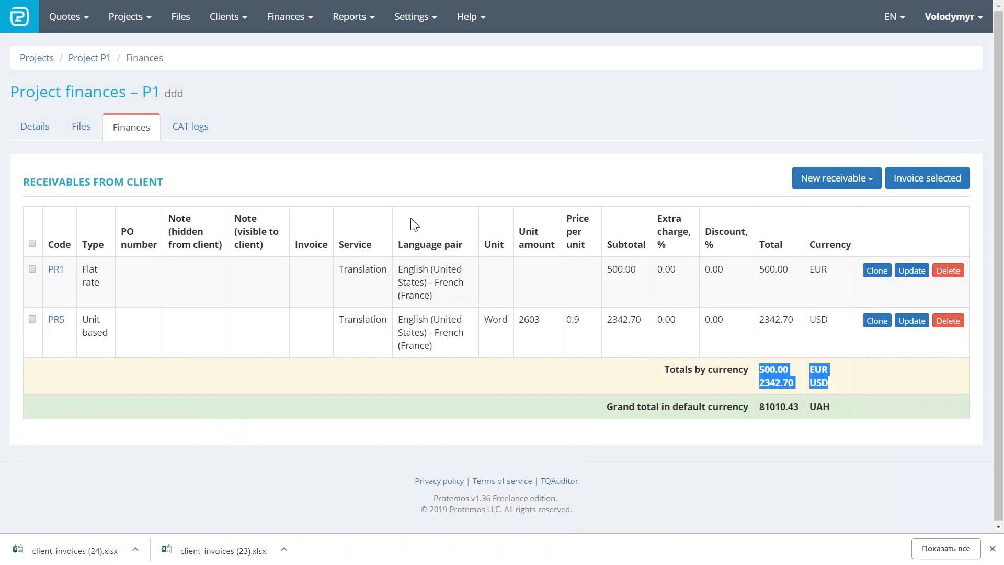
mouse_move(350, 17)
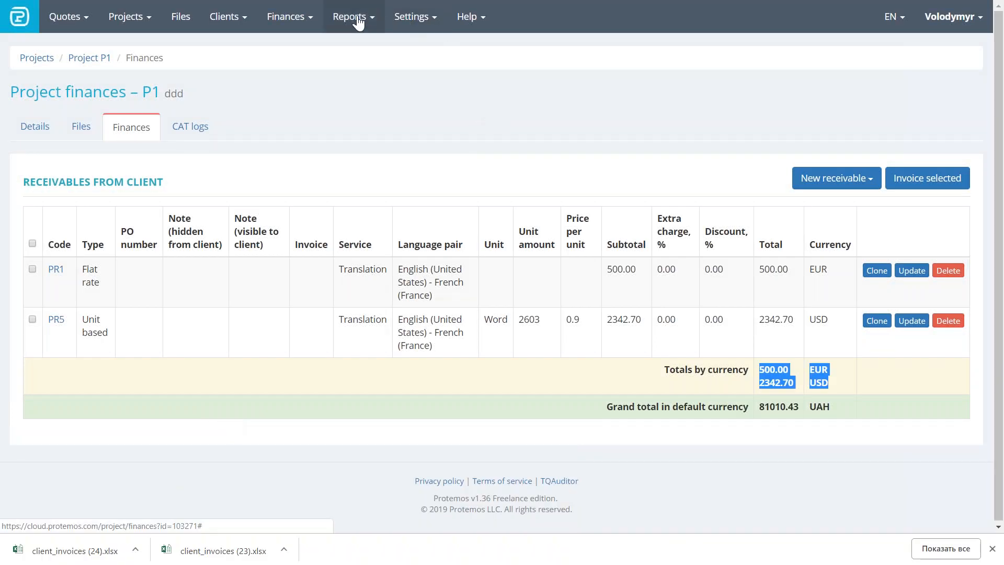
click(350, 17)
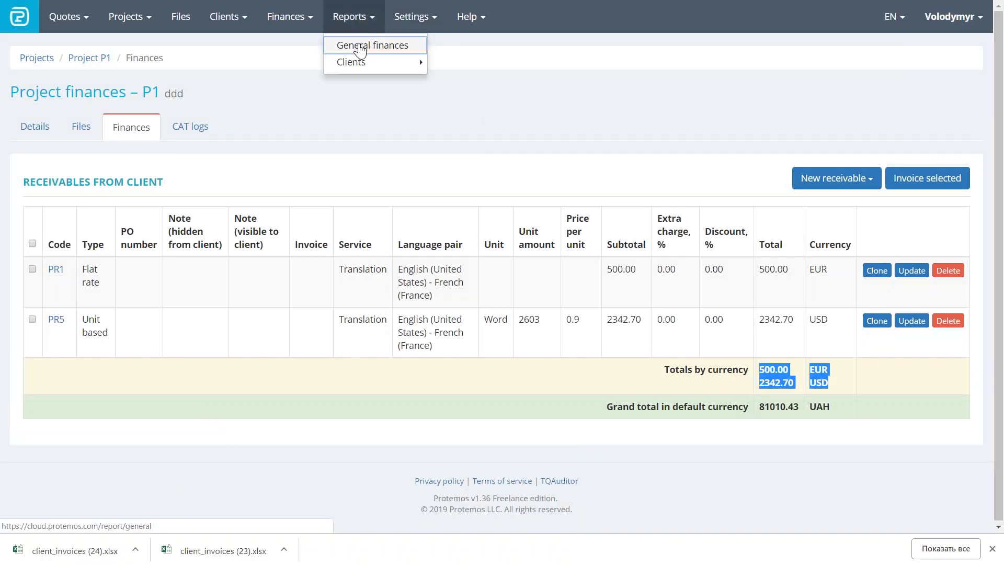
click(372, 45)
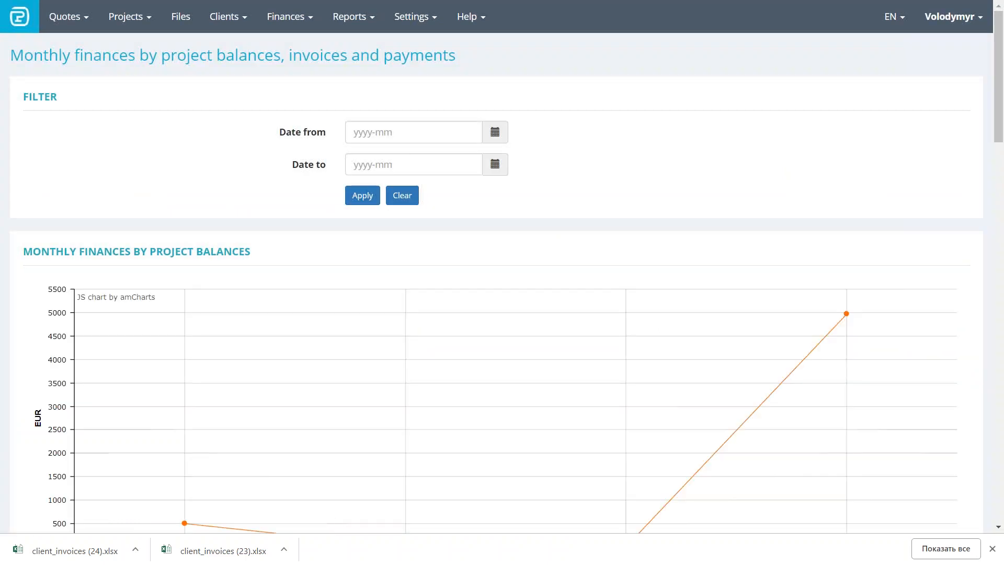
mouse_move(486, 178)
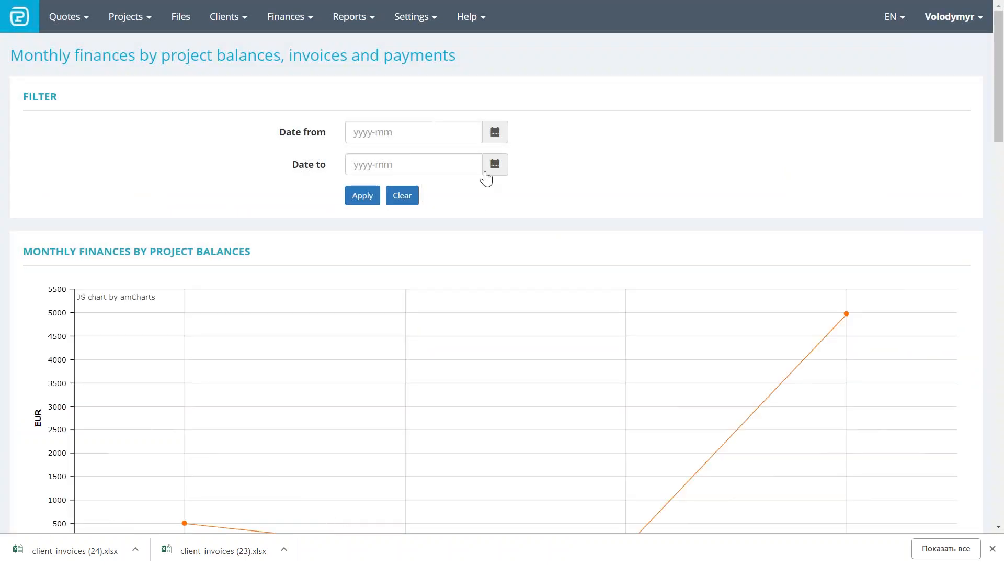
scroll(down, 3)
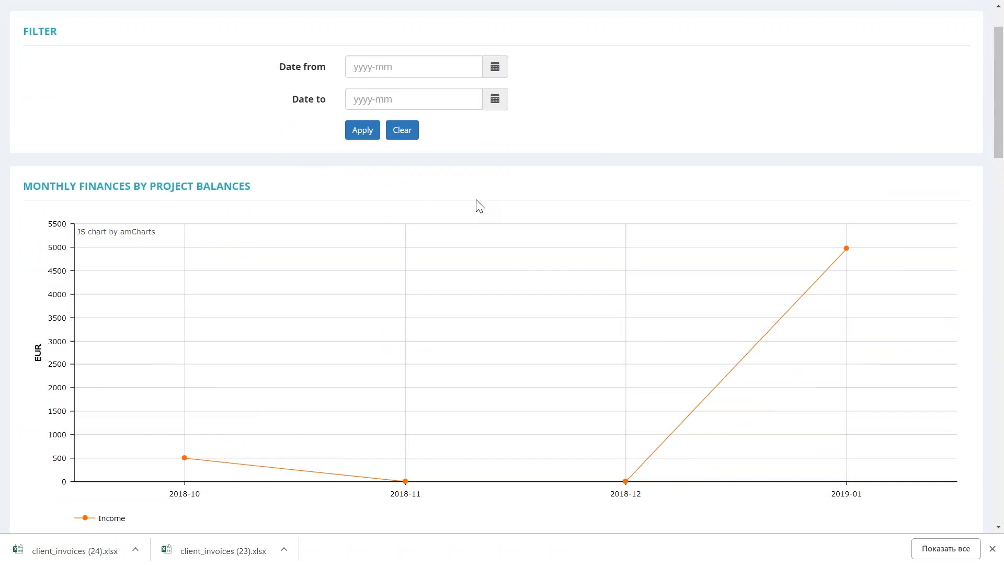
mouse_move(499, 207)
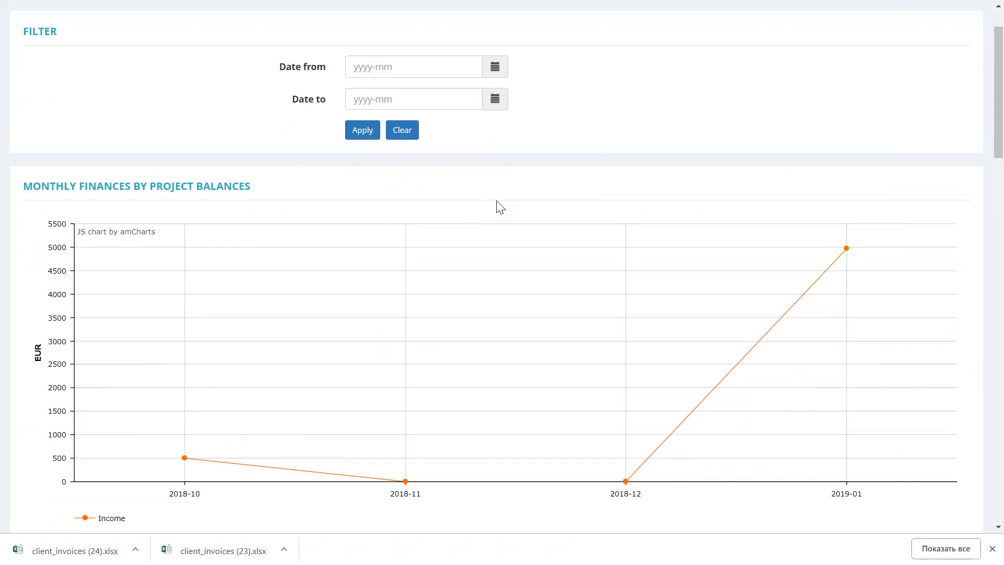
mouse_move(510, 246)
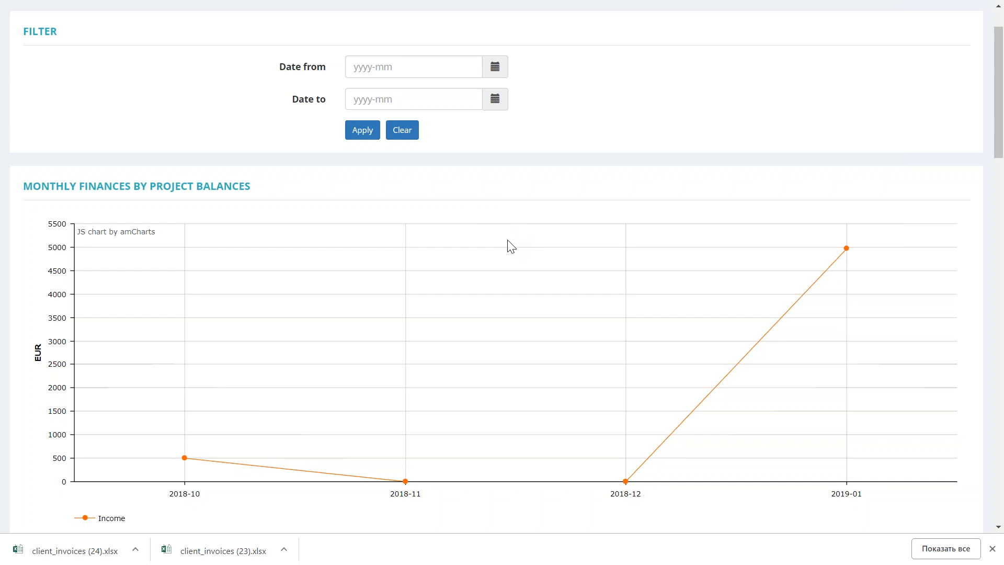
scroll(up, 3)
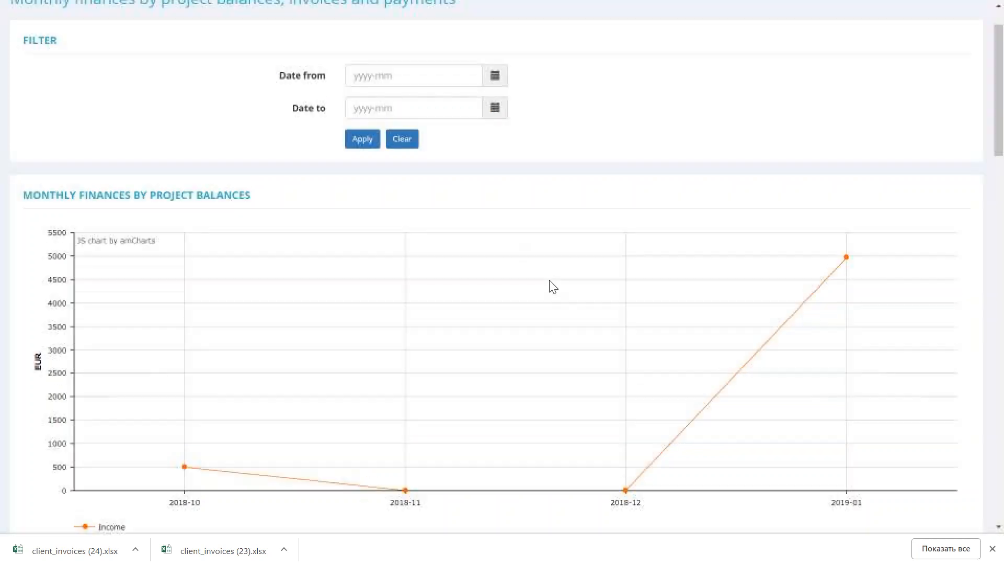
scroll(up, 3)
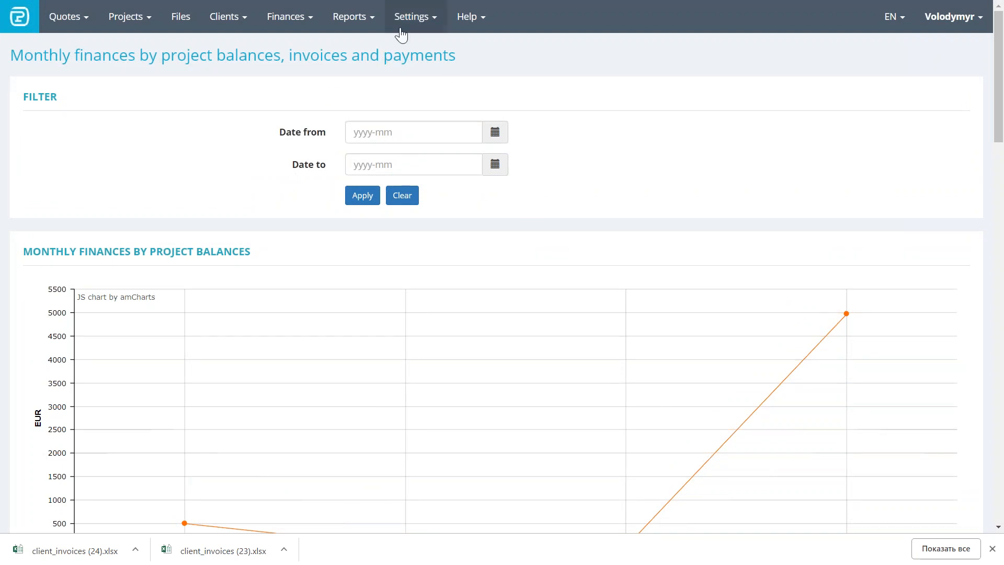
click(411, 16)
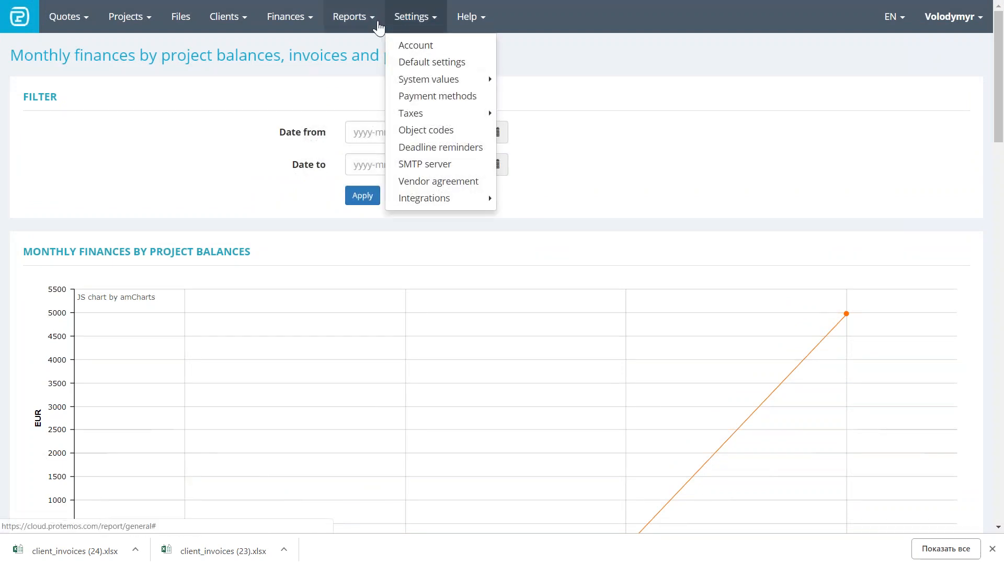
click(348, 17)
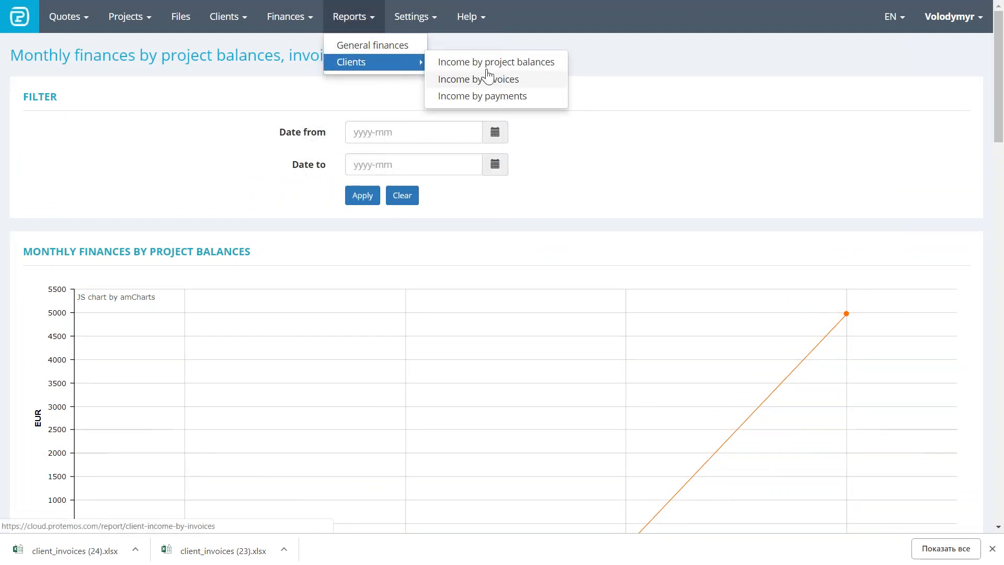
click(495, 62)
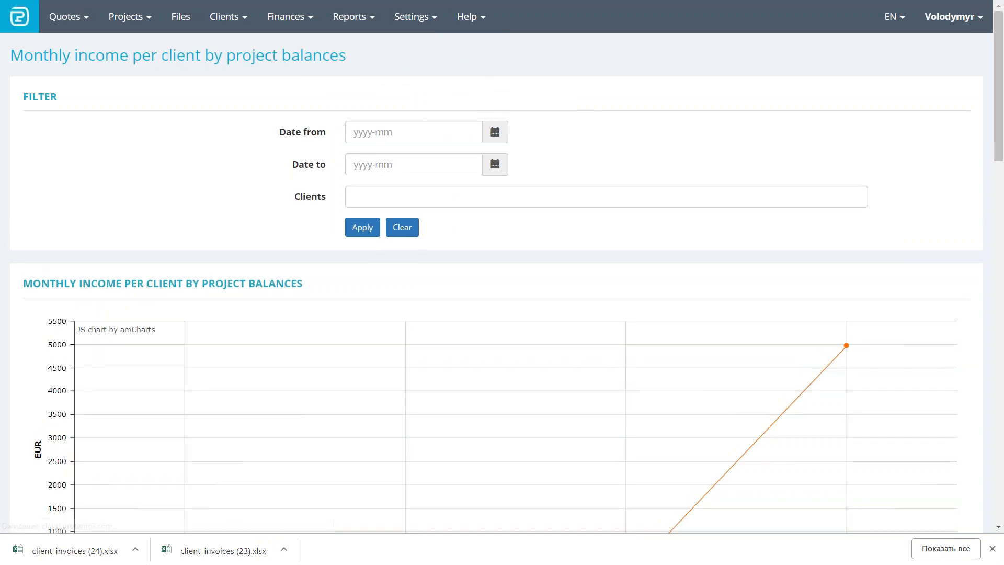
scroll(down, 3)
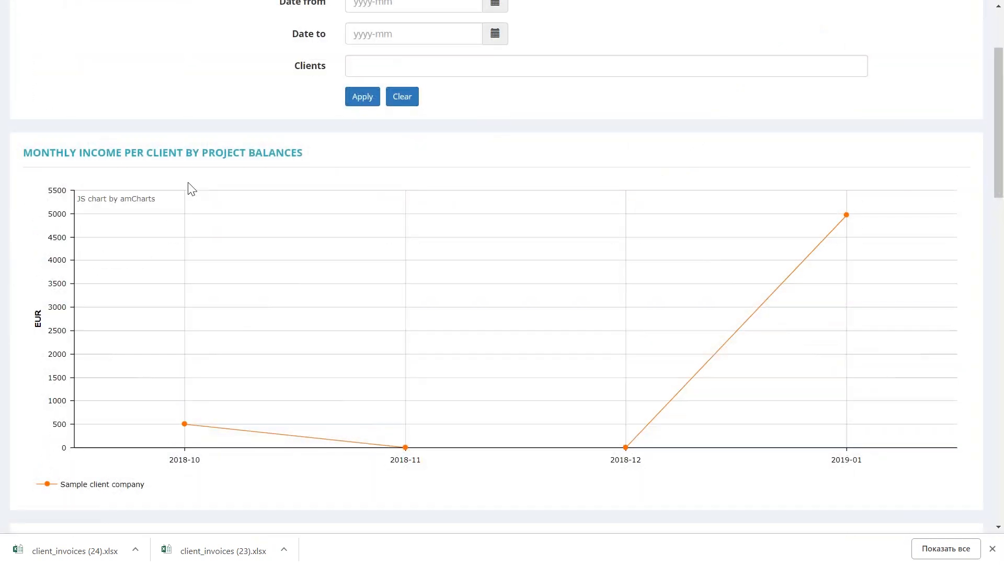
mouse_move(126, 339)
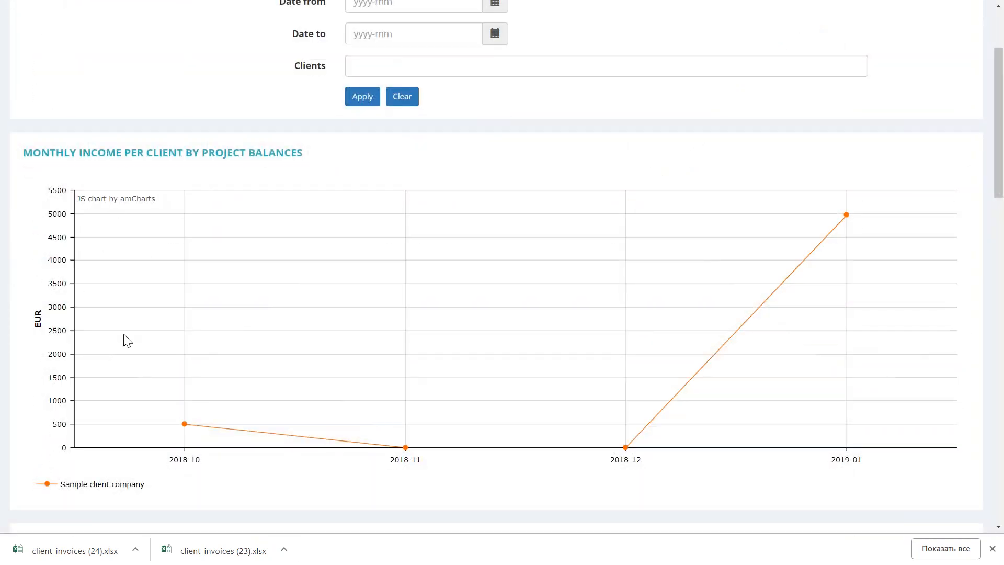
scroll(up, 3)
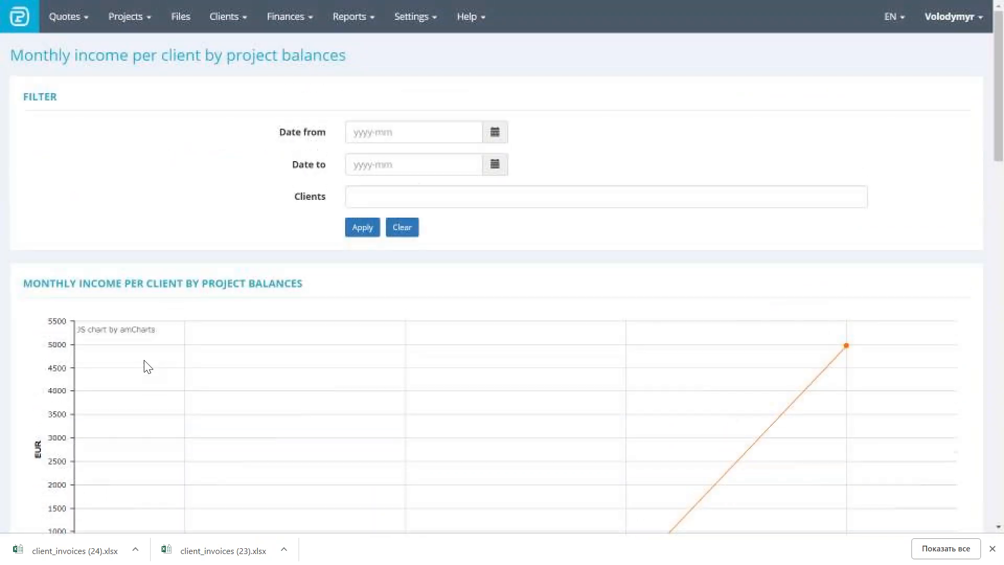
scroll(down, 3)
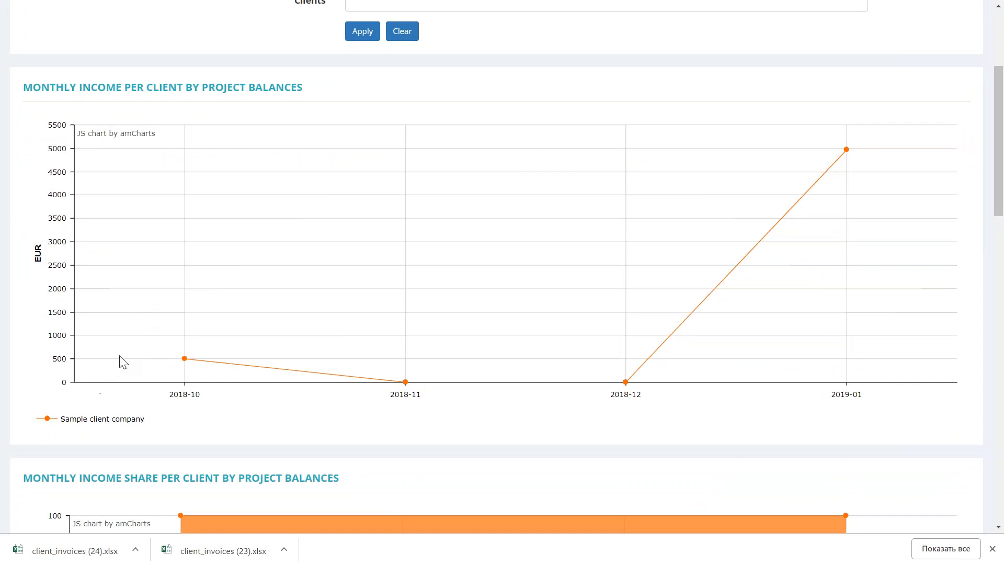
mouse_move(71, 391)
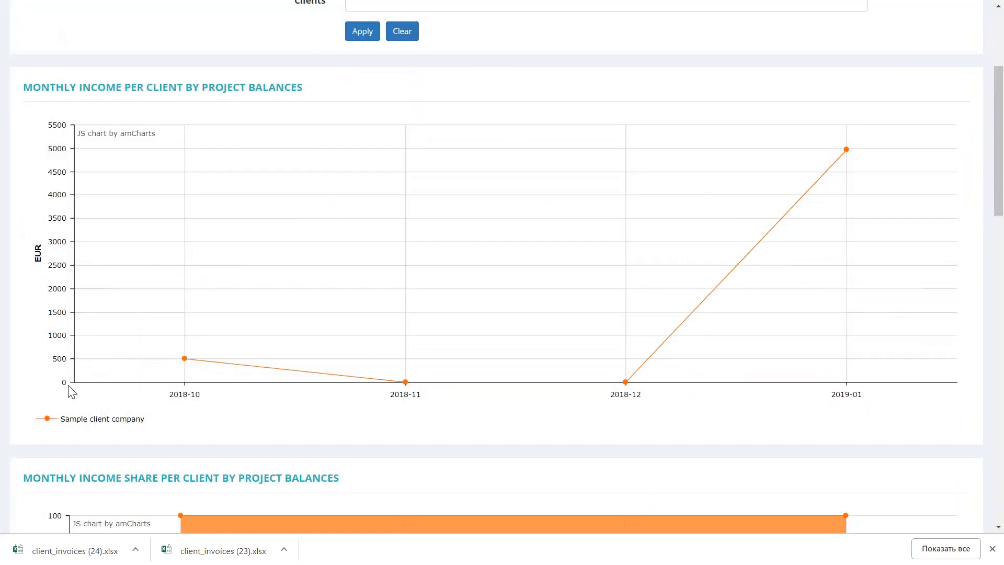
mouse_move(678, 367)
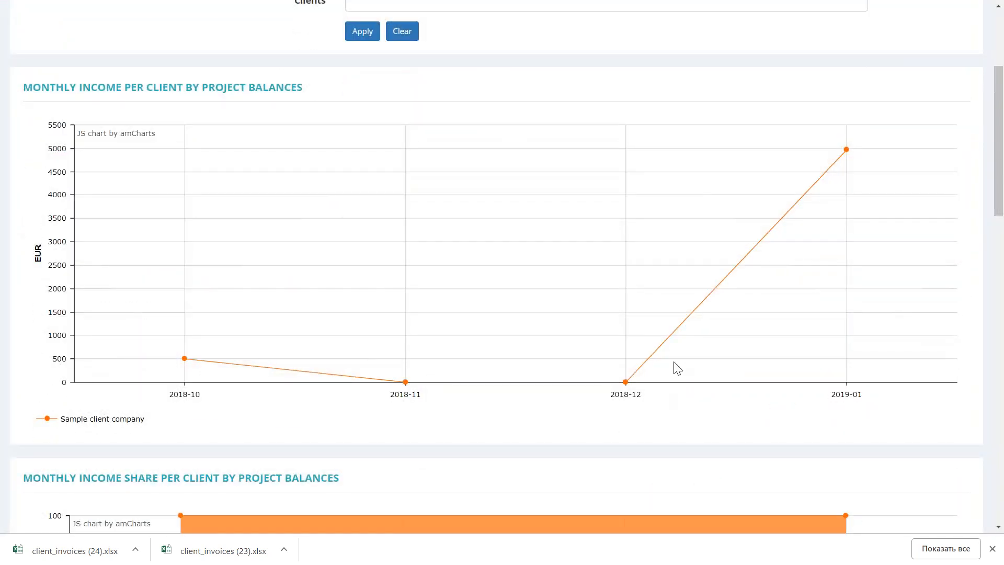
mouse_move(845, 153)
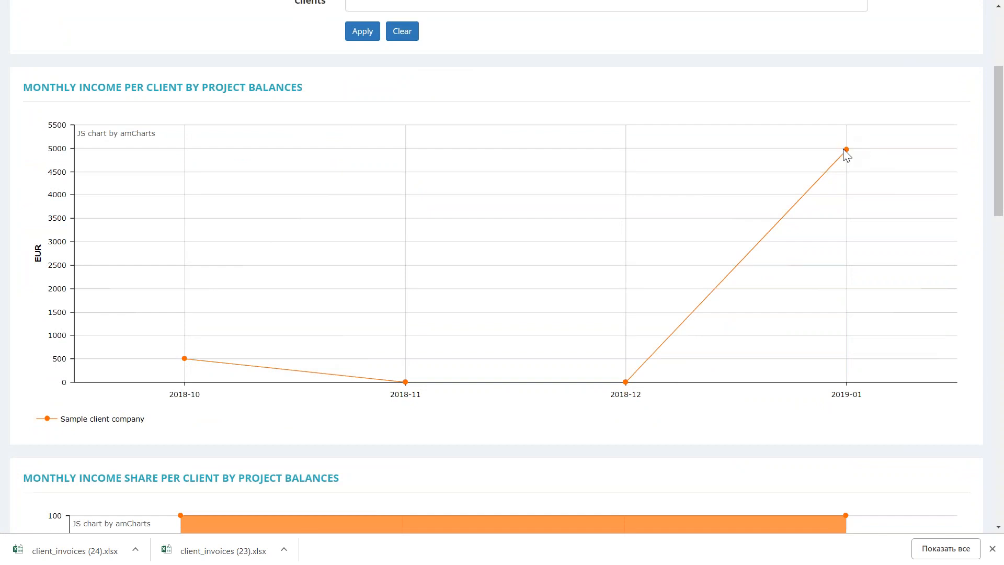
mouse_move(342, 359)
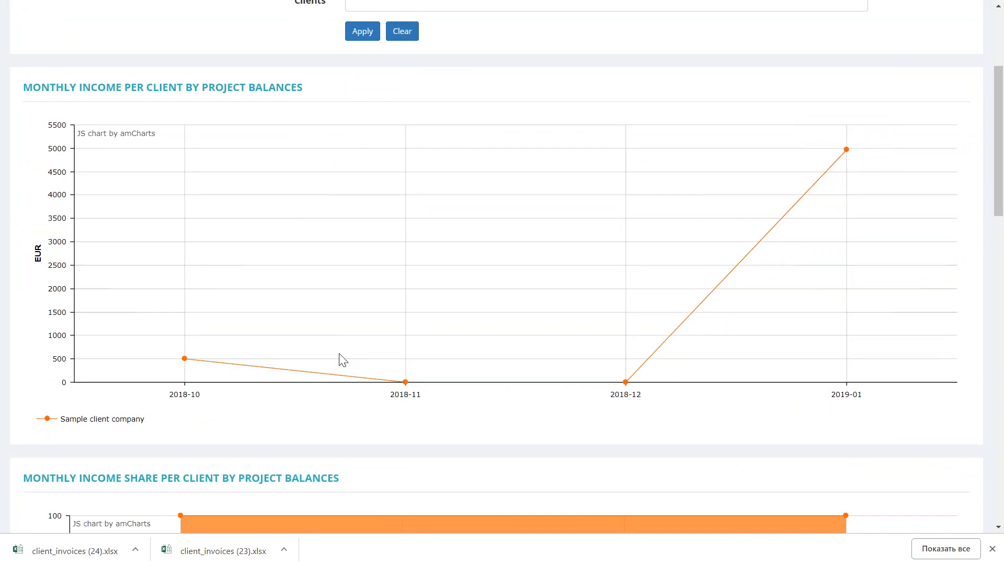
mouse_move(148, 428)
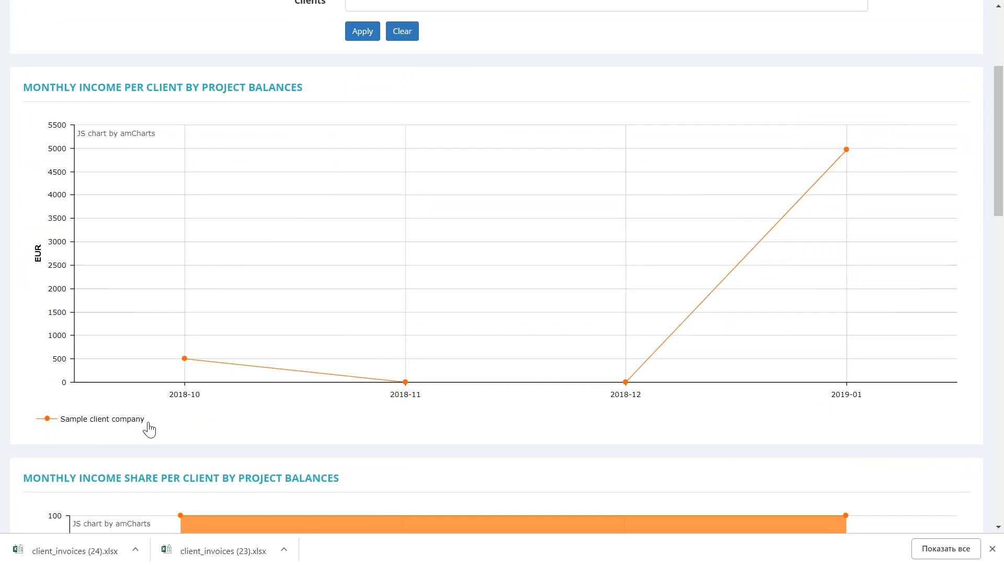
mouse_move(154, 454)
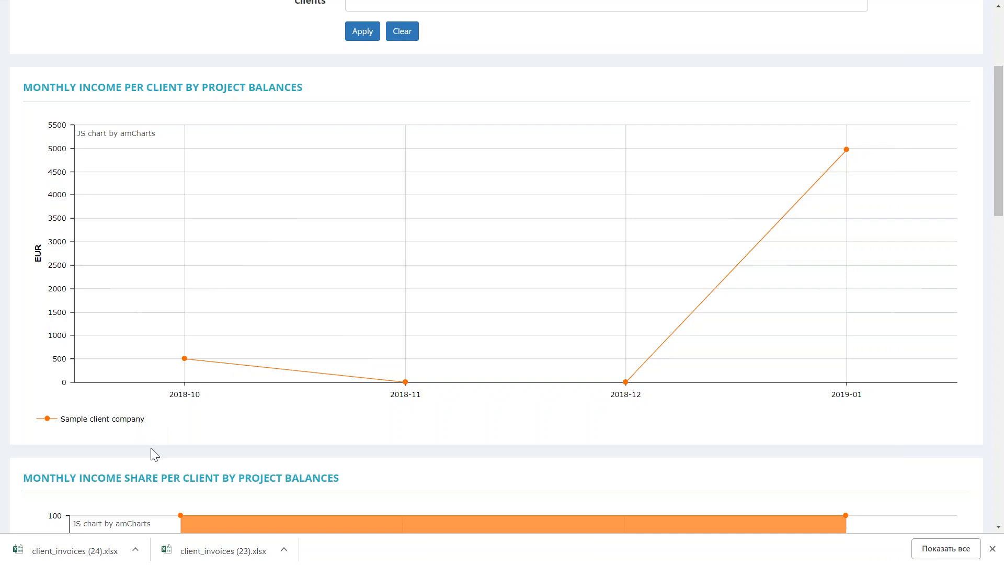
scroll(up, 3)
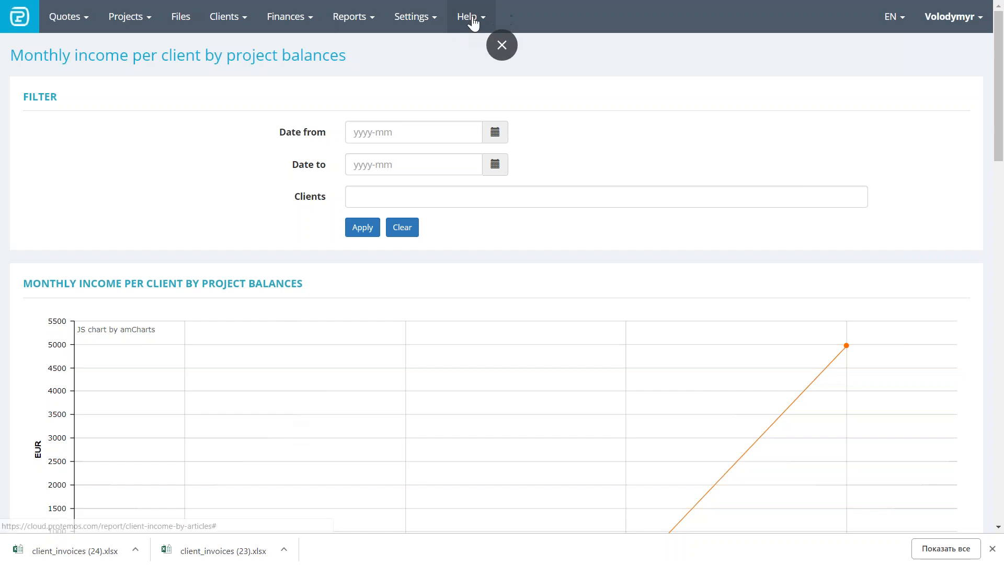
- Open the Protemos wiki Quick start guide from the Help resources list
click(467, 16)
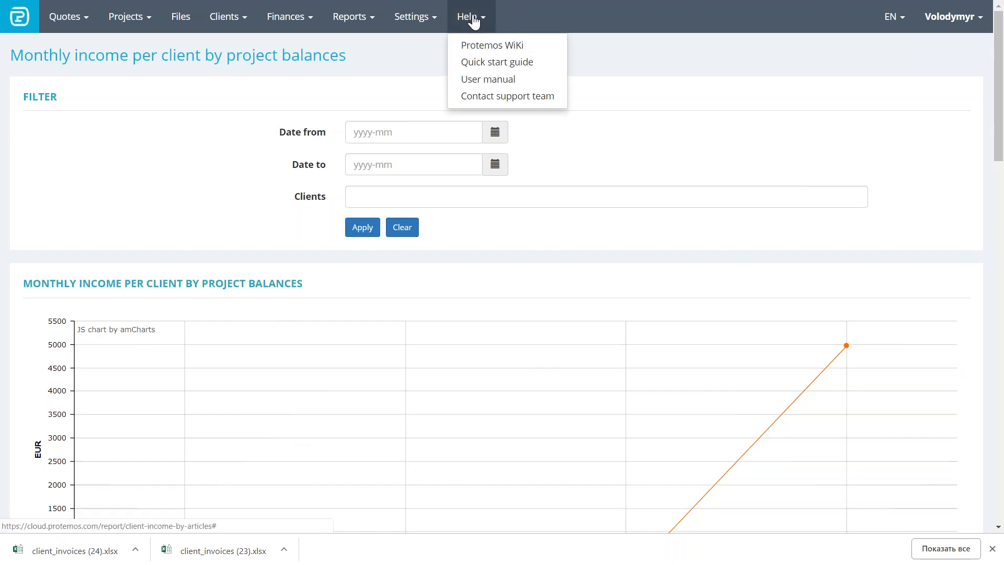
click(467, 16)
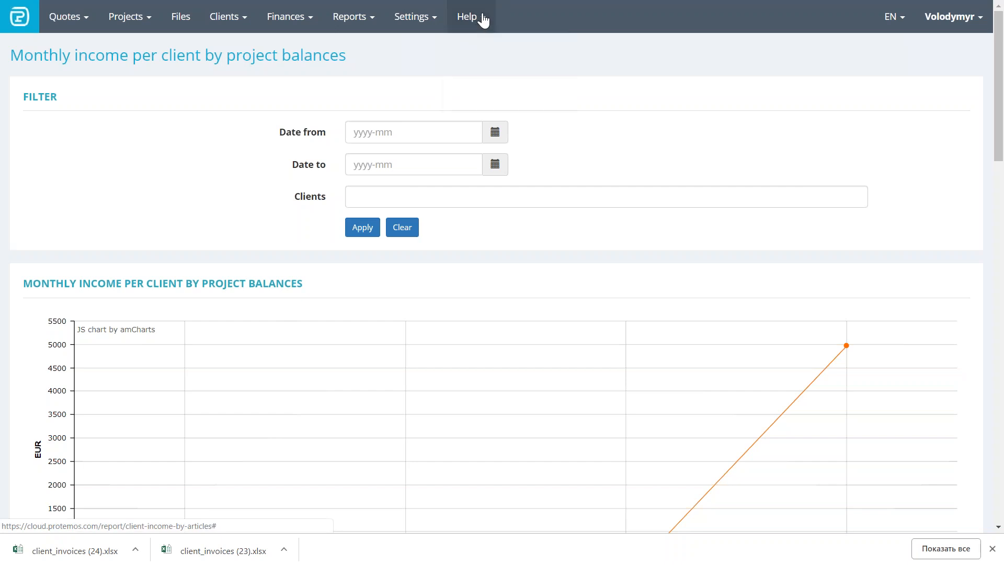
click(467, 17)
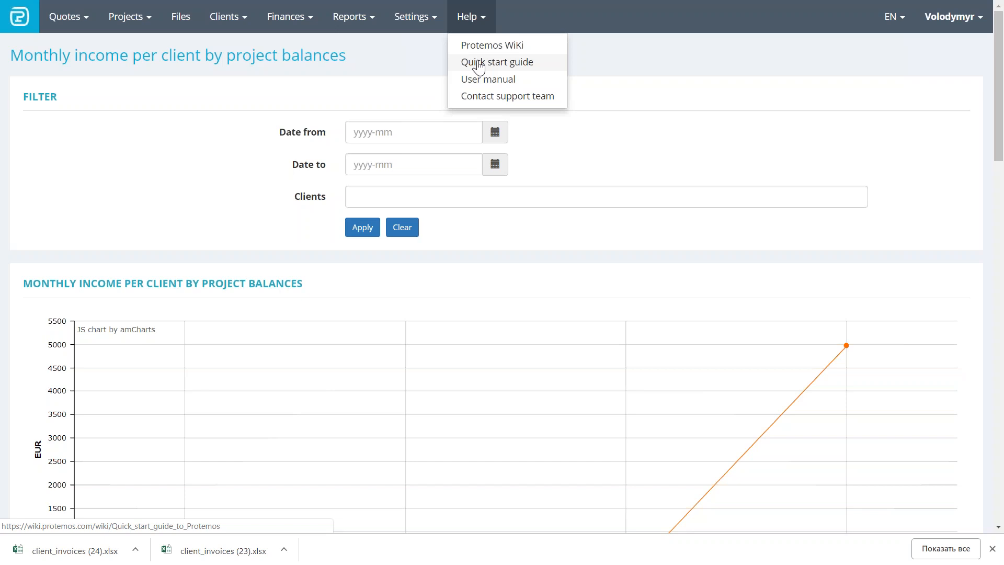
click(496, 62)
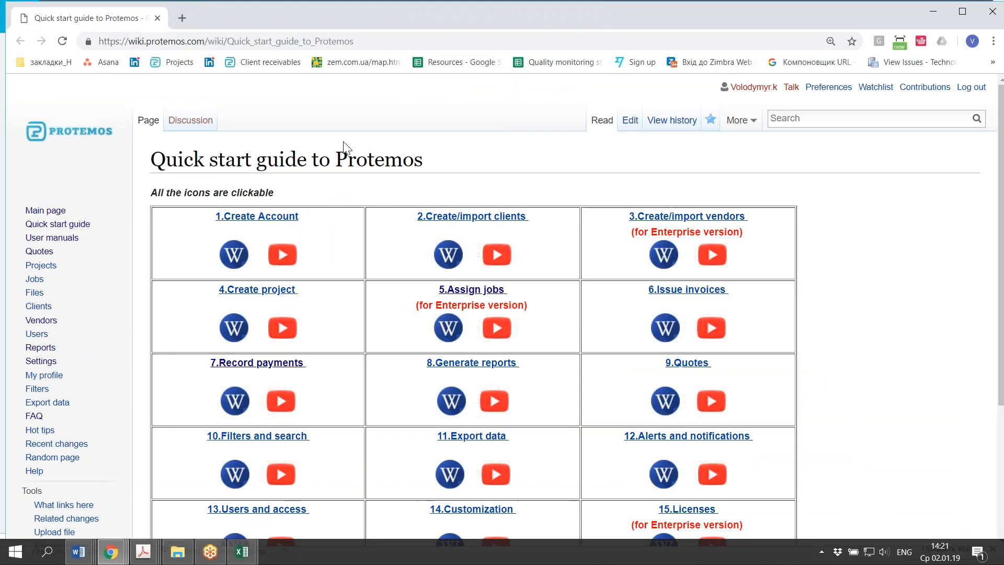
mouse_move(382, 189)
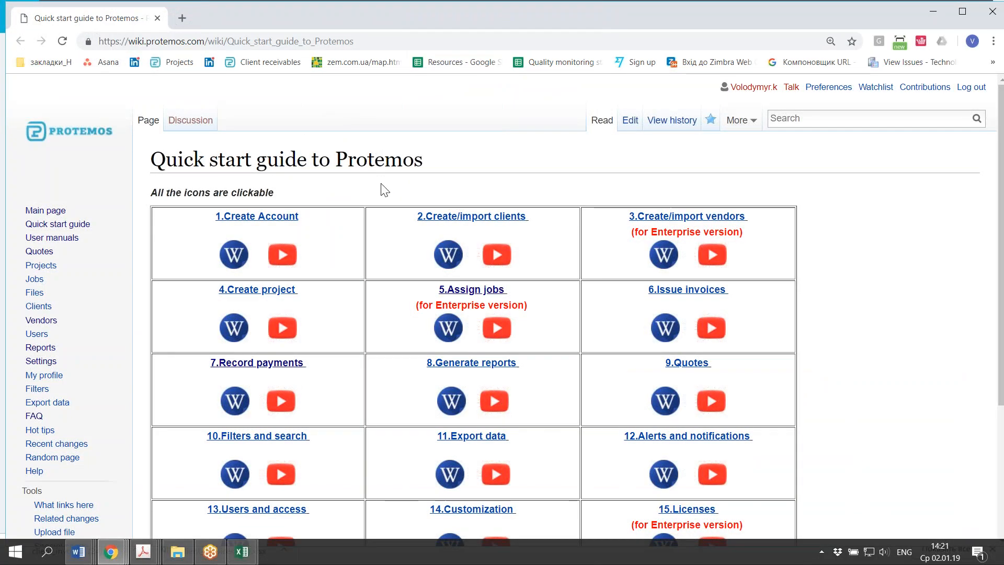
mouse_move(329, 206)
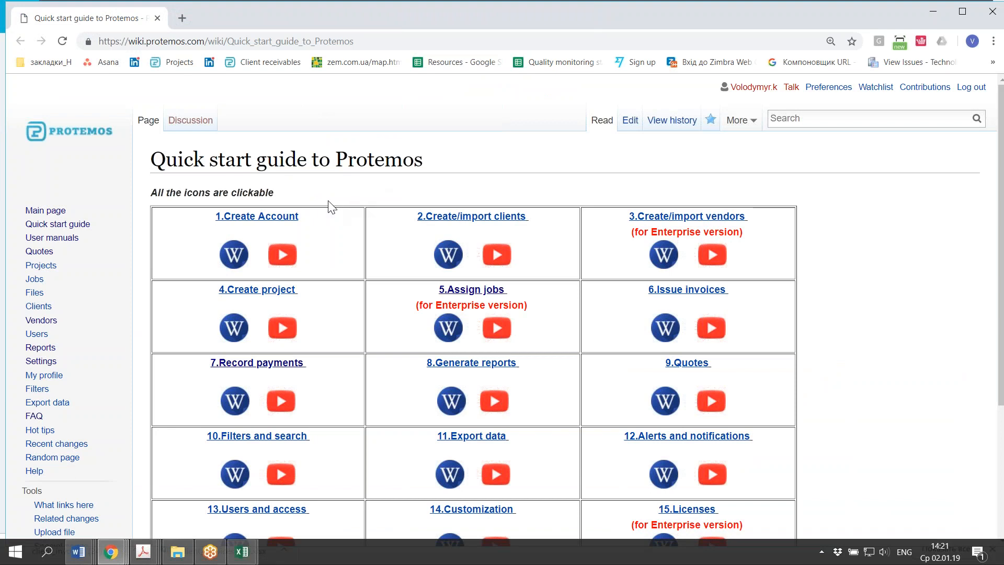
mouse_move(269, 229)
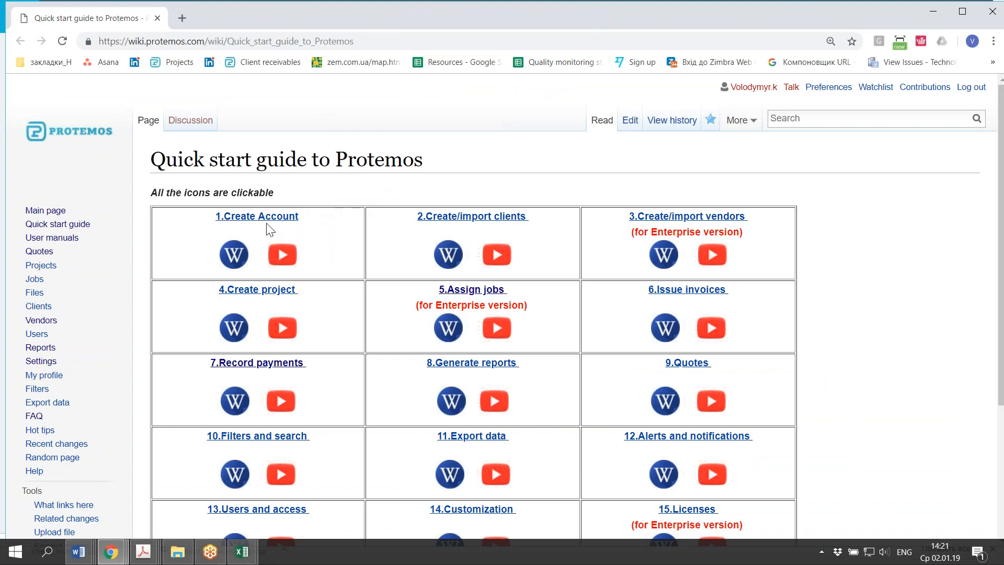
mouse_move(525, 224)
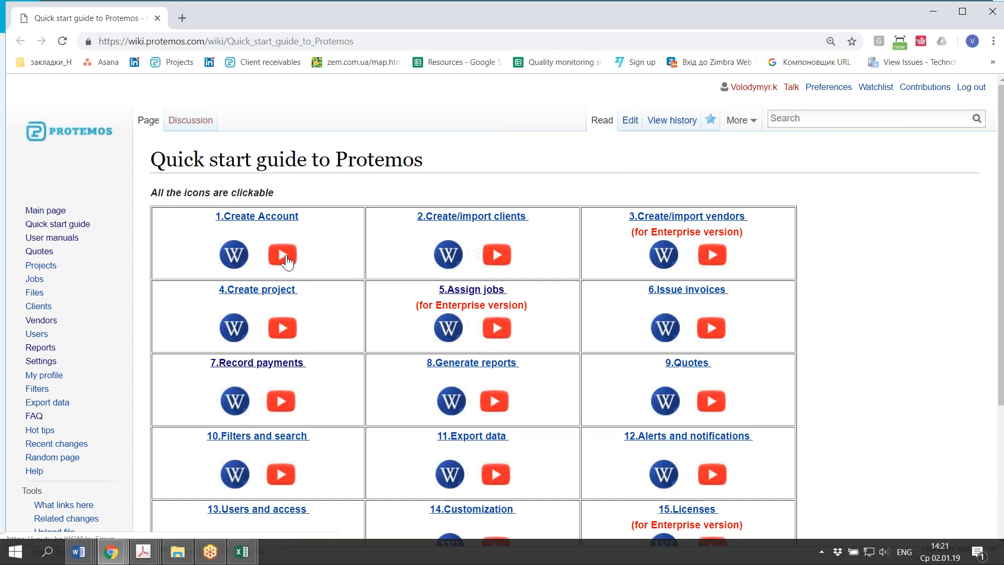
mouse_move(243, 98)
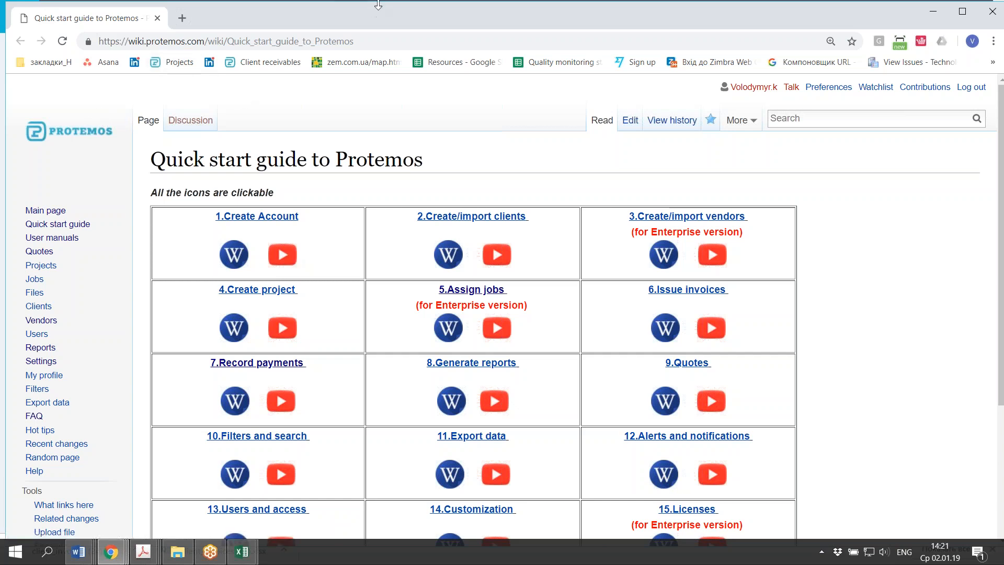
- Return to the Protemos monthly income per client report with the Help menu showing
click(471, 16)
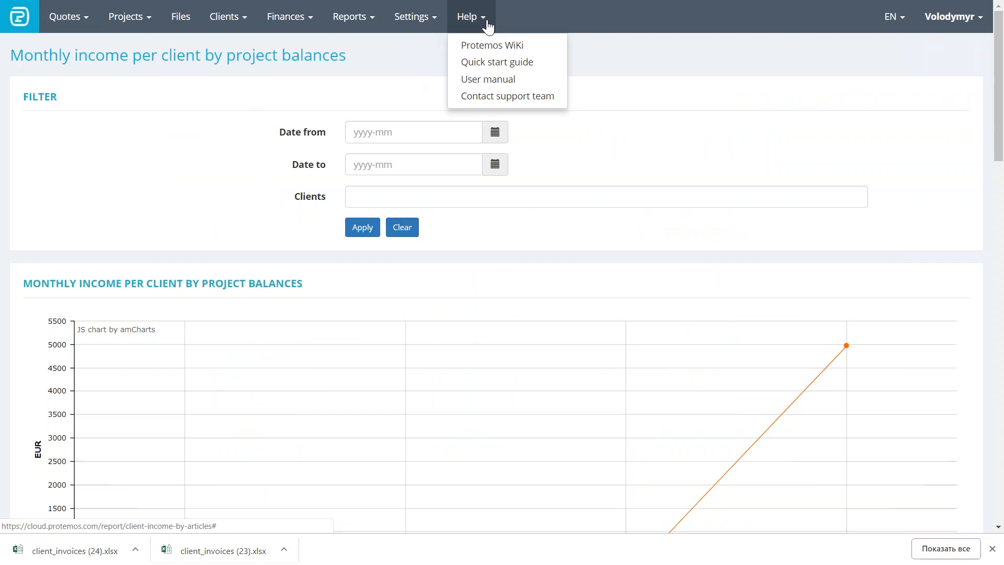
mouse_move(507, 96)
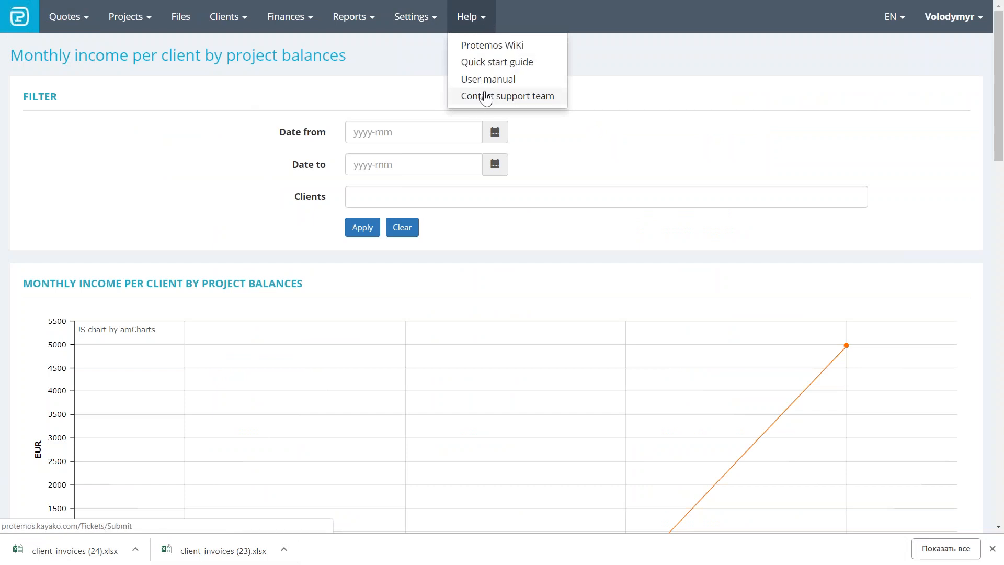
mouse_move(488, 100)
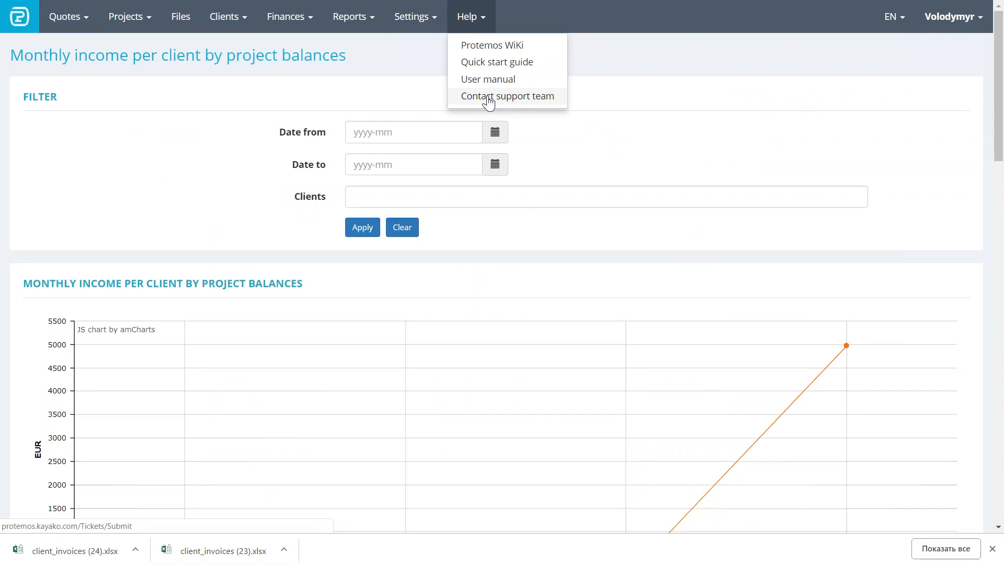
mouse_move(487, 79)
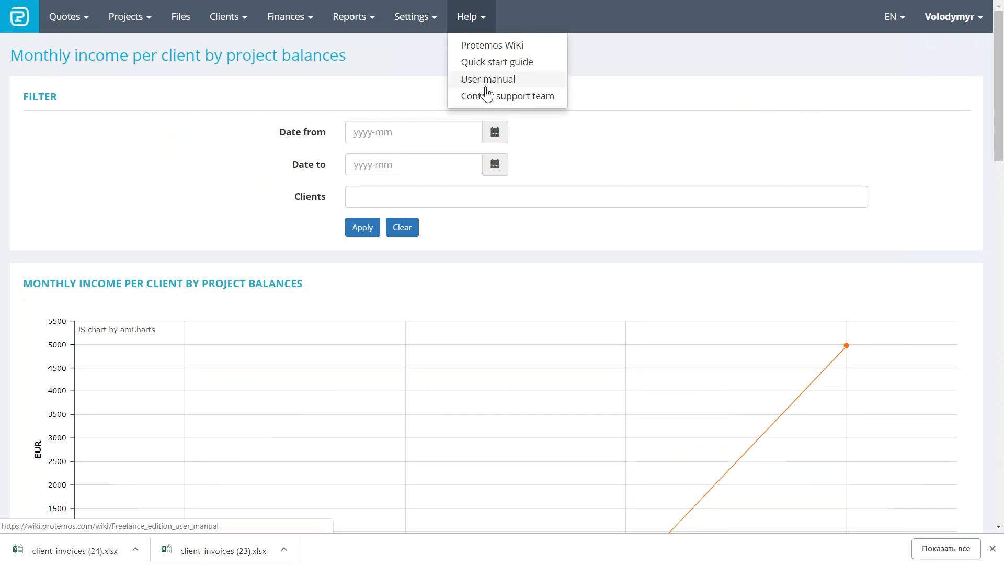
mouse_move(633, 143)
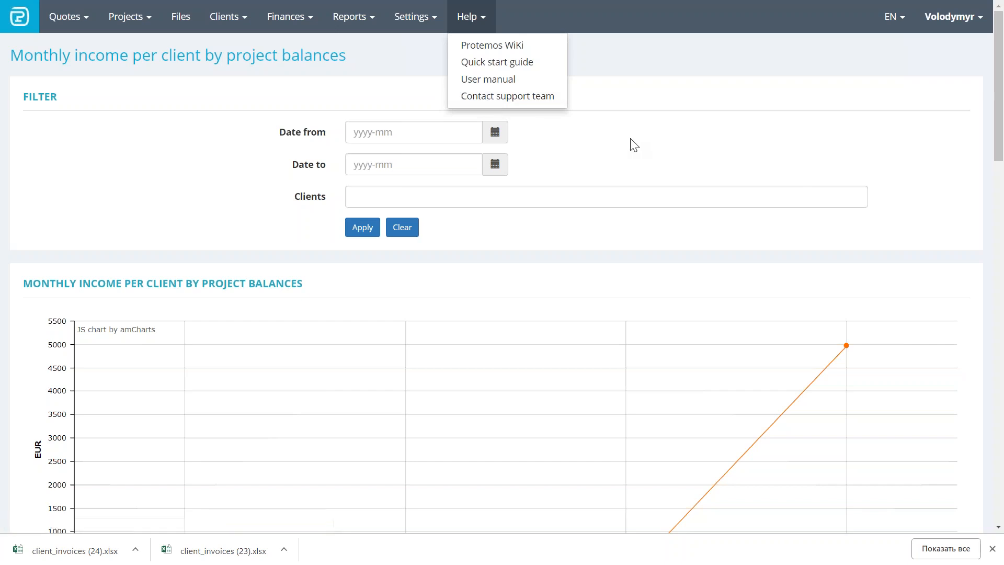